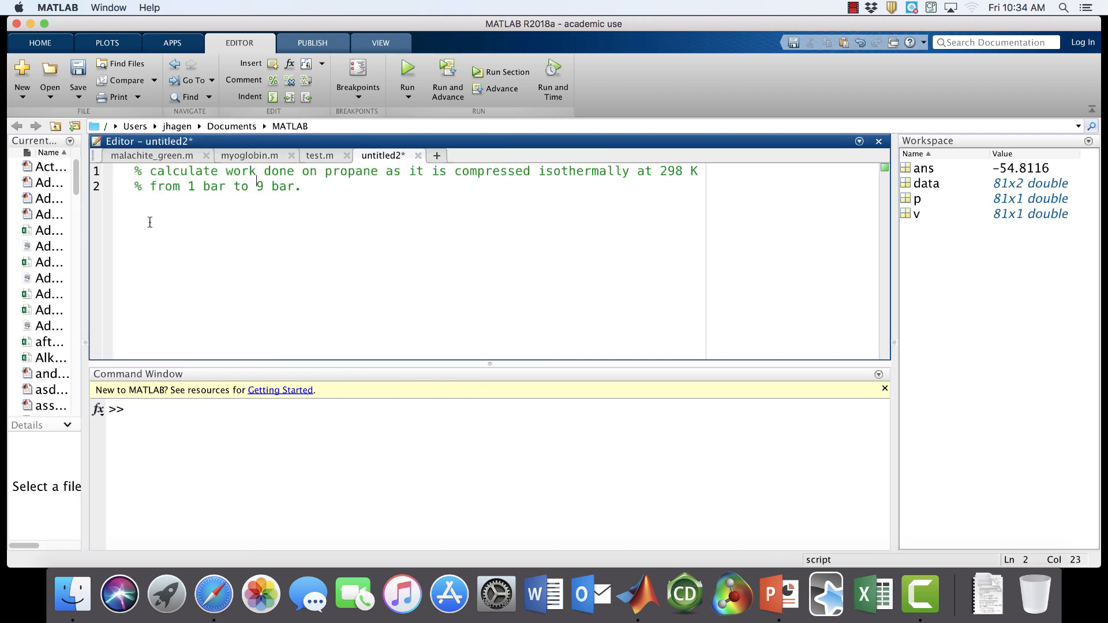
mouse_move(79, 149)
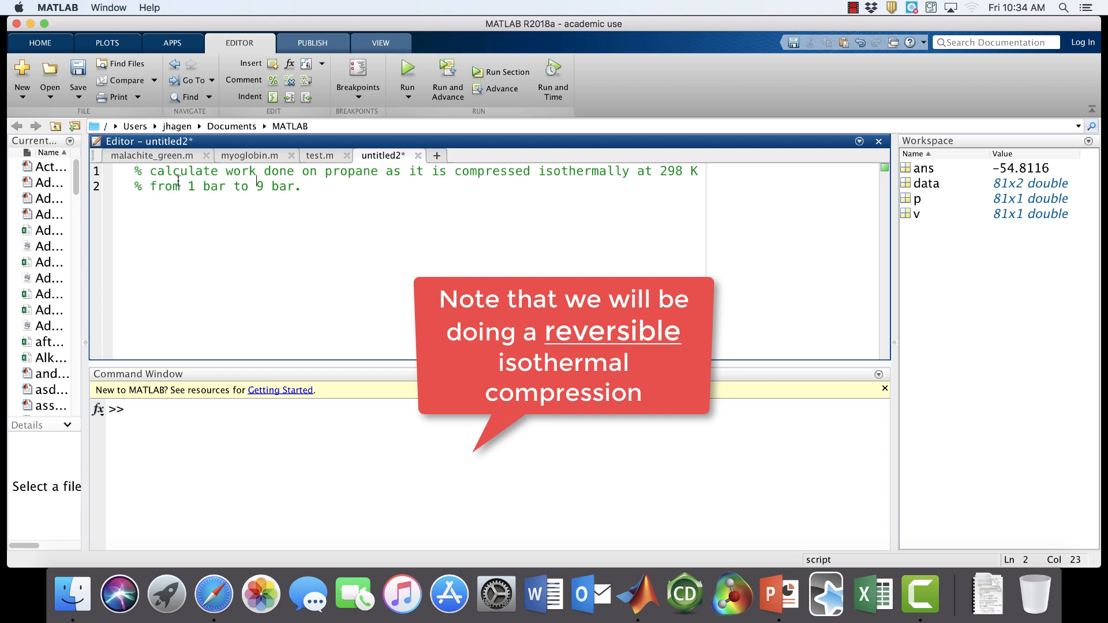
mouse_move(171, 229)
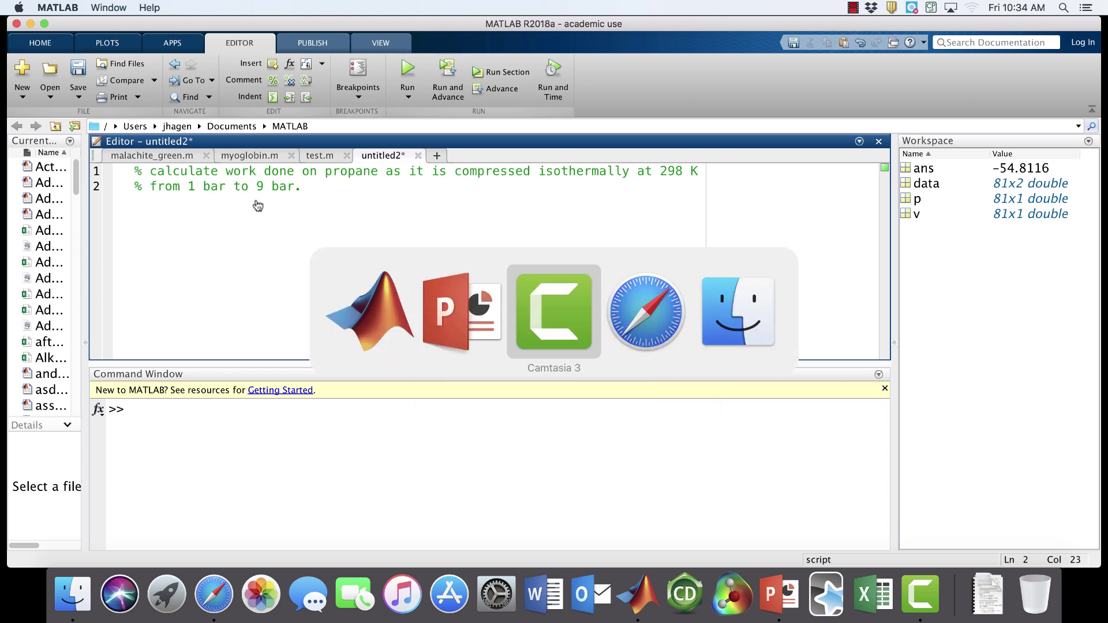
Switch to Safari and read the WebBook welcome page down to the thermophysical data for 74 fluids
click(212, 593)
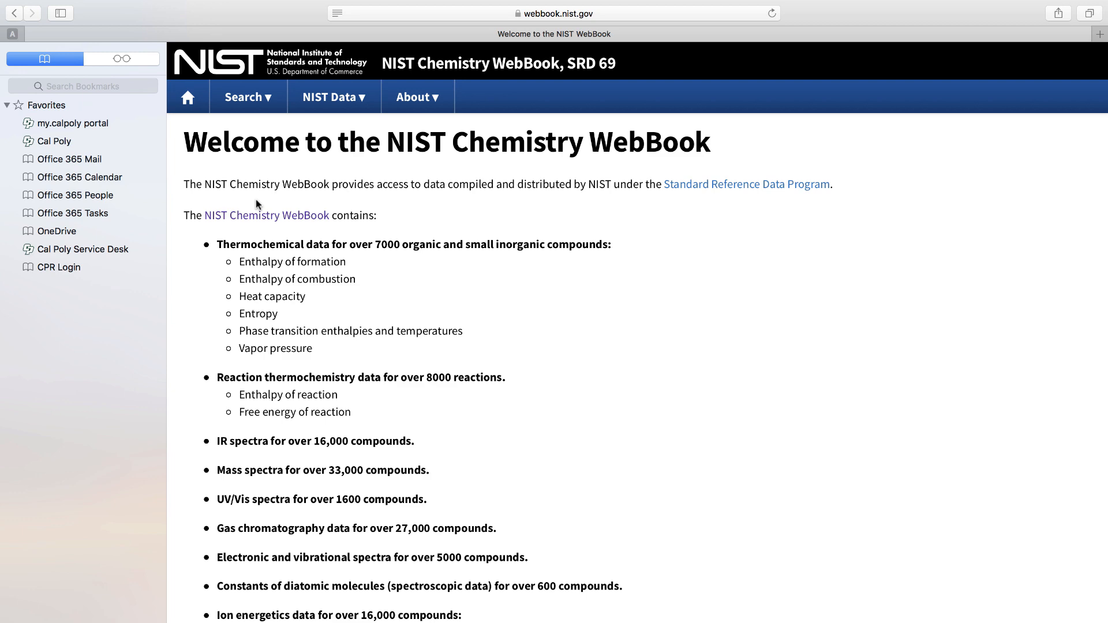
mouse_move(671, 235)
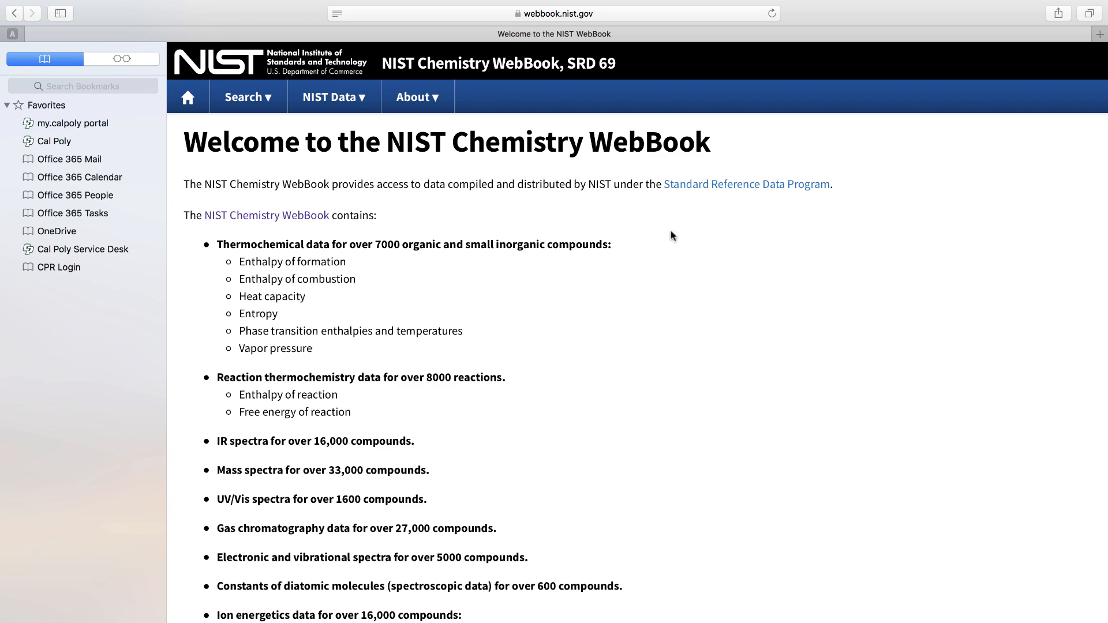
scroll(down, 3)
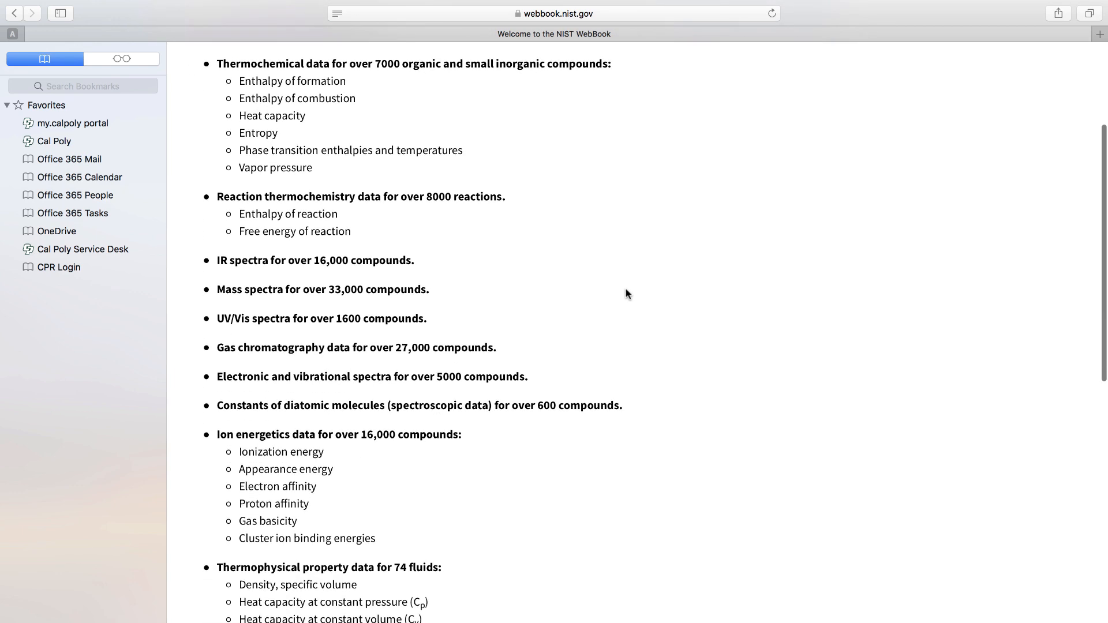
scroll(down, 3)
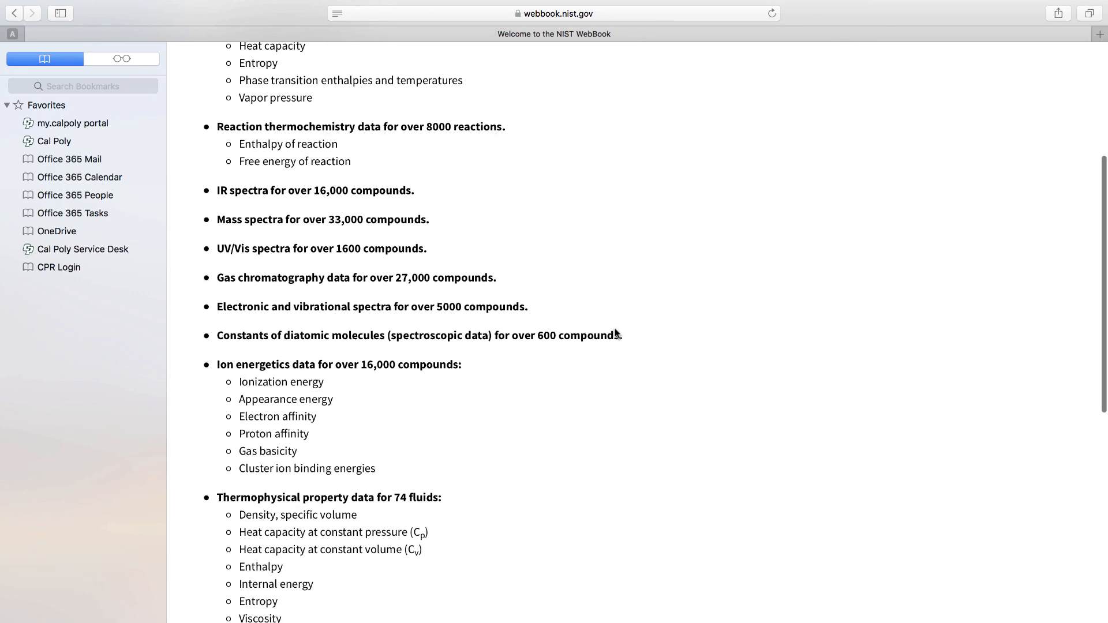
scroll(down, 3)
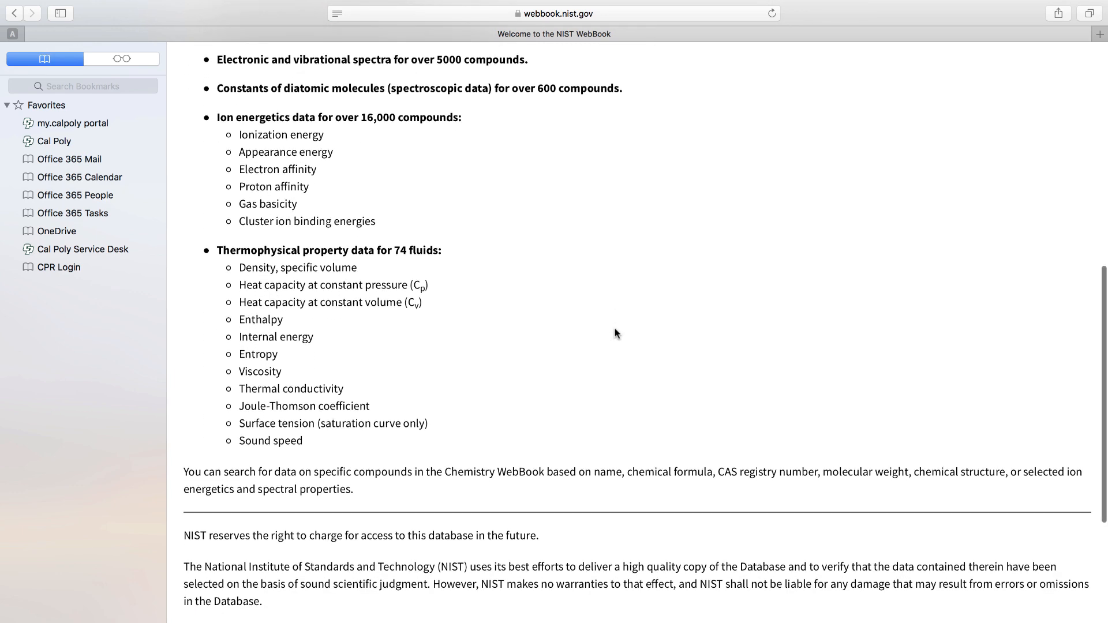
scroll(down, 3)
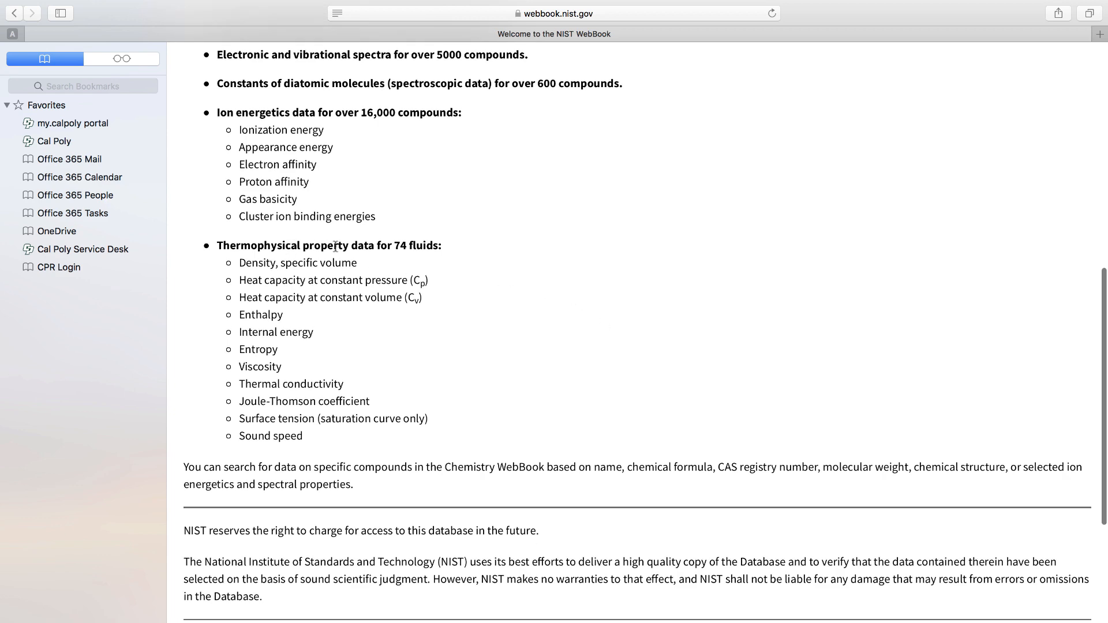
scroll(down, 3)
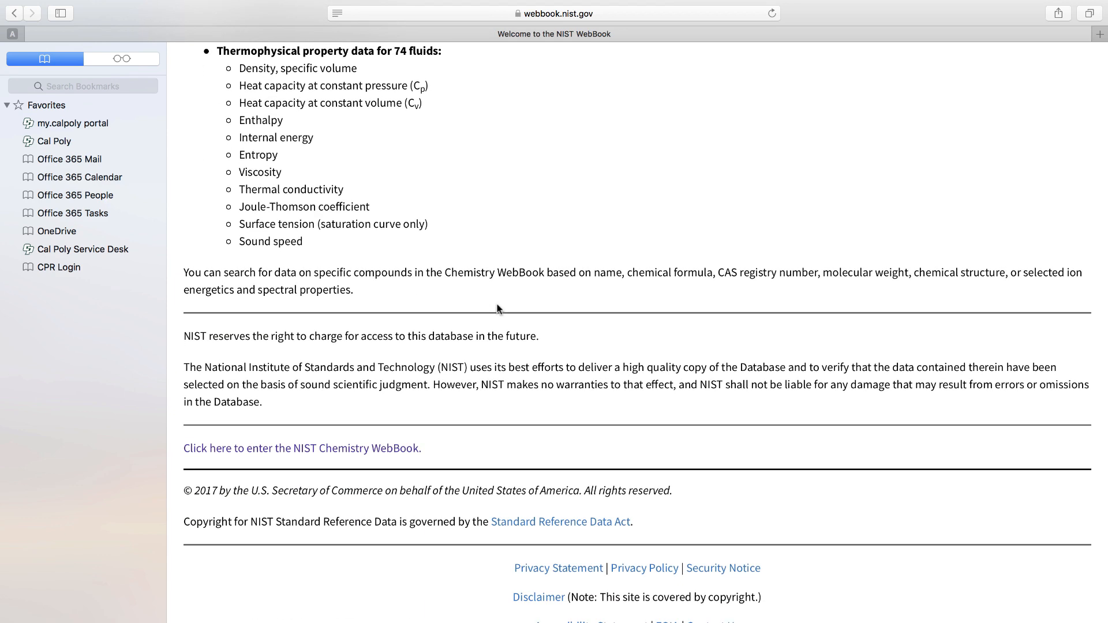
mouse_move(459, 196)
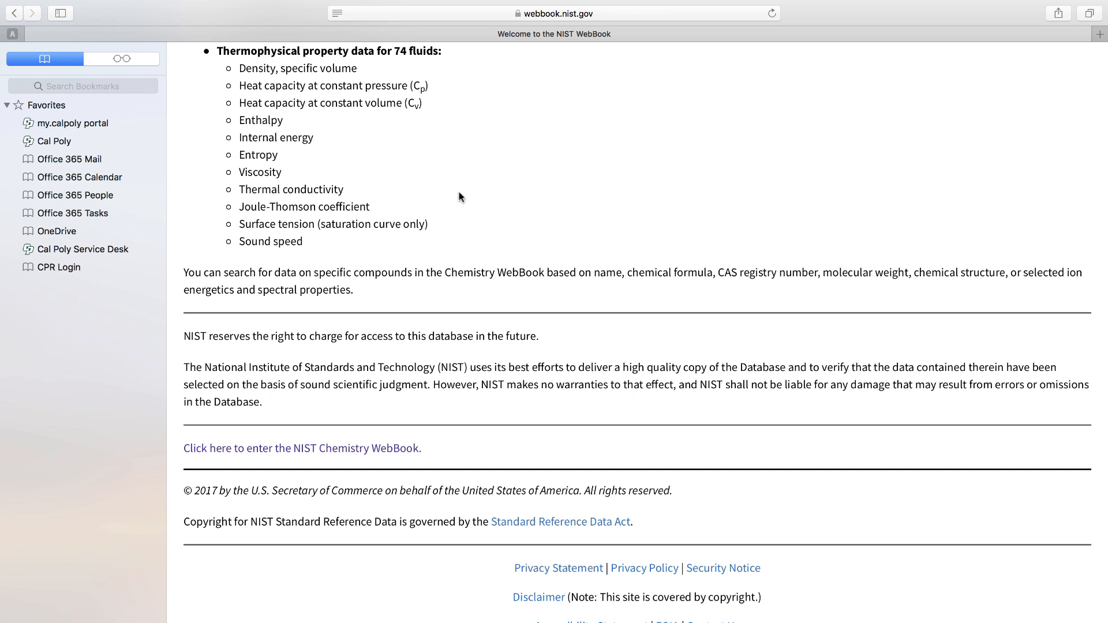
mouse_move(172, 161)
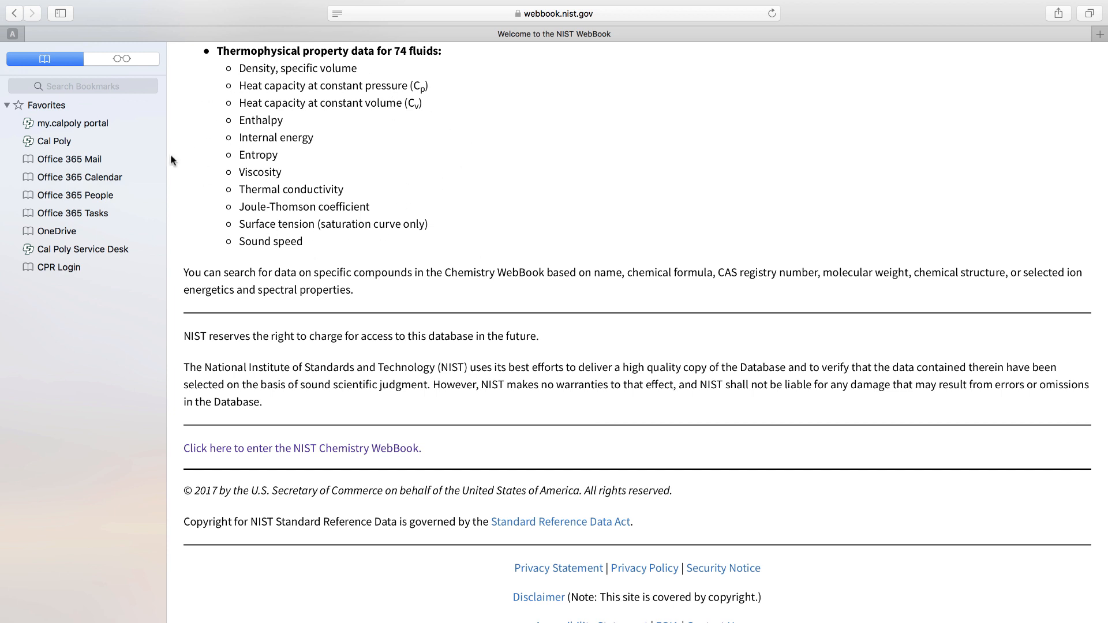
mouse_move(402, 223)
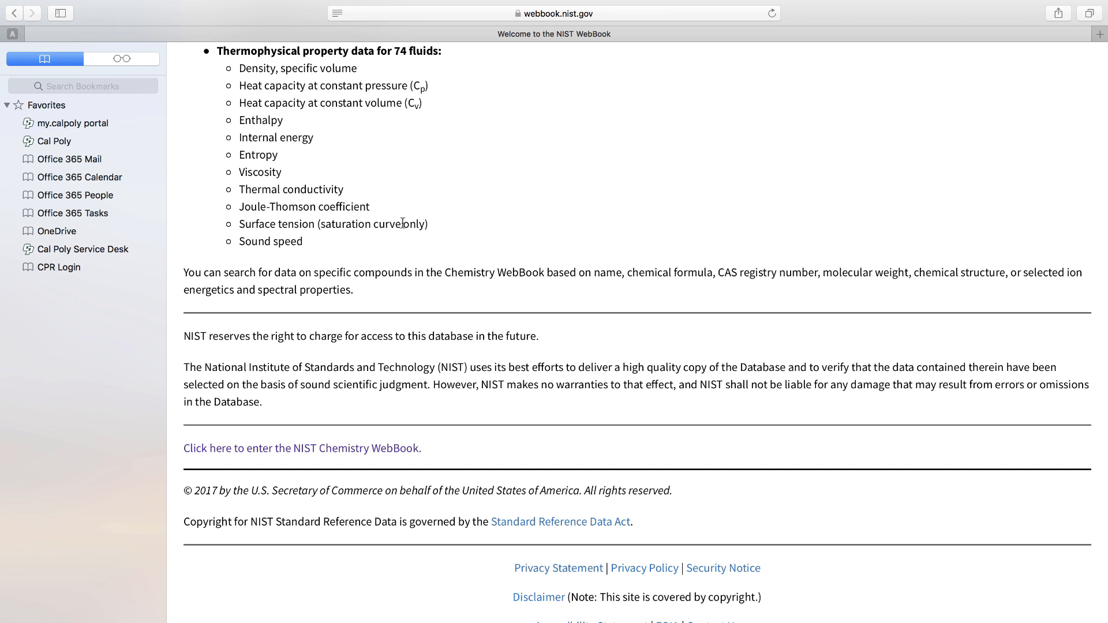
mouse_move(379, 485)
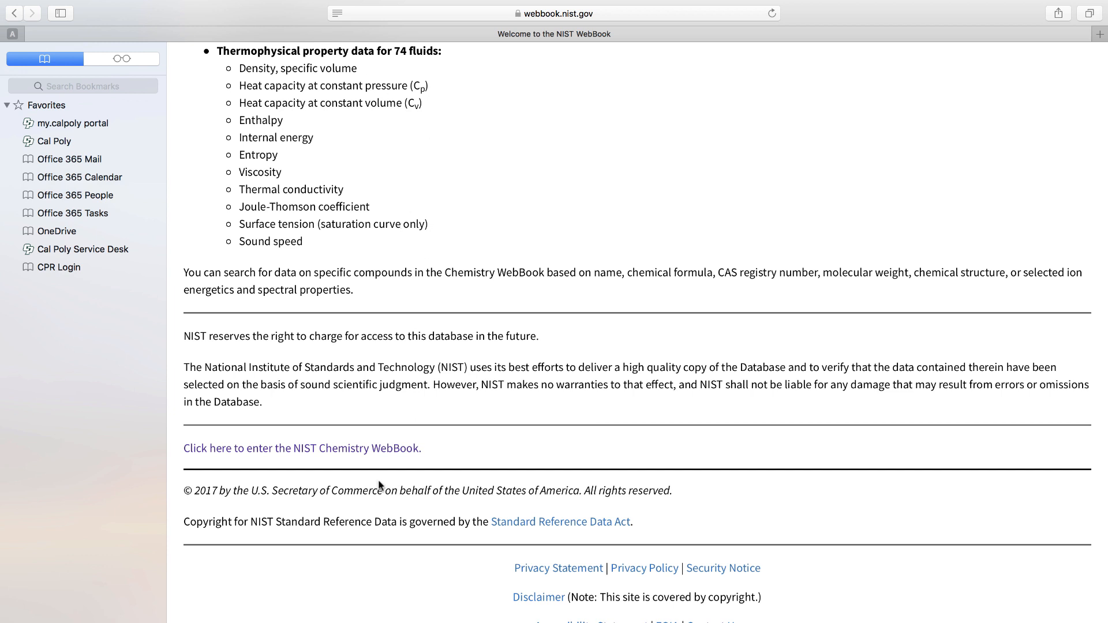
mouse_move(294, 455)
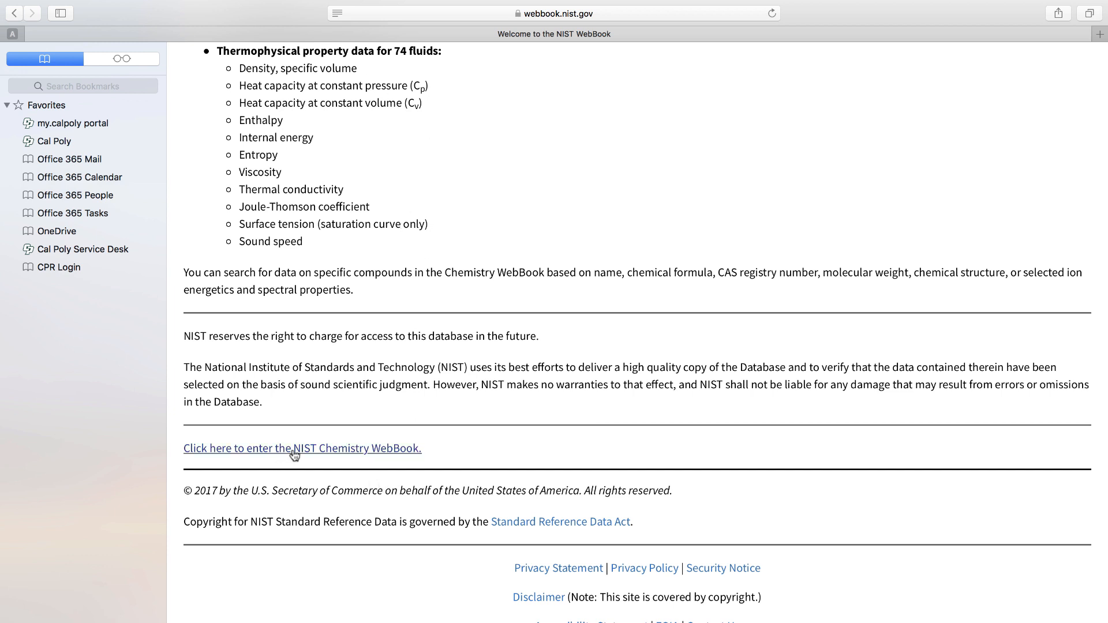
Enter the WebBook main page and scroll to the Models and Tools section
click(302, 448)
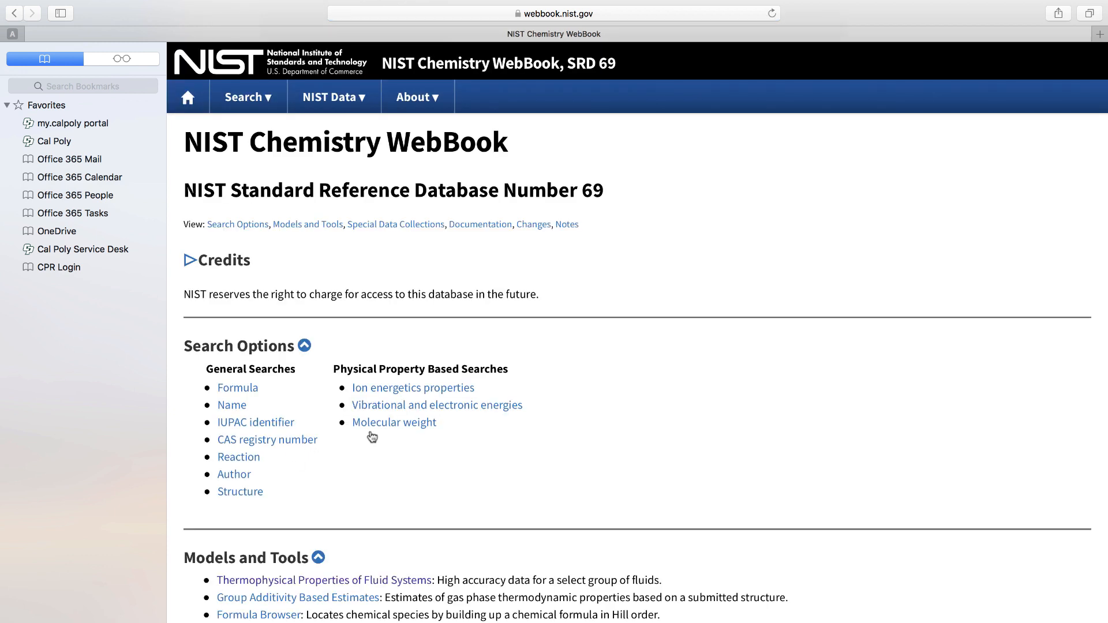
scroll(down, 3)
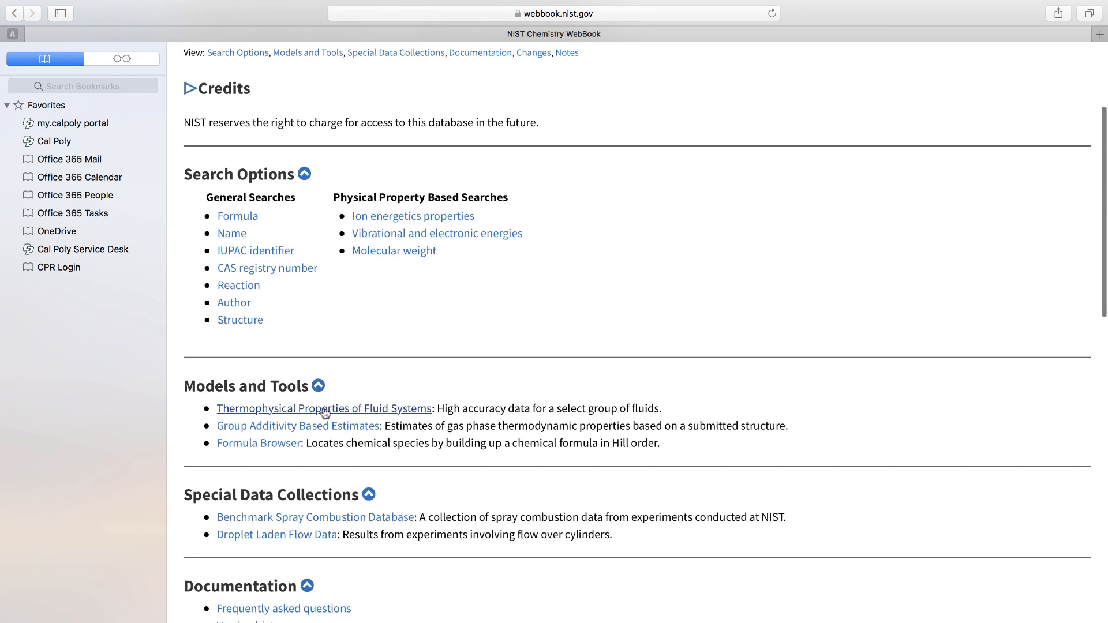
mouse_move(299, 414)
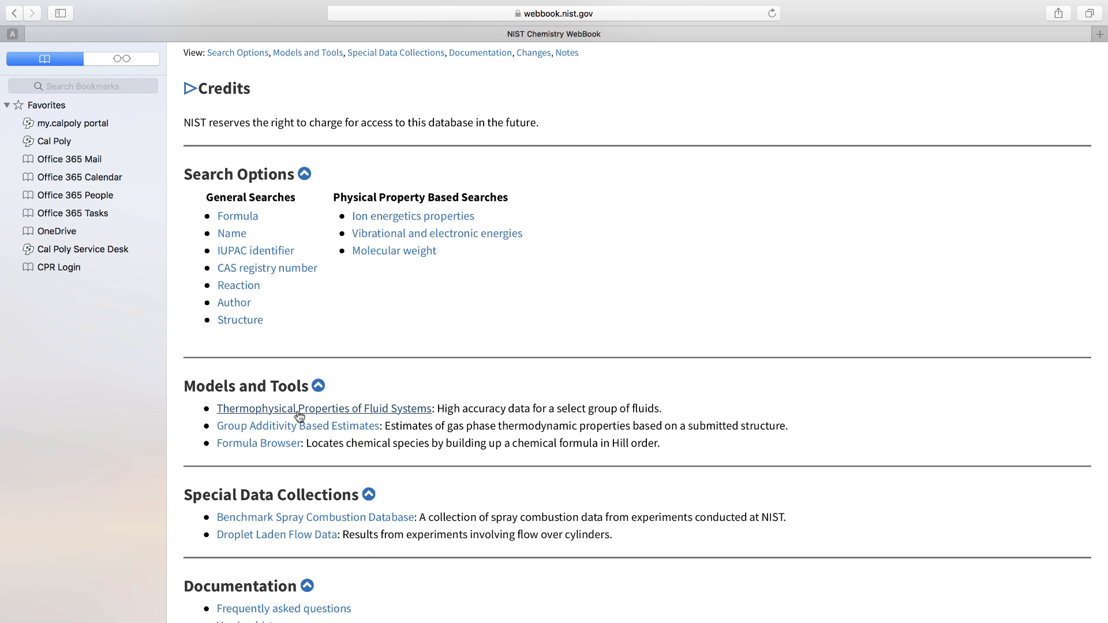
mouse_move(232, 233)
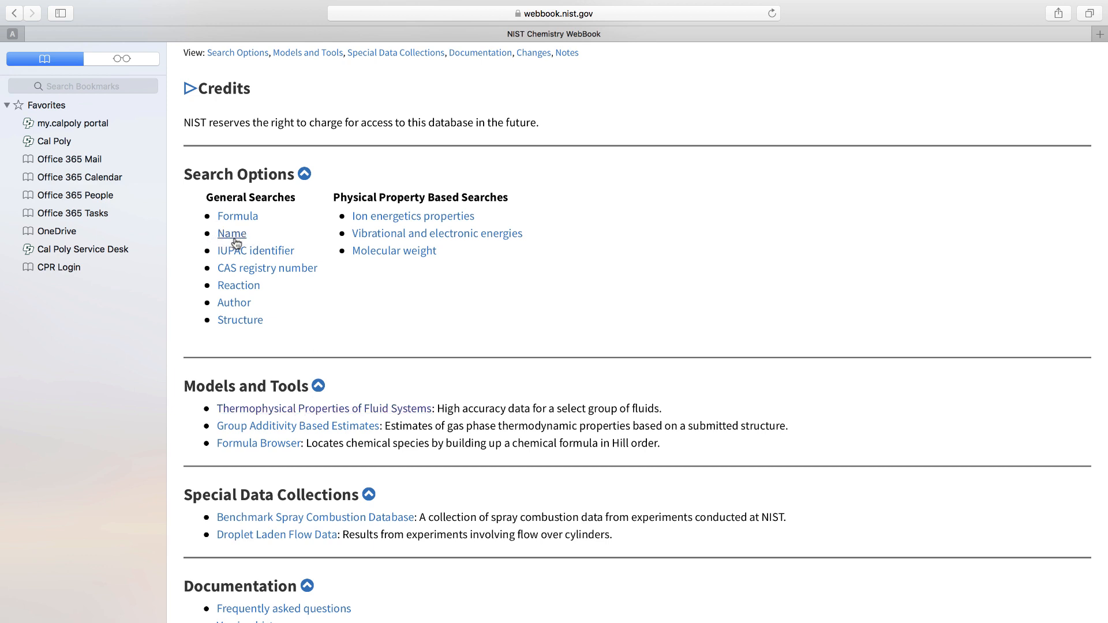
mouse_move(250, 292)
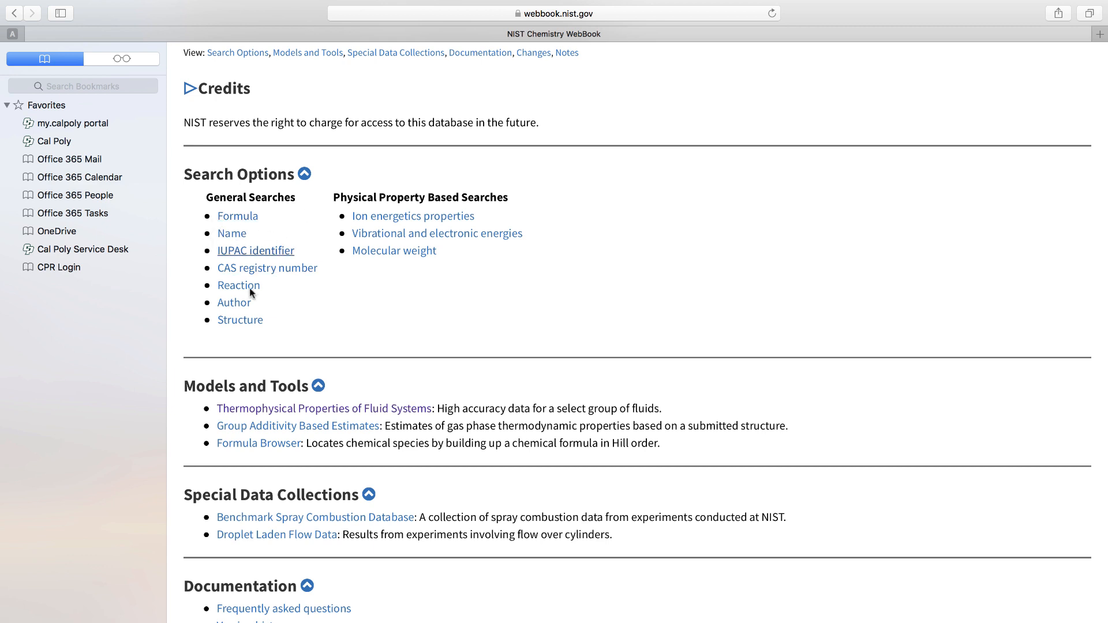
mouse_move(322, 413)
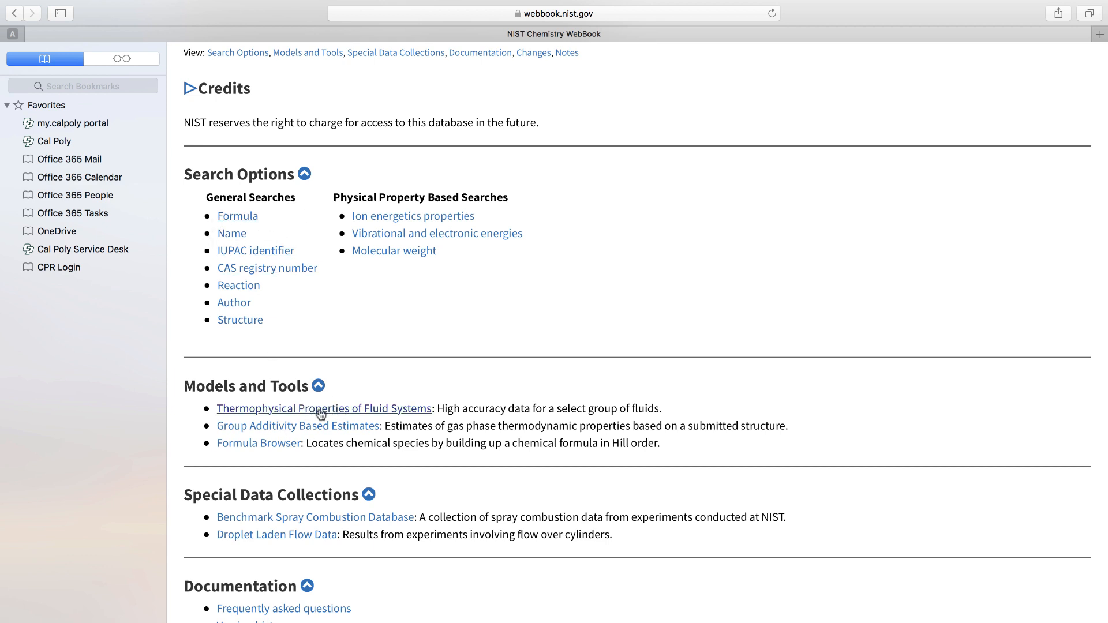
In Thermophysical Properties of Fluid Systems, choose Propane as the species of interest
click(324, 409)
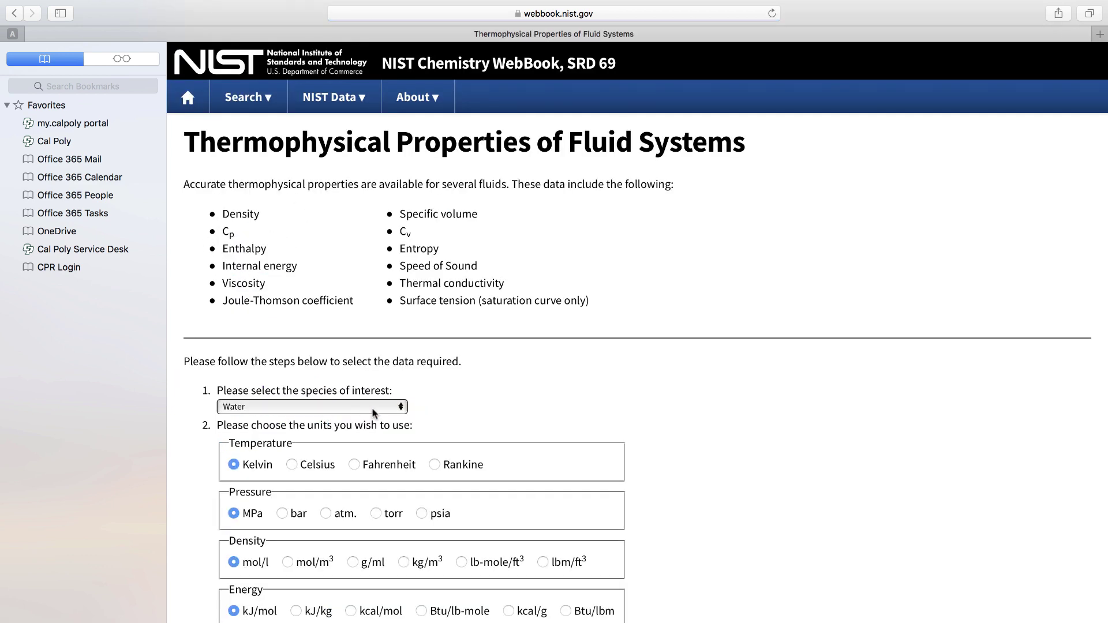
click(310, 407)
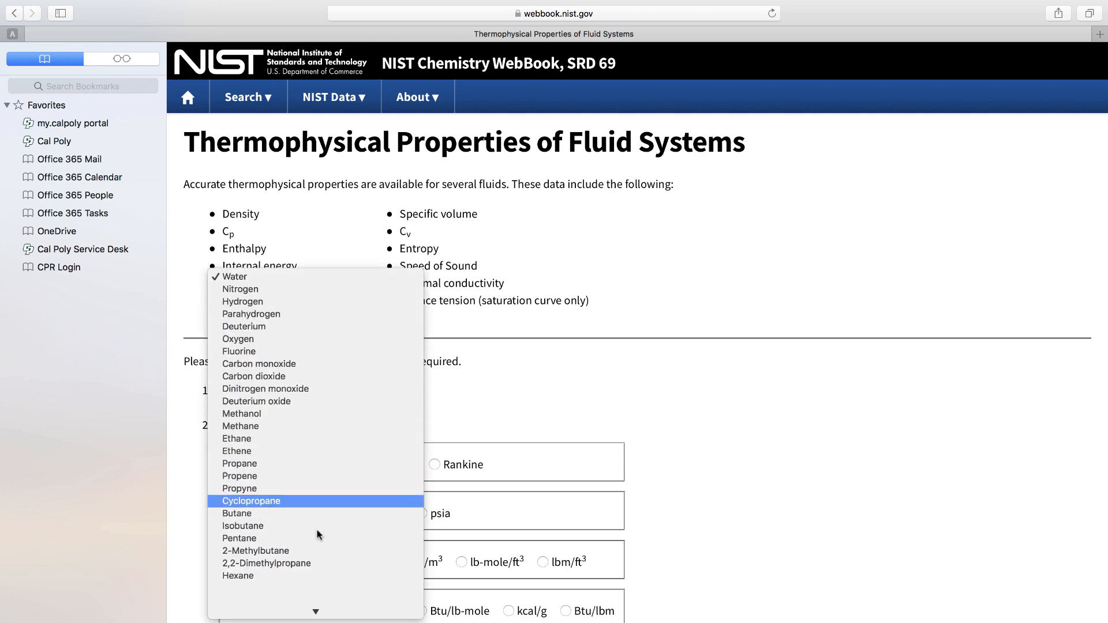
scroll(down, 3)
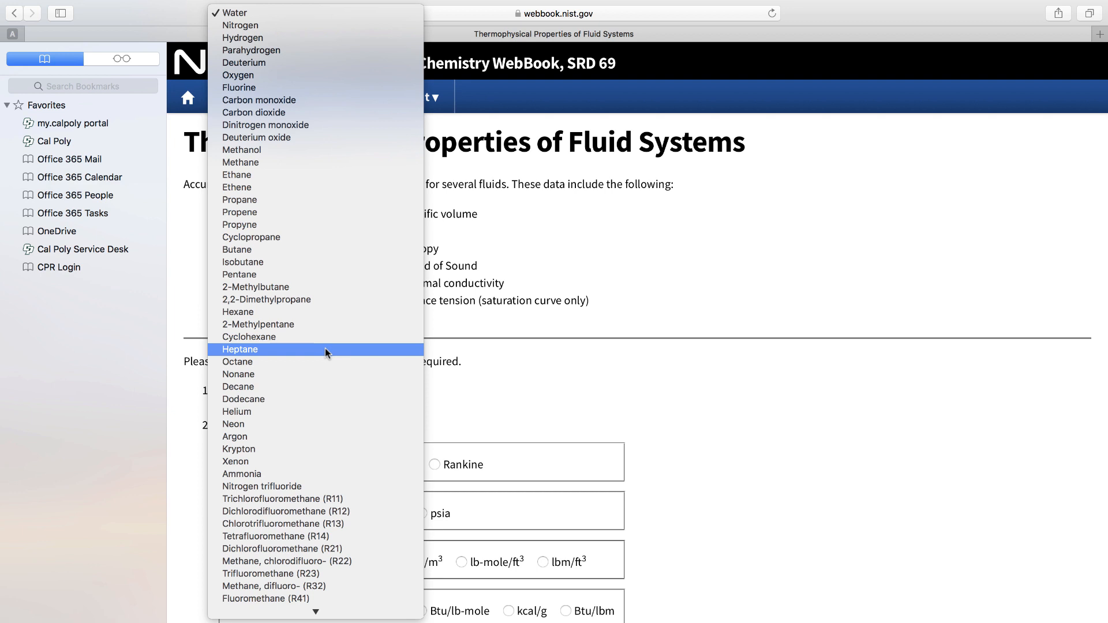
mouse_move(282, 62)
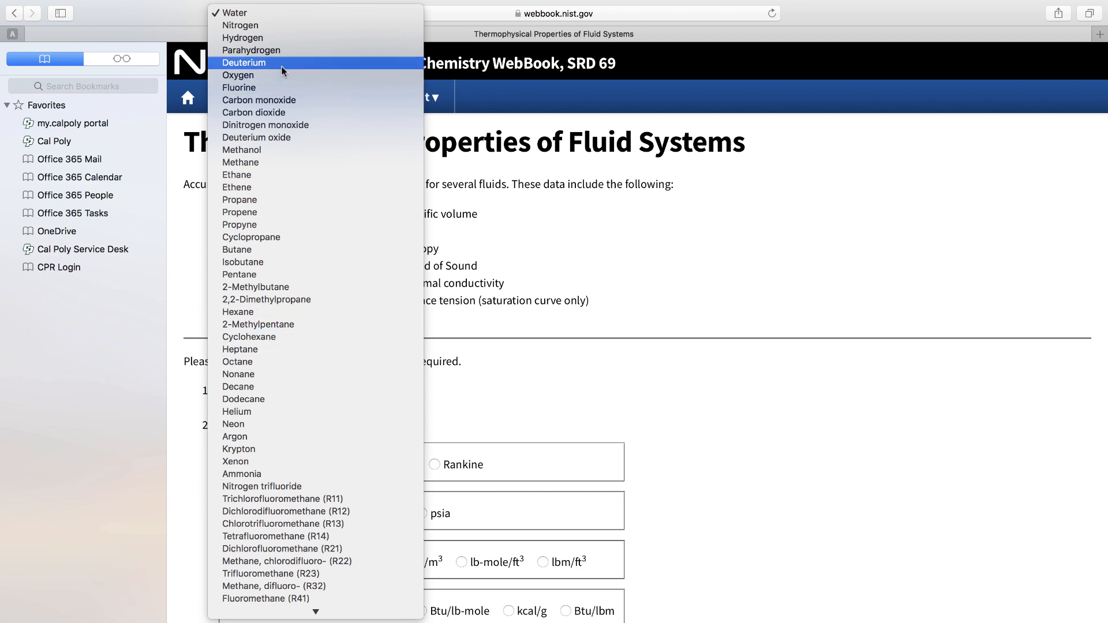
mouse_move(260, 174)
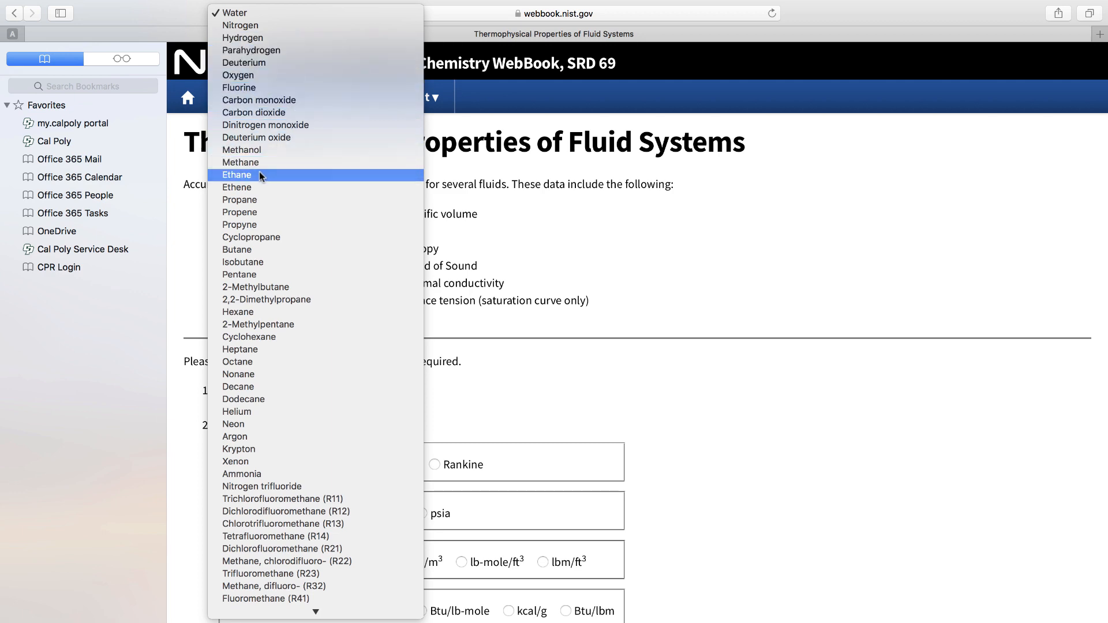
click(239, 199)
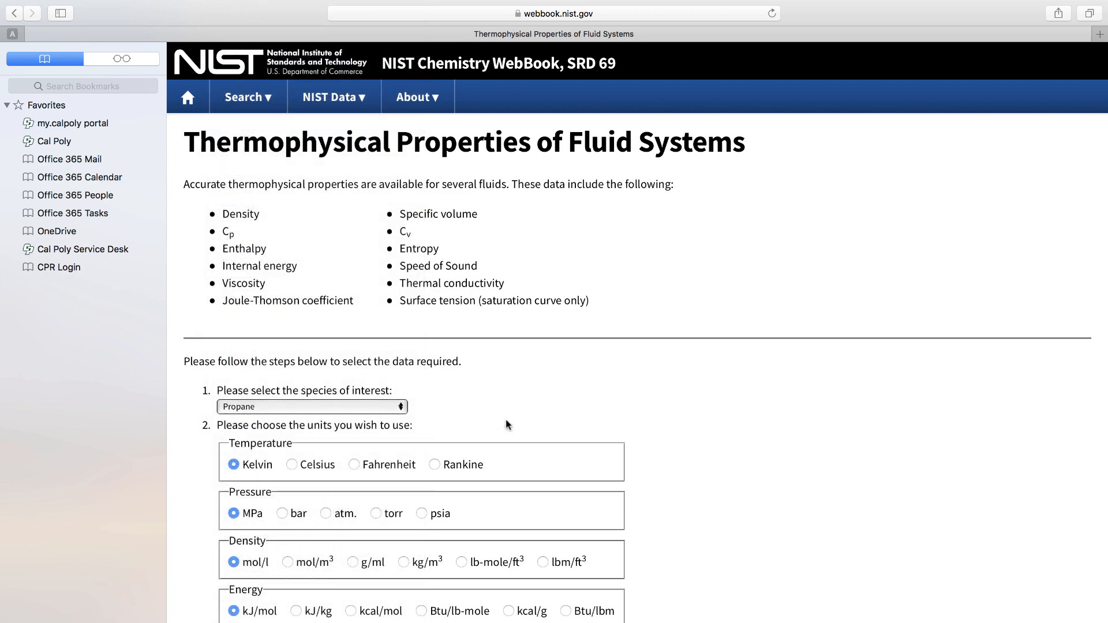
Set pressure units to bar, keeping density in mol/l and isothermal properties selected
scroll(down, 3)
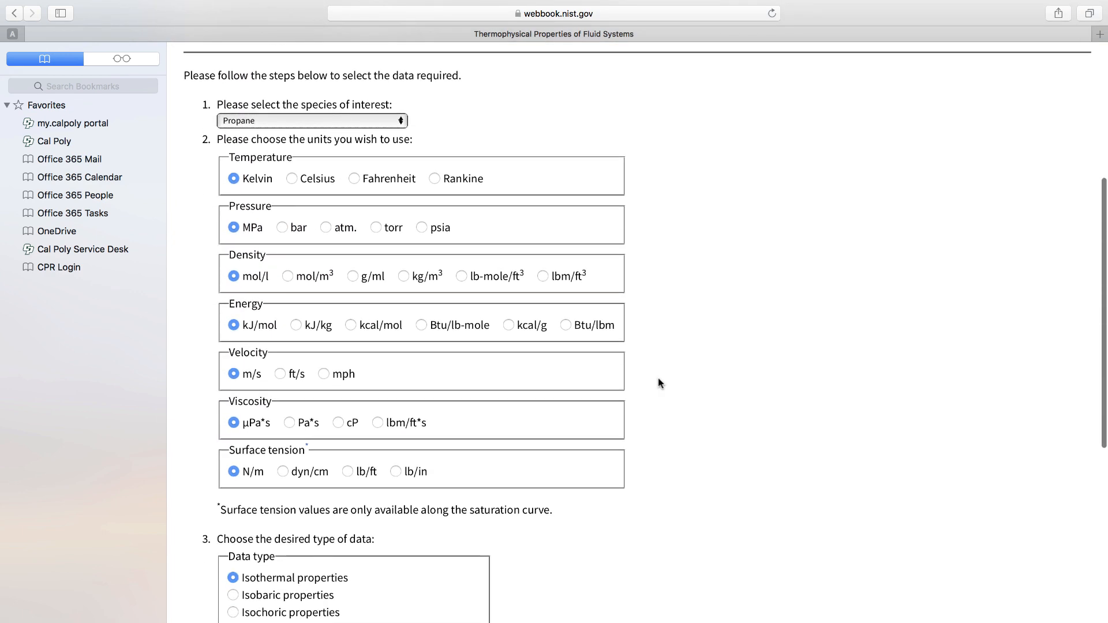
click(284, 227)
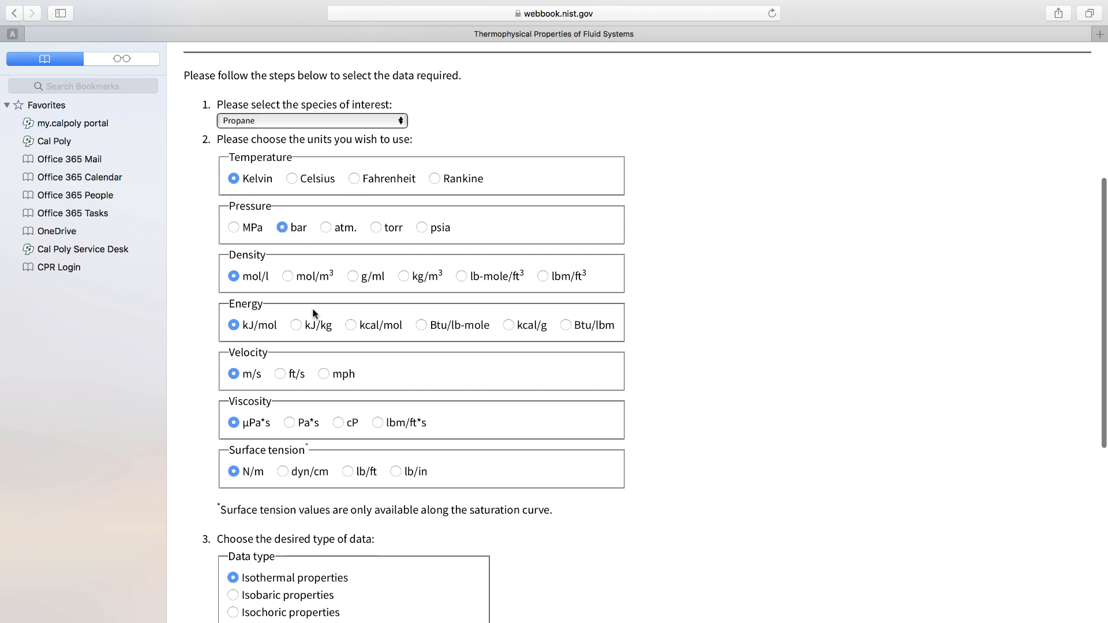
mouse_move(269, 284)
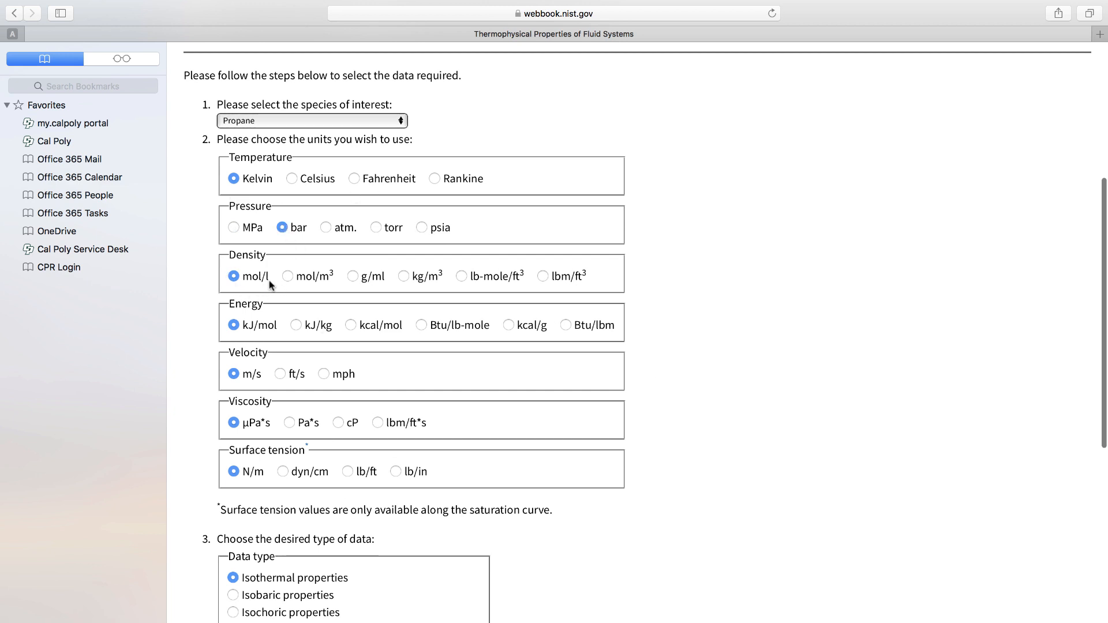
mouse_move(325, 343)
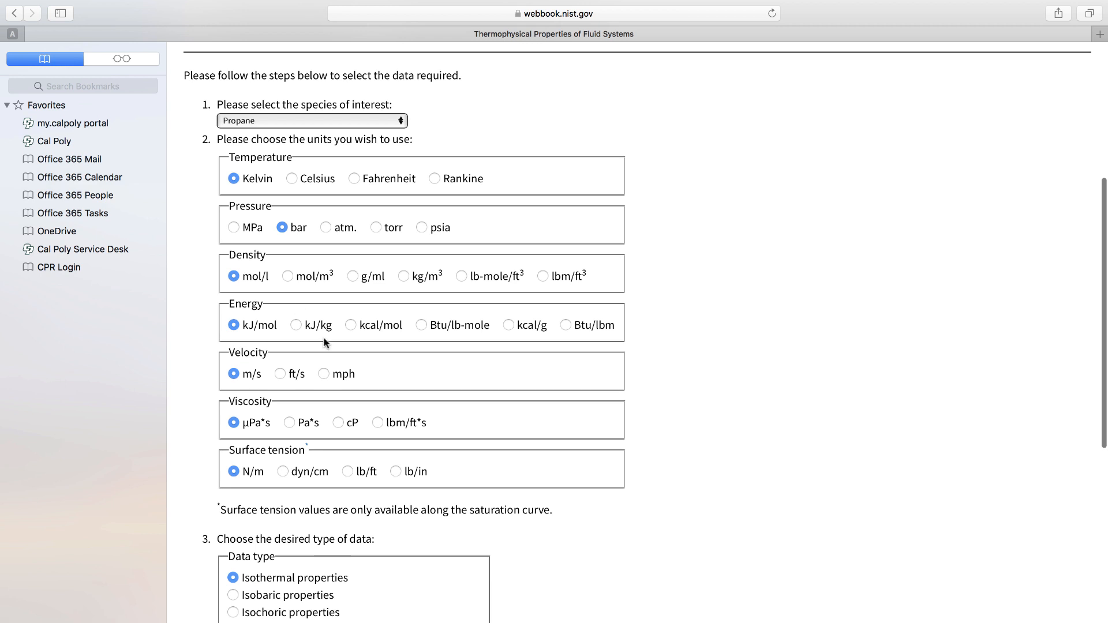
scroll(down, 3)
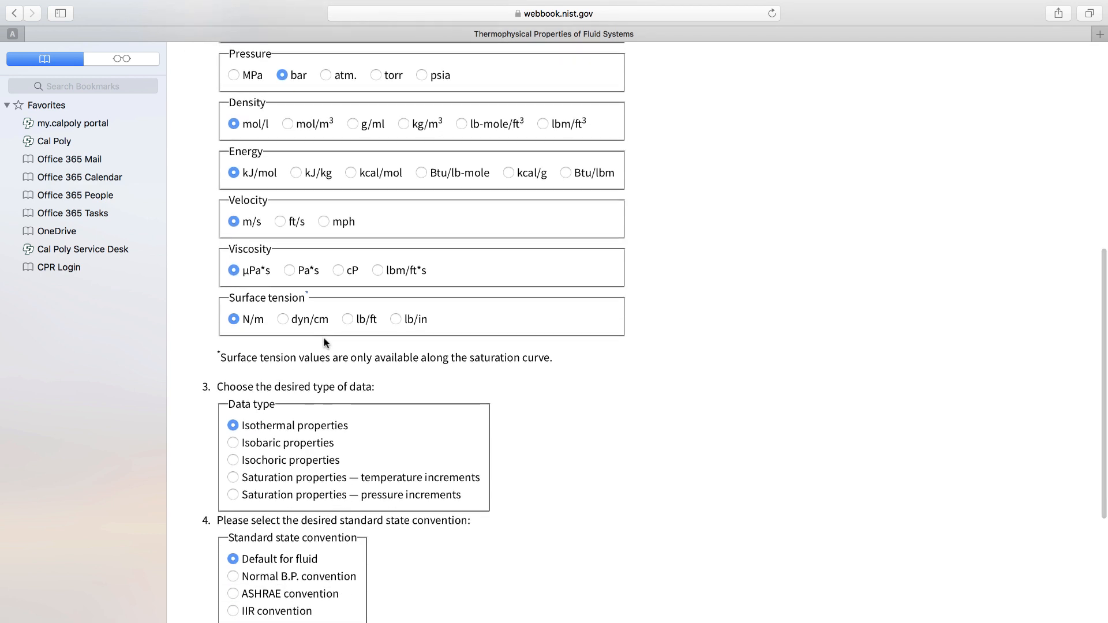
scroll(down, 3)
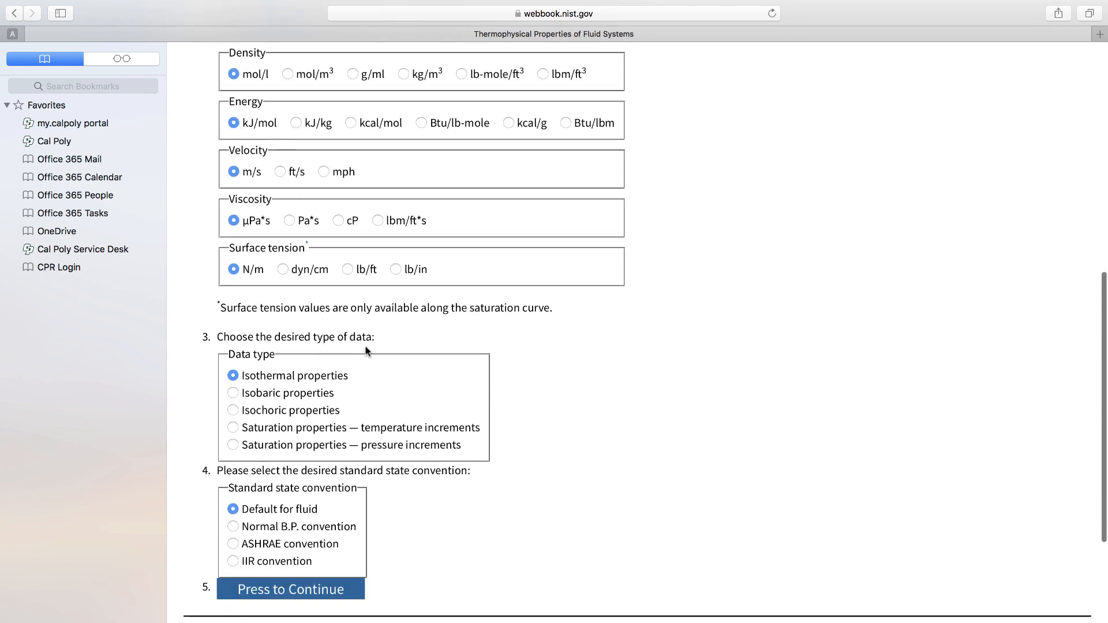
scroll(down, 3)
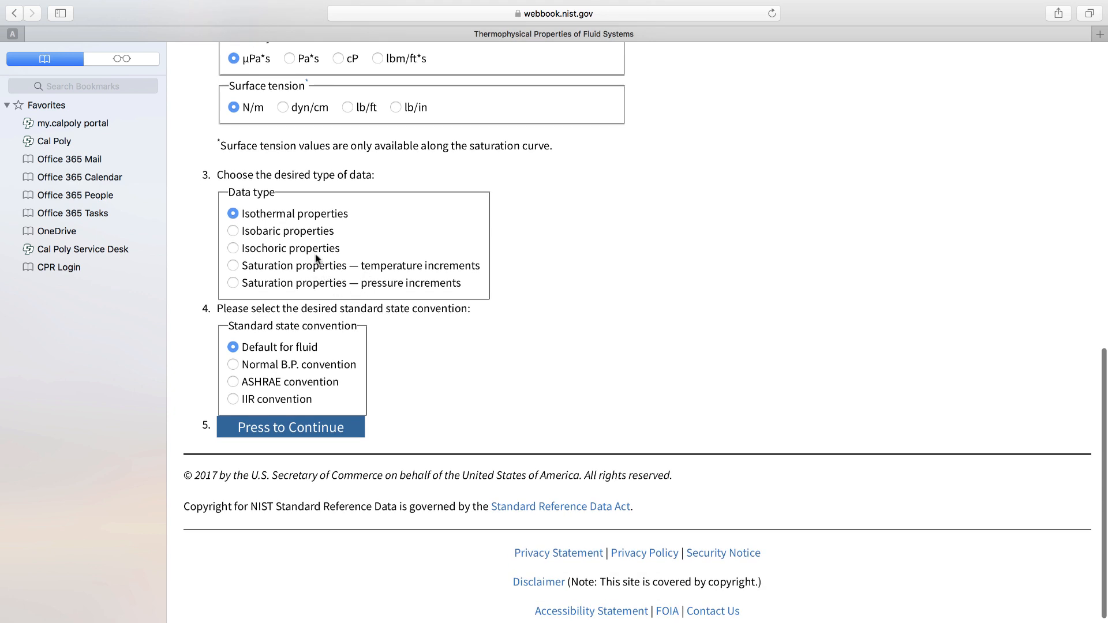
mouse_move(266, 272)
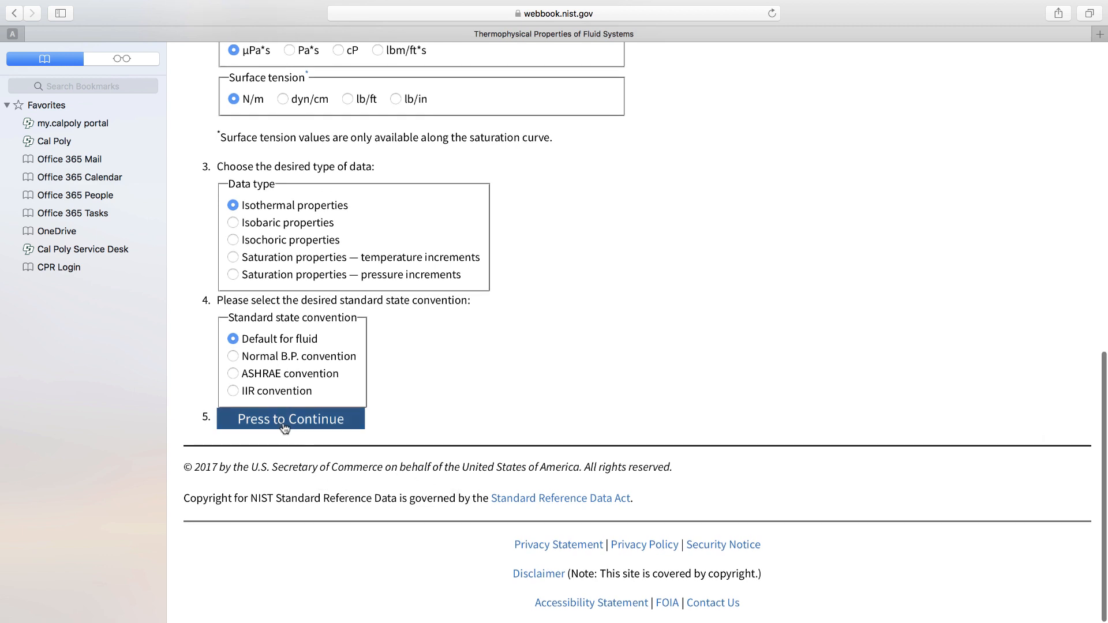
Request isothermal propane data with PLow 1, PHigh 9 and PIncrement 0.1 bar
click(289, 418)
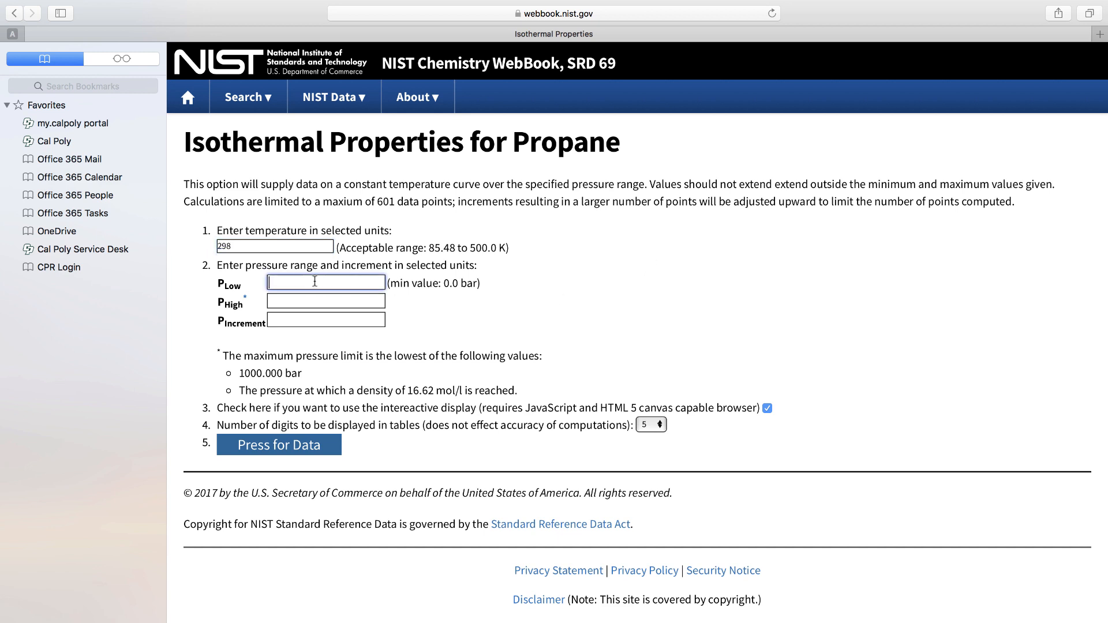
text(1)
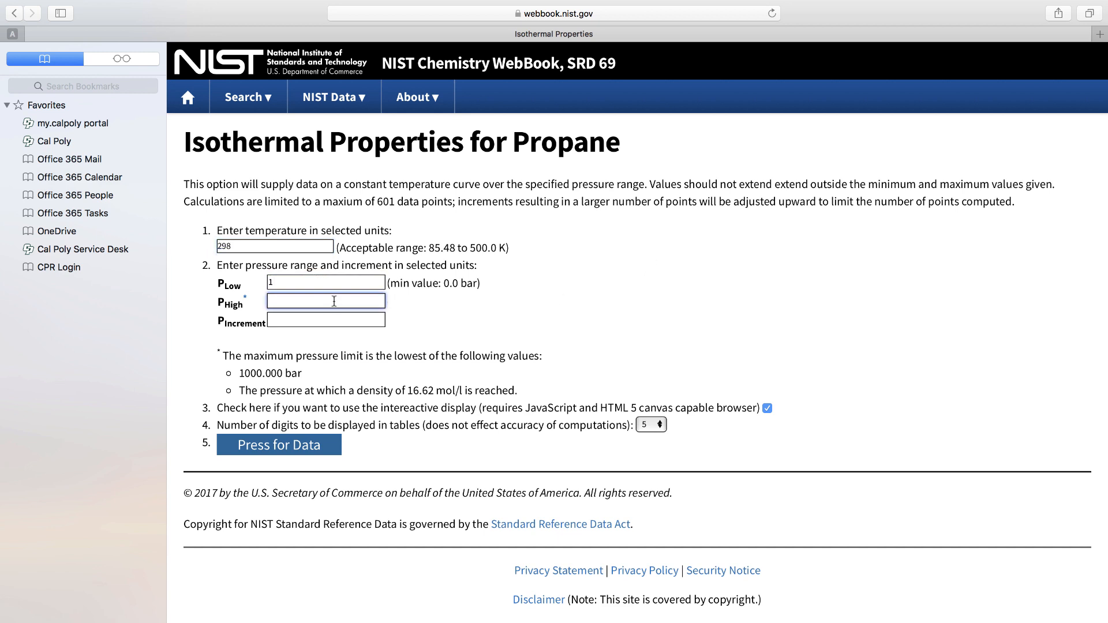
text(9)
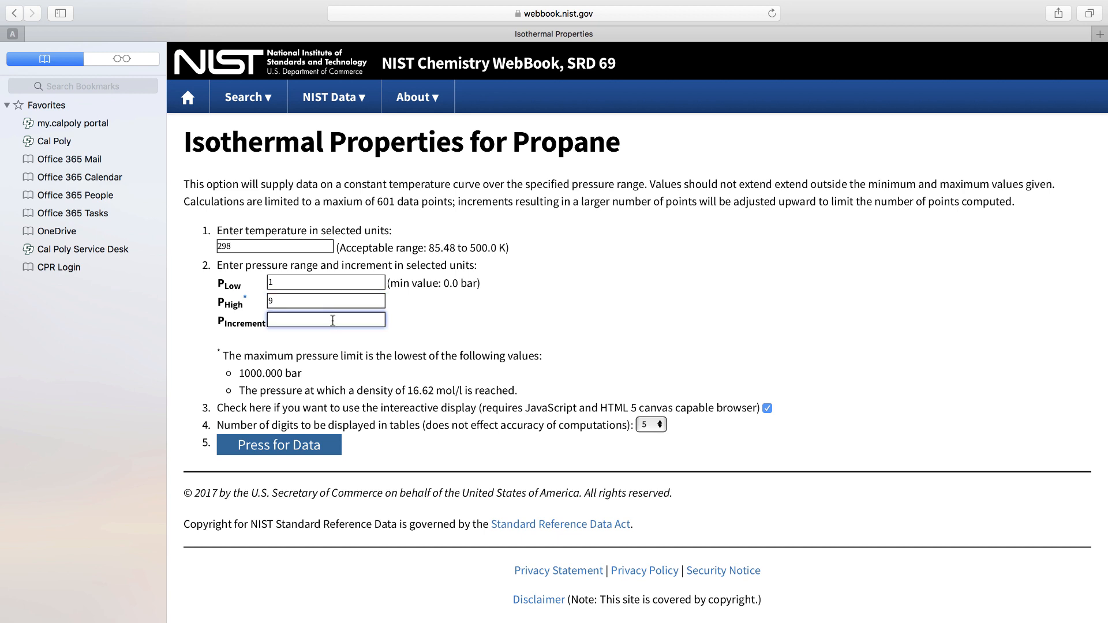
text(0.1)
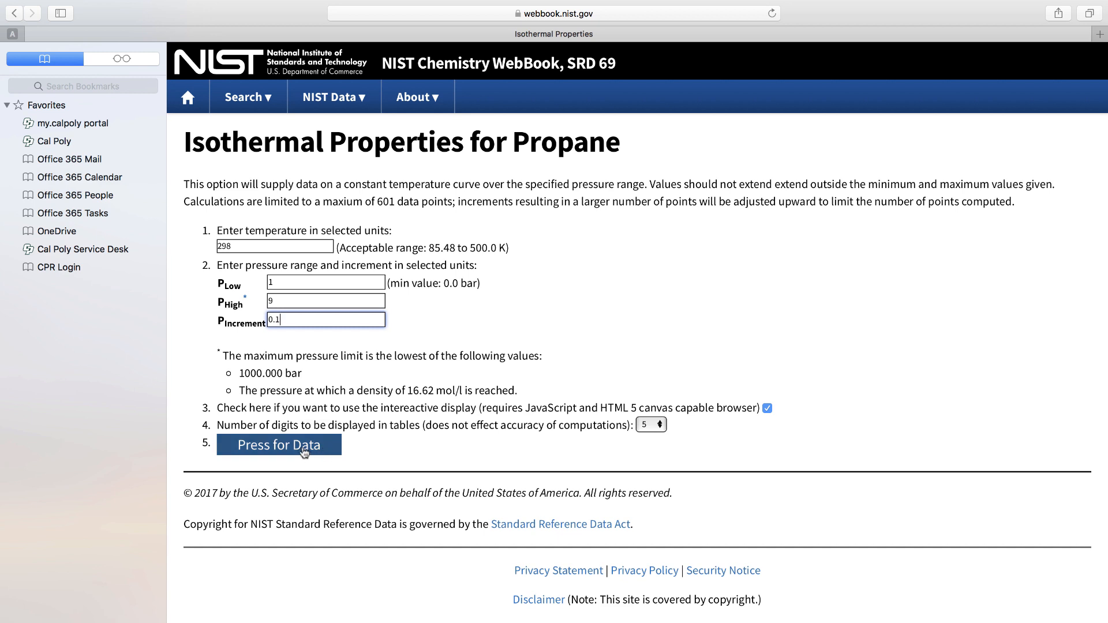
click(278, 444)
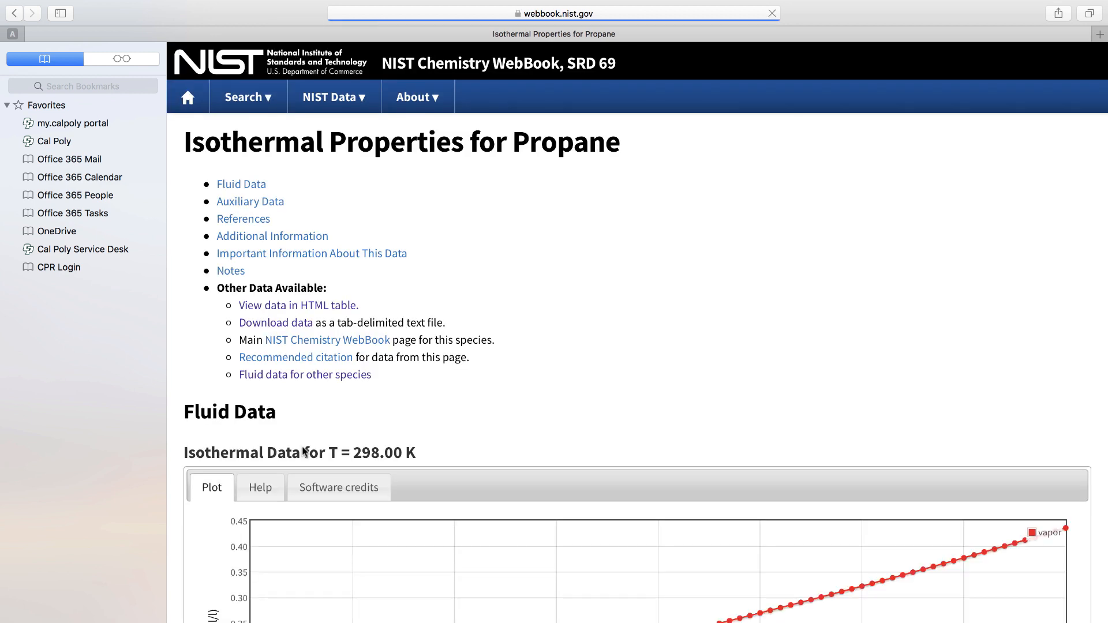
Change the plot's x-axis quantity so density is plotted against entropy
scroll(down, 3)
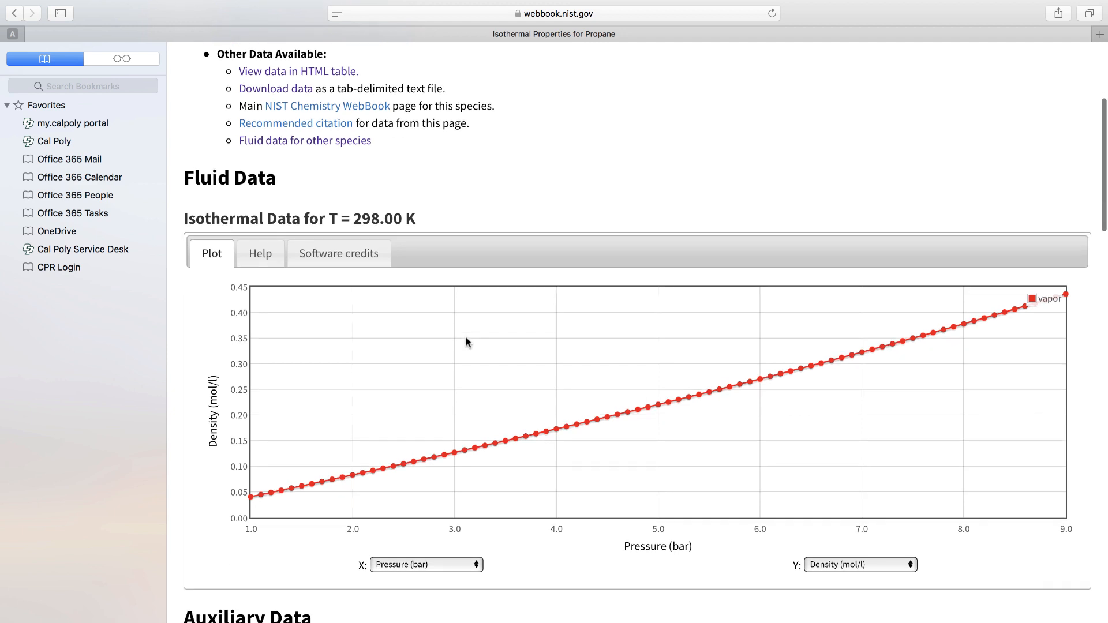
mouse_move(420, 434)
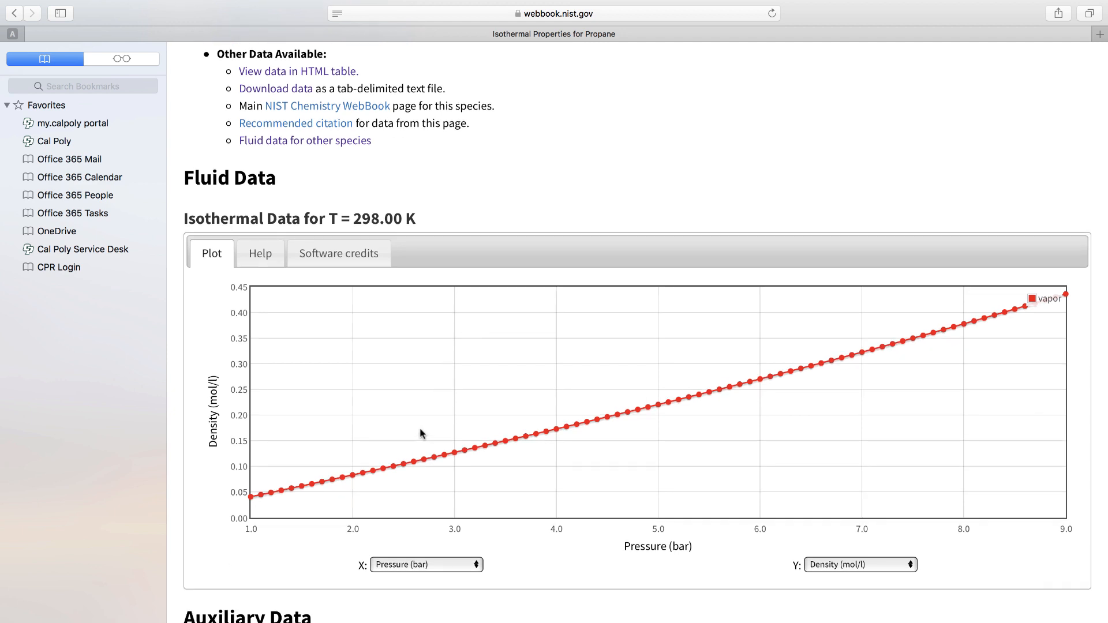
scroll(down, 3)
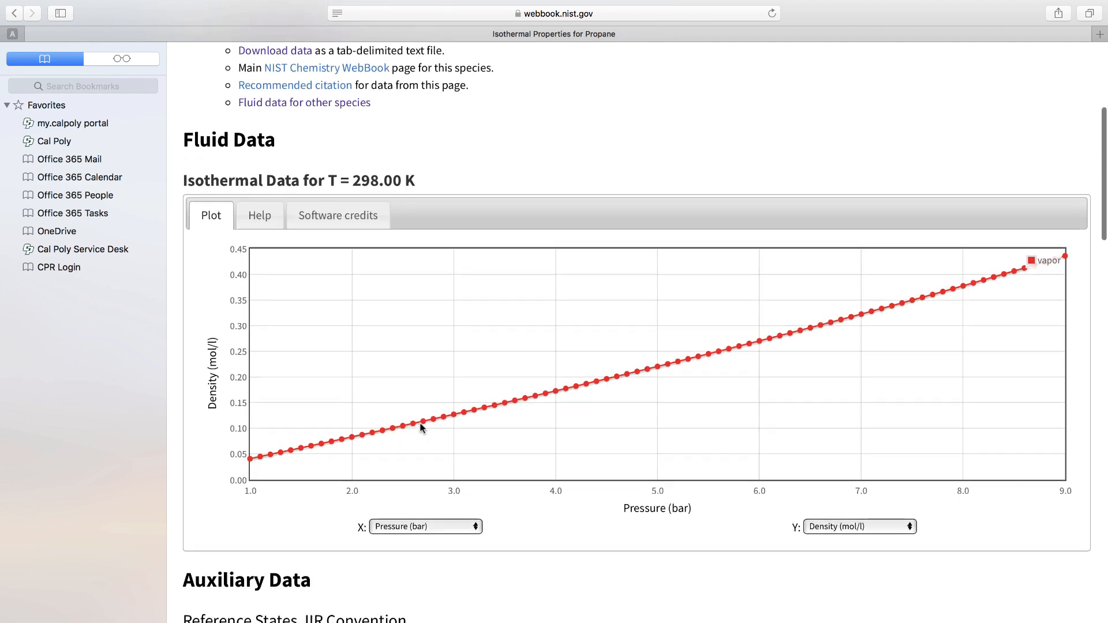
scroll(down, 3)
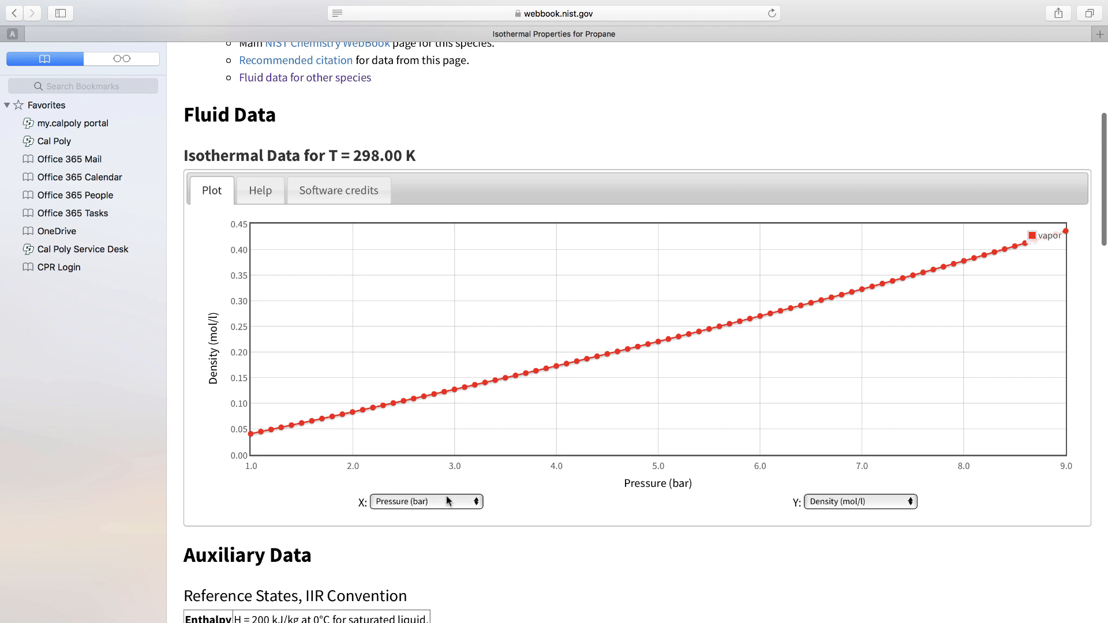
click(426, 501)
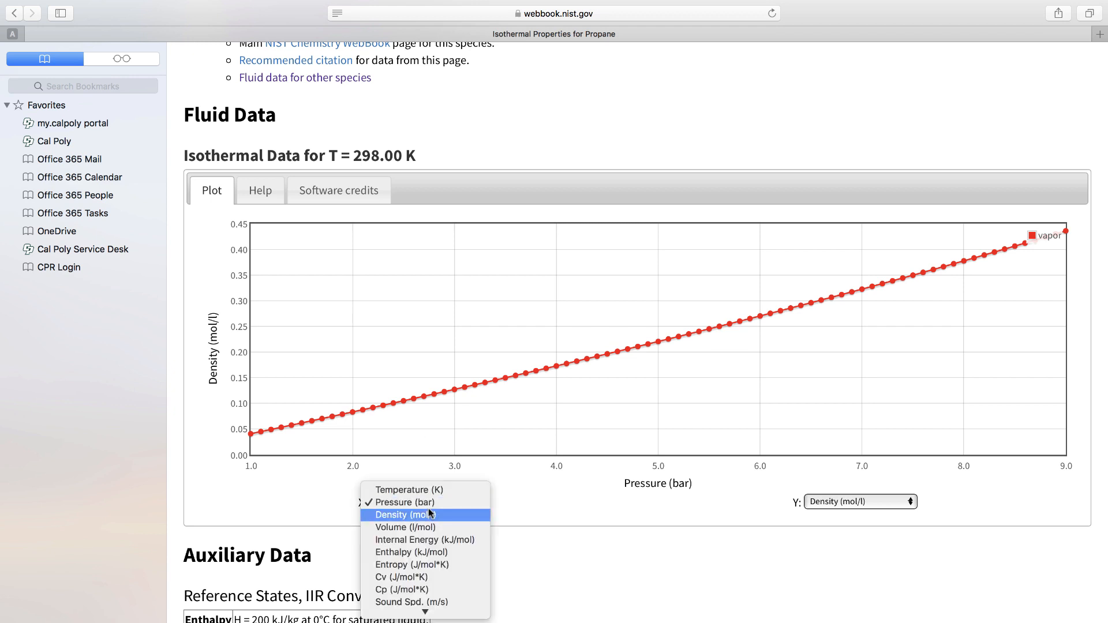
mouse_move(405, 527)
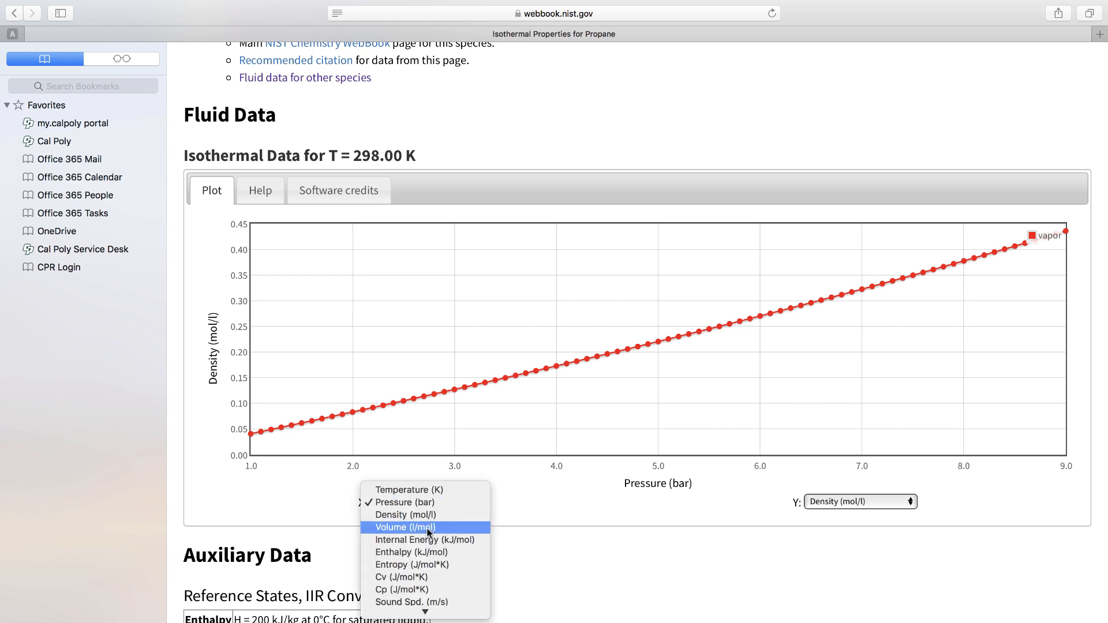
click(411, 564)
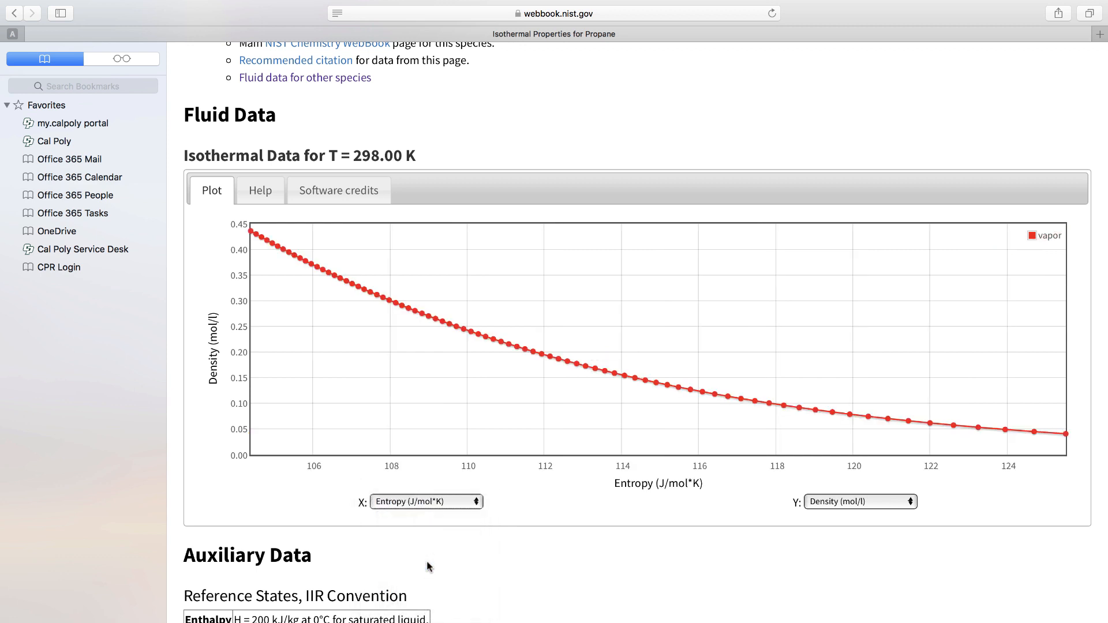
scroll(up, 3)
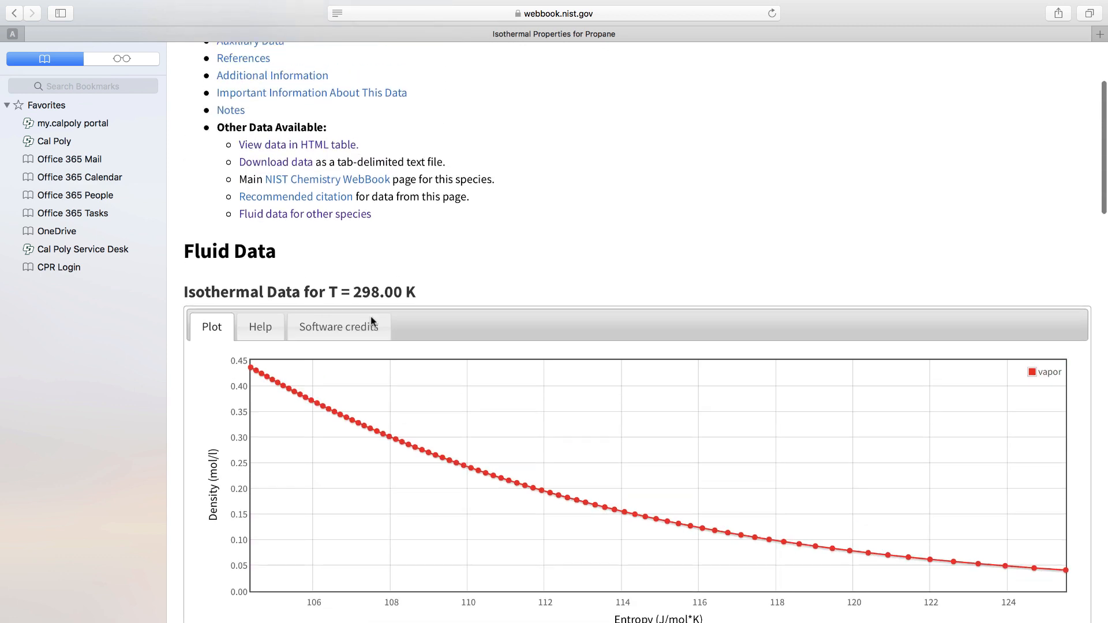
scroll(up, 3)
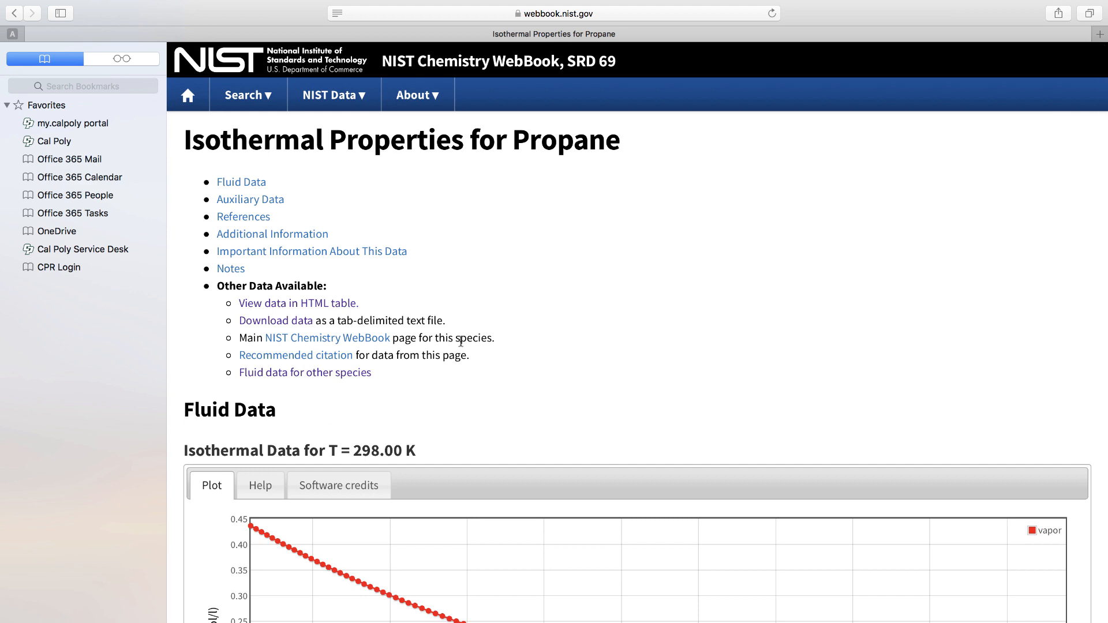
mouse_move(383, 270)
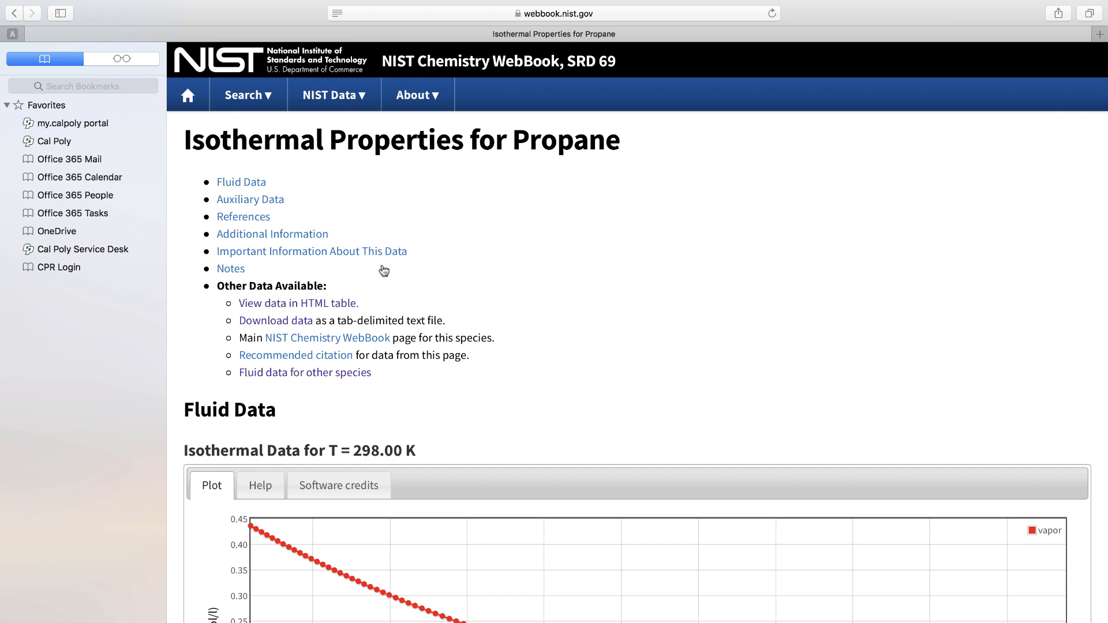
View the results as an HTML table and select every row from the header down to 9 bar
click(298, 304)
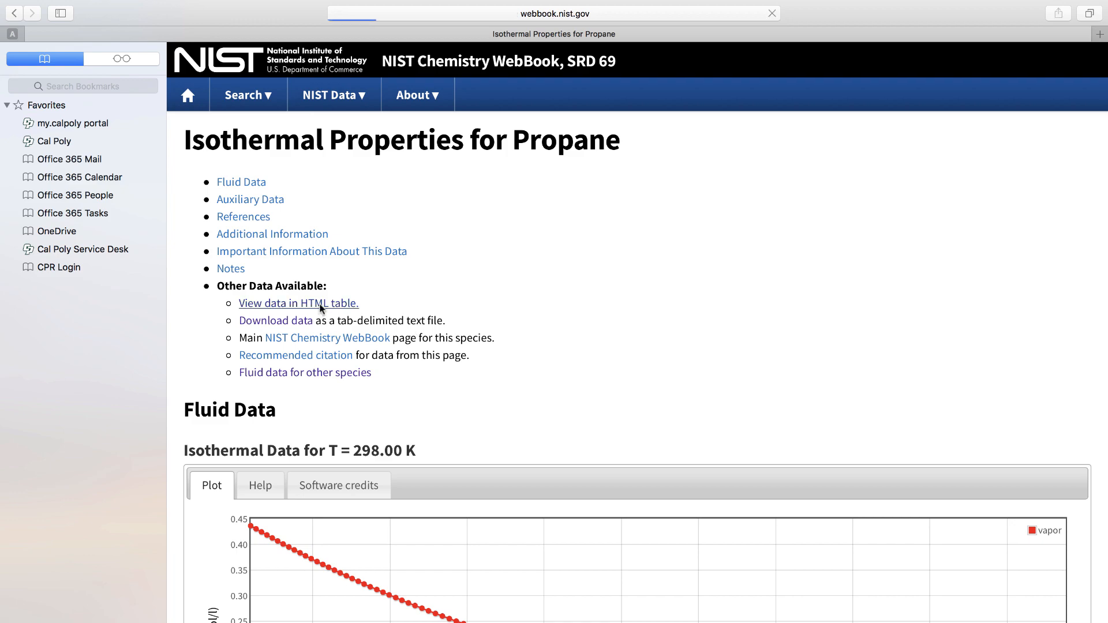
click(297, 303)
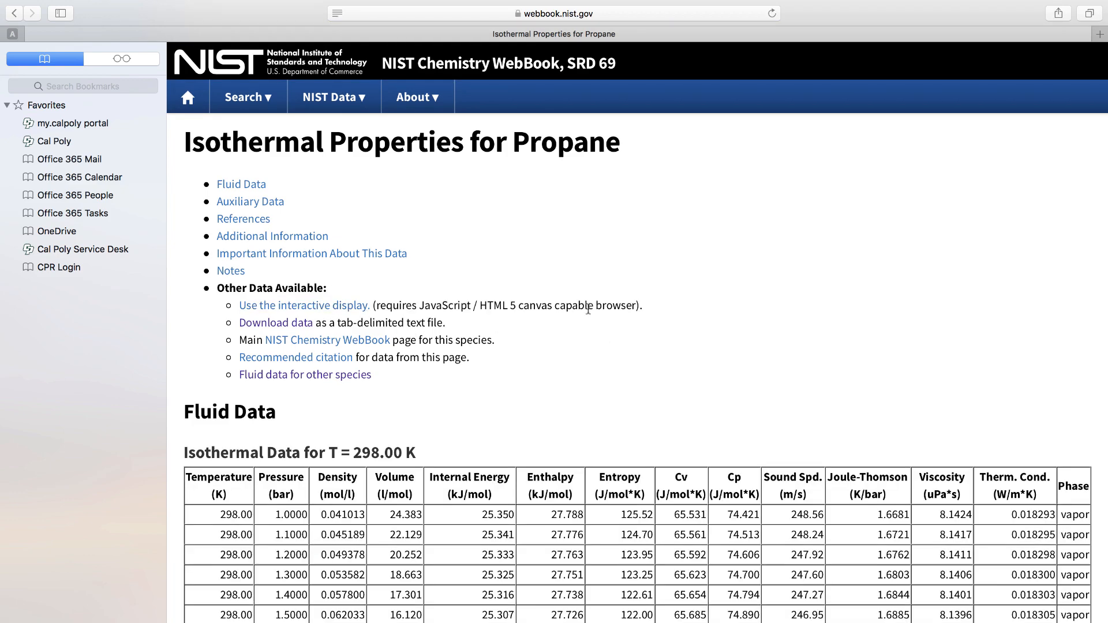
scroll(down, 3)
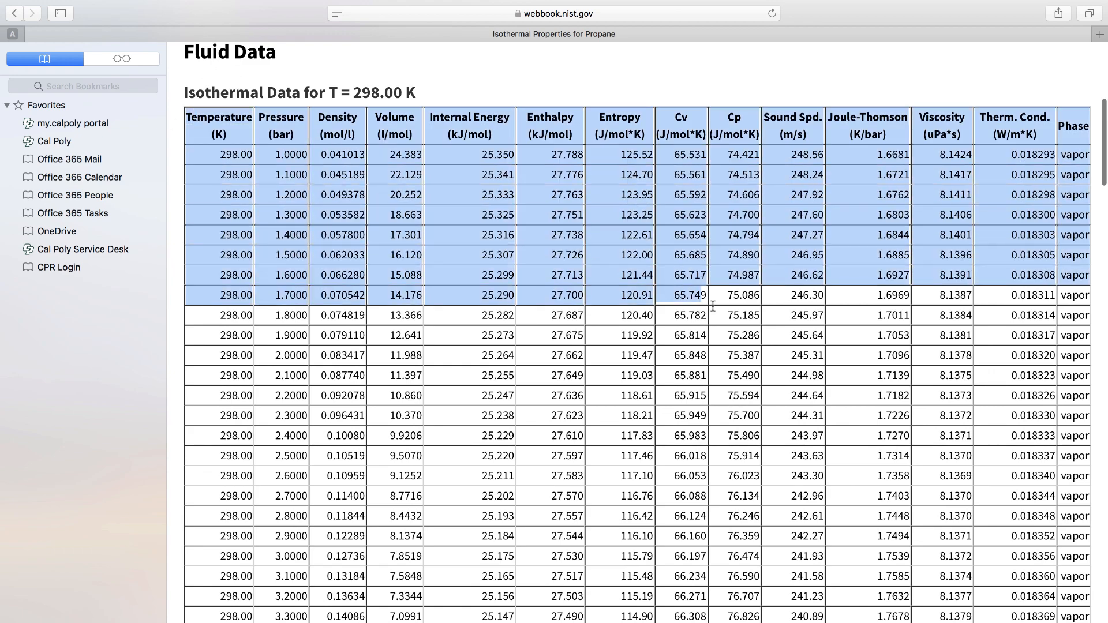
scroll(down, 3)
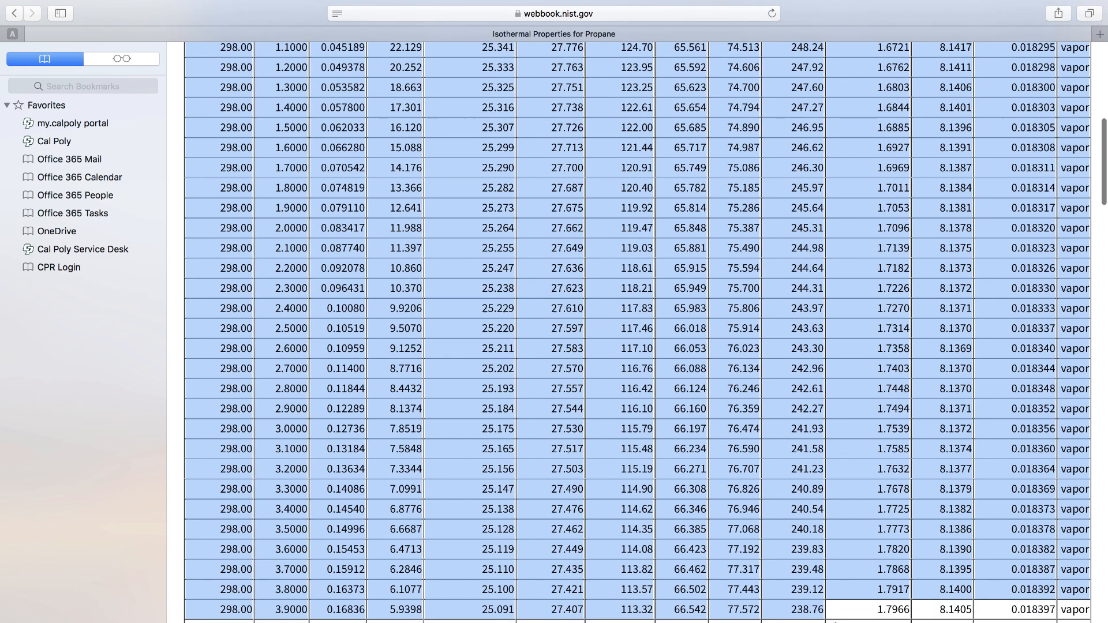
scroll(down, 3)
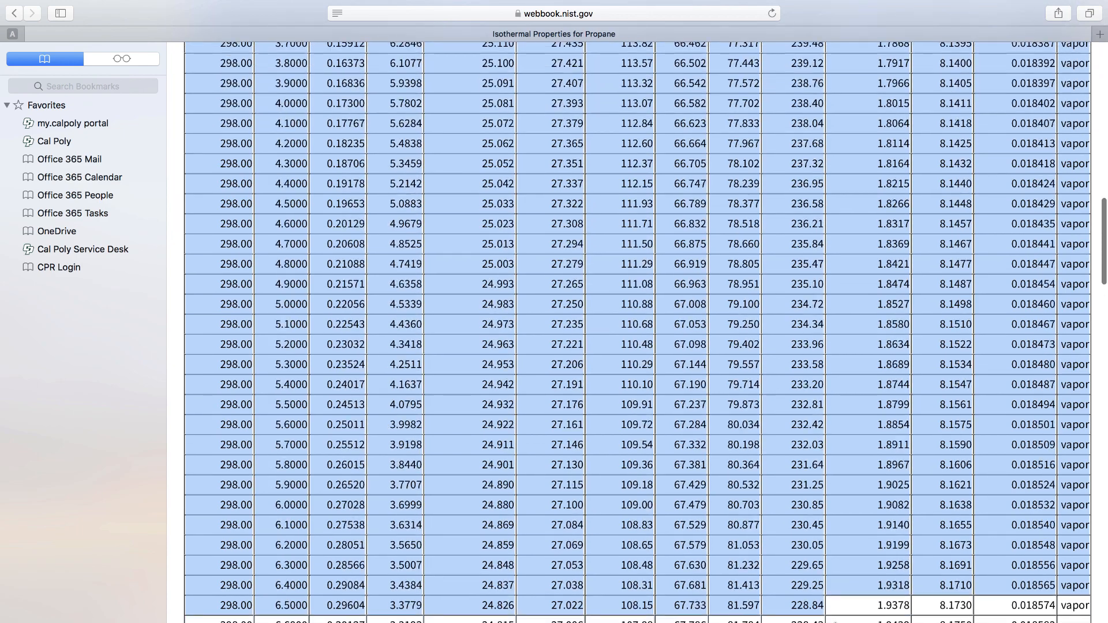
scroll(down, 3)
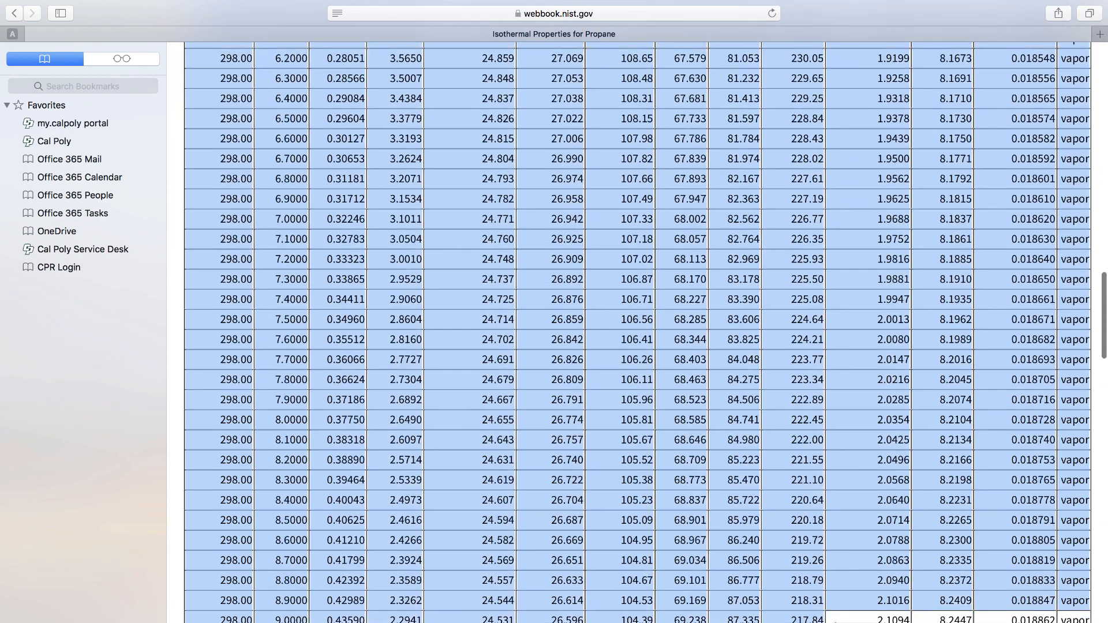
scroll(down, 3)
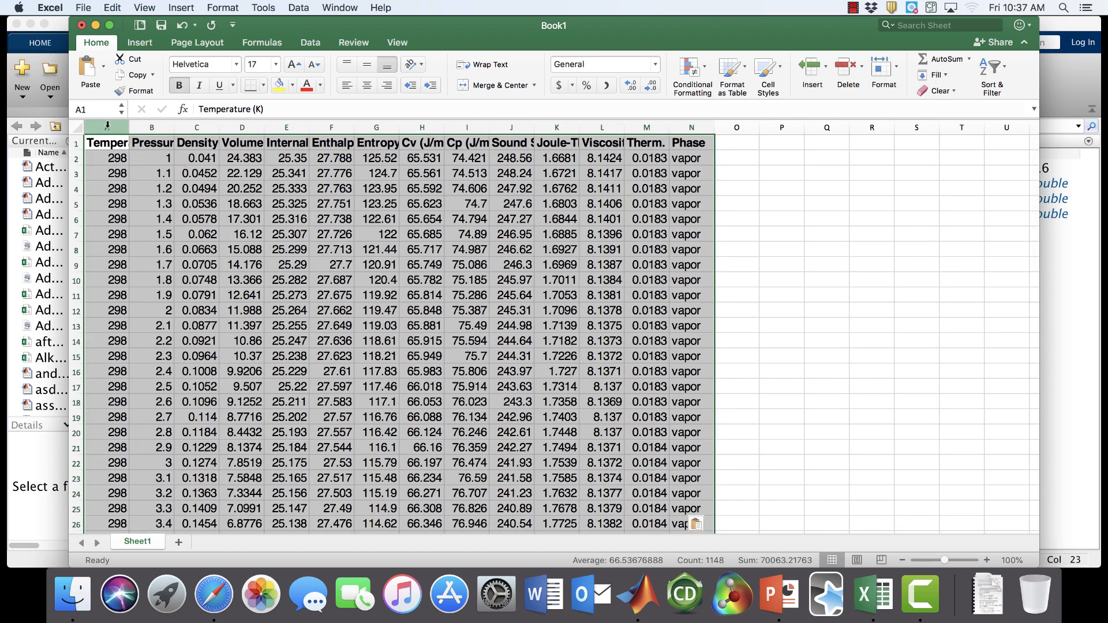
Delete the Temperature, Density and other property columns, leaving pressure and volume
right_click(107, 127)
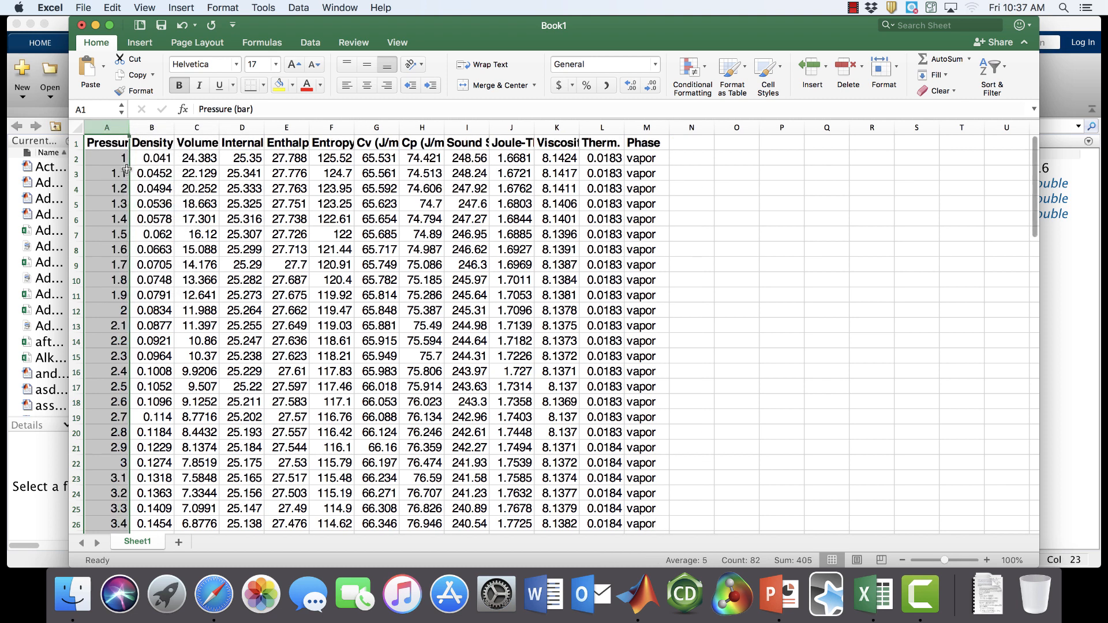
click(151, 127)
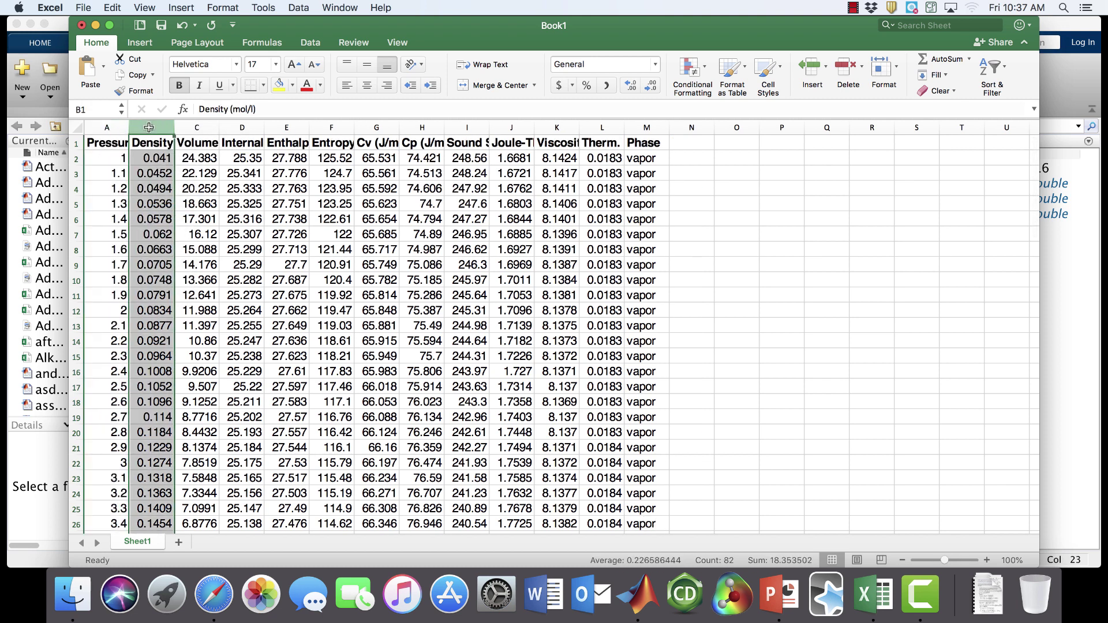
right_click(149, 127)
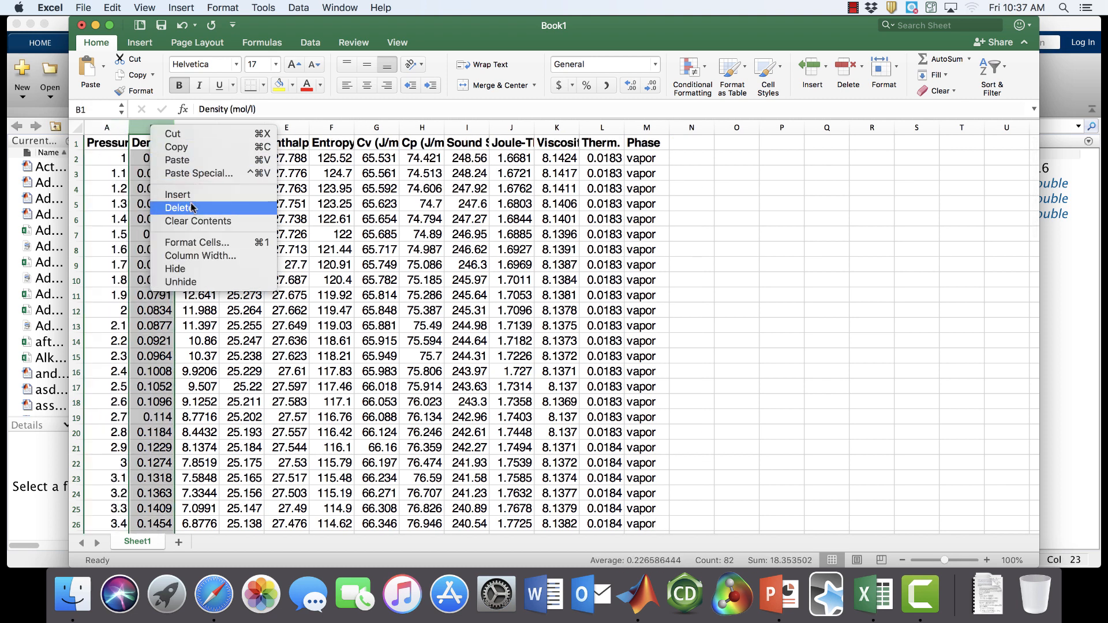
click(182, 207)
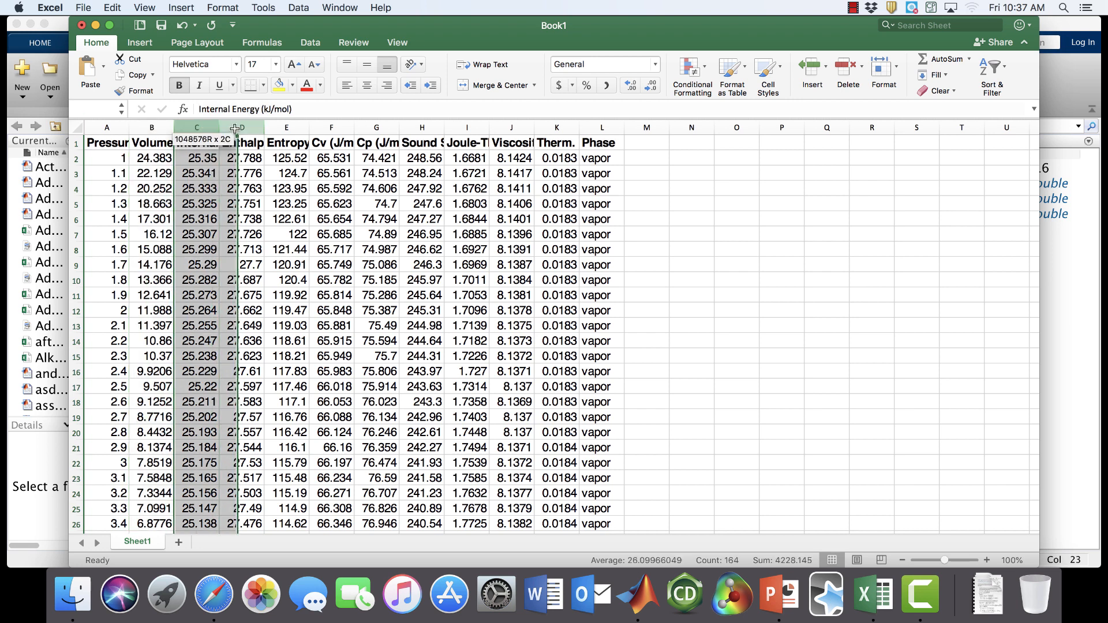
right_click(197, 127)
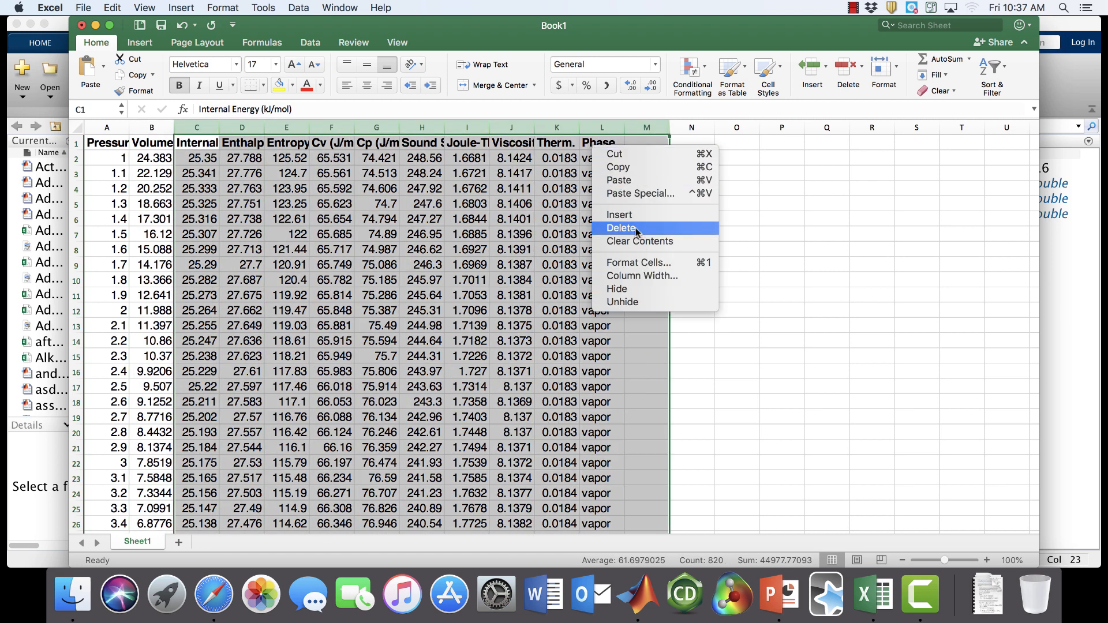
Widen the remaining columns to 10.00 so the Pressure (bar) and Volume (l/mol) headings fit
click(621, 228)
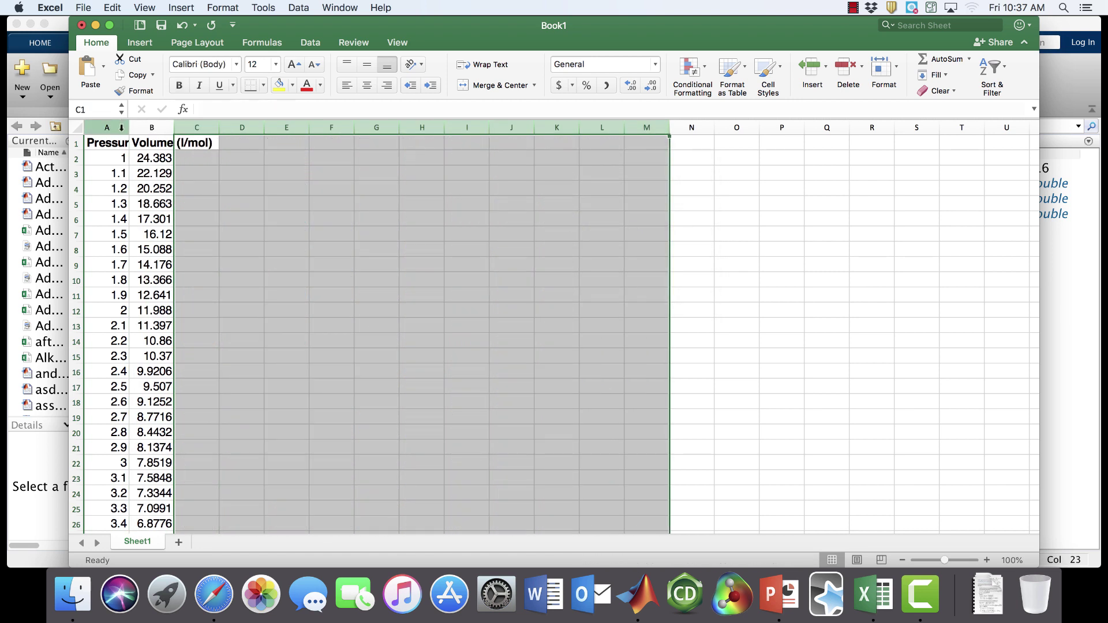
drag(175, 127, 216, 127)
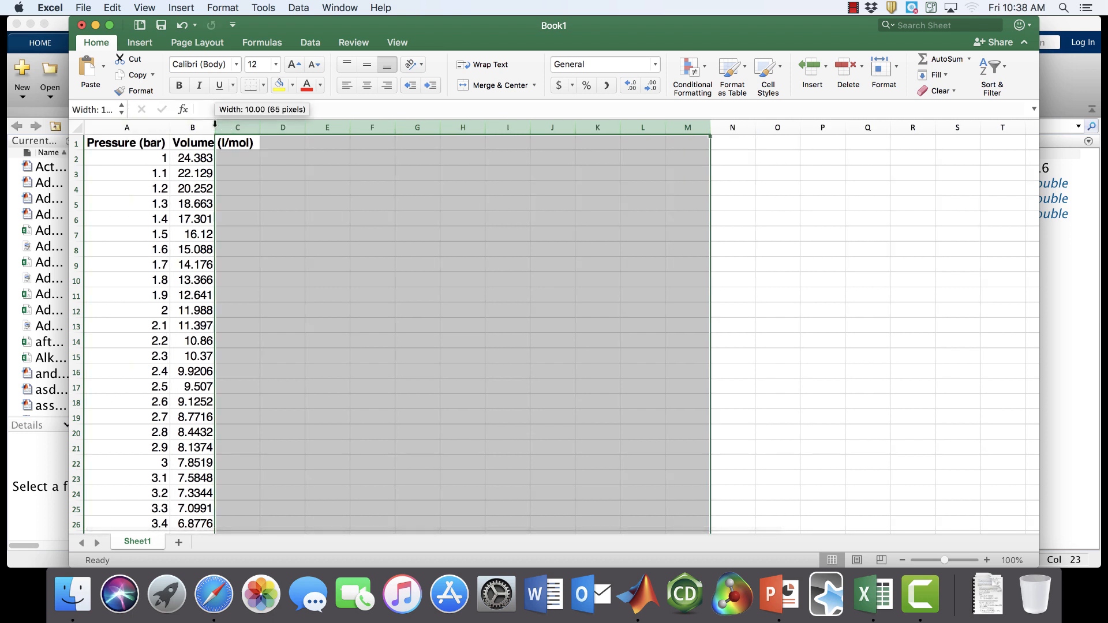
Deselect the columns and look over the pressure and volume data down past row 50
click(325, 218)
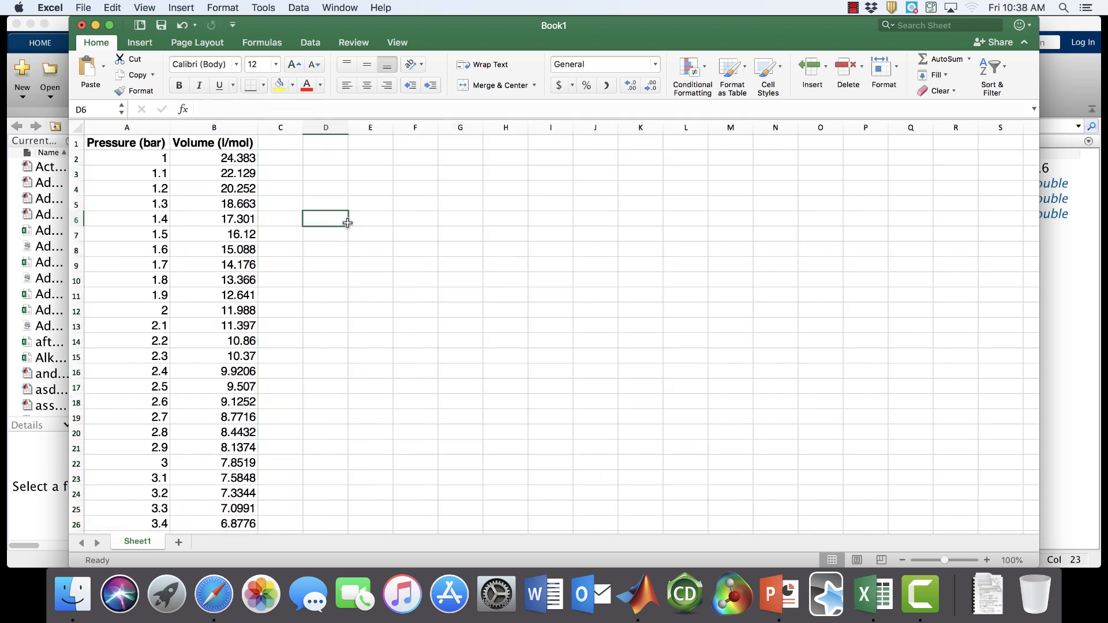
mouse_move(226, 158)
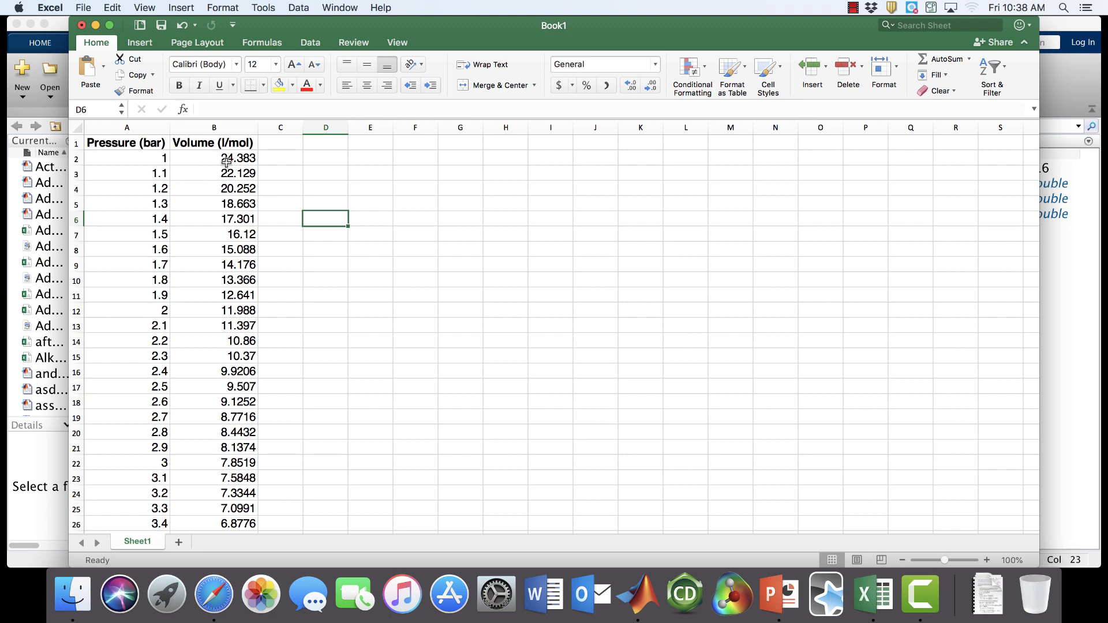
mouse_move(283, 228)
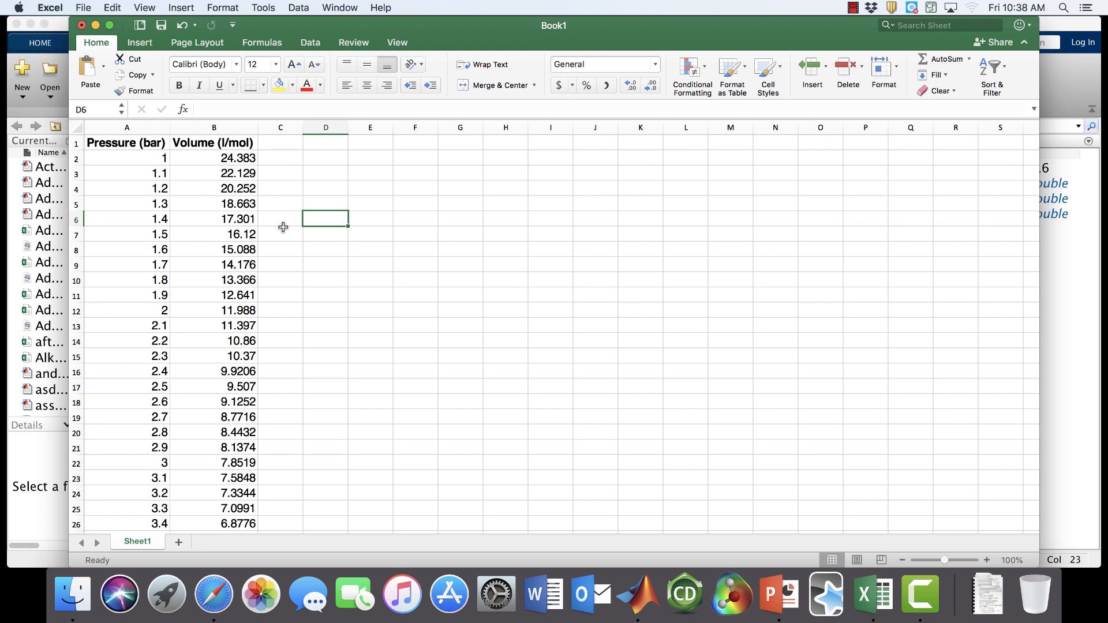
scroll(down, 3)
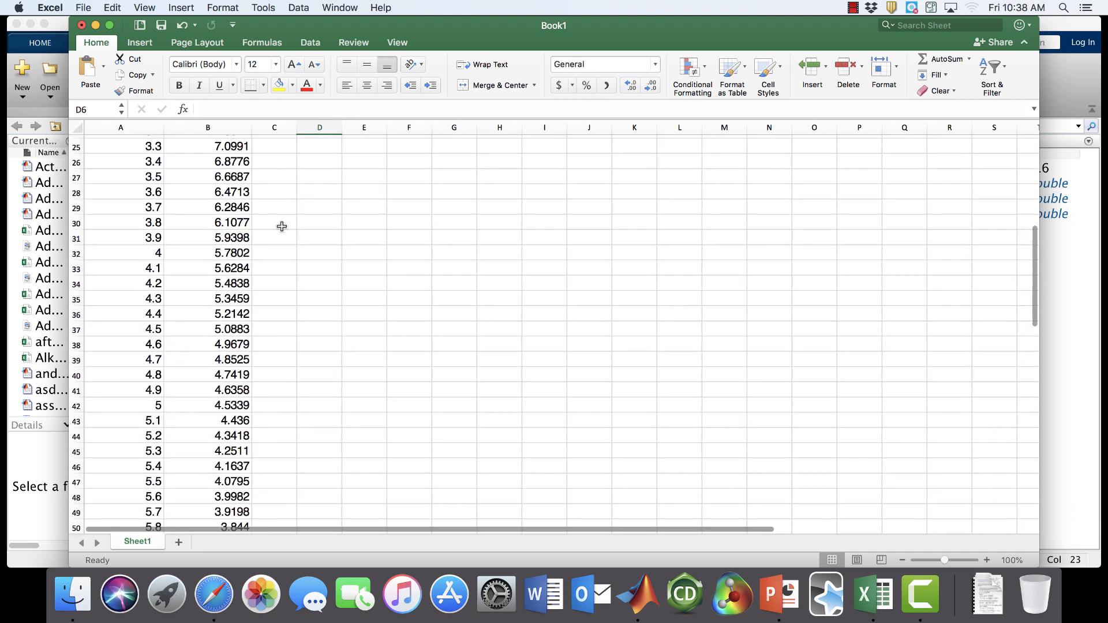
scroll(up, 3)
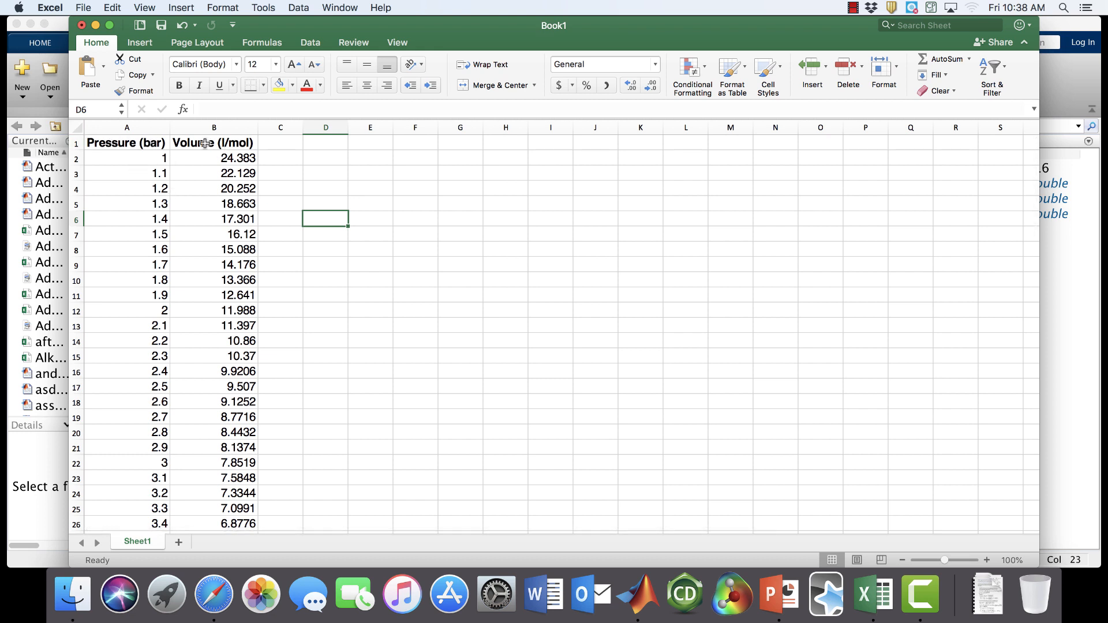
mouse_move(114, 174)
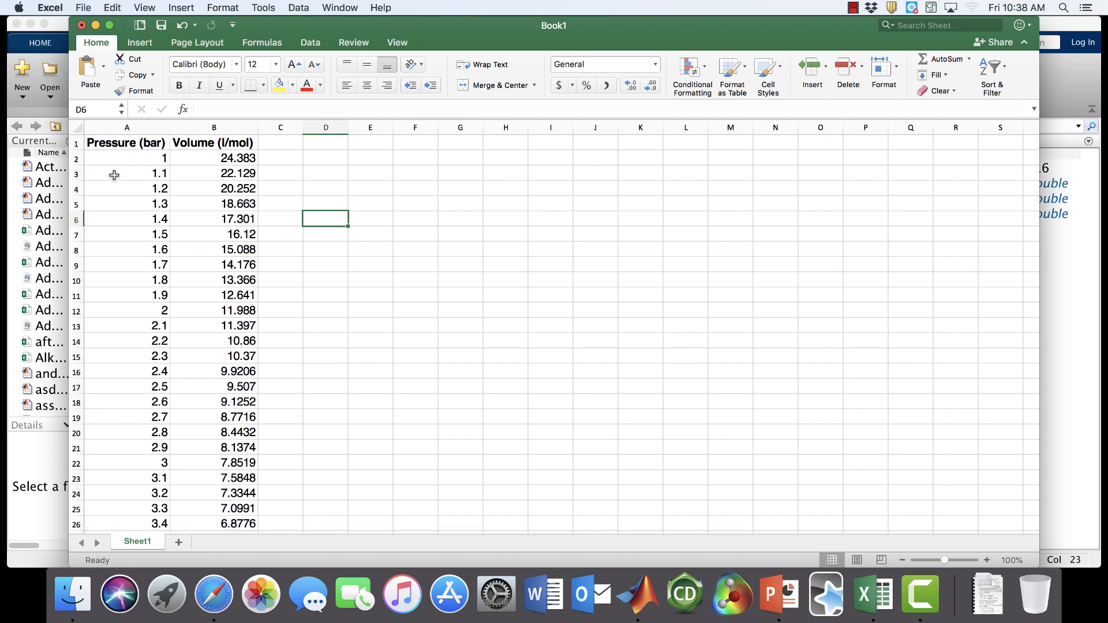
mouse_move(105, 162)
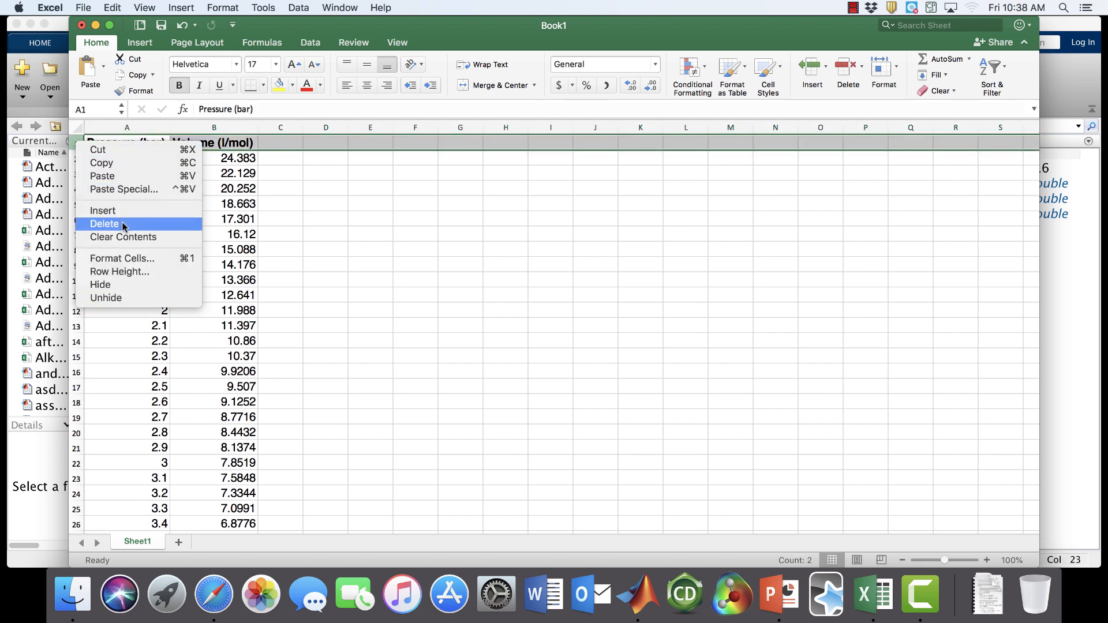
Delete the heading row and name the file propane_data in comma-separated format
click(83, 8)
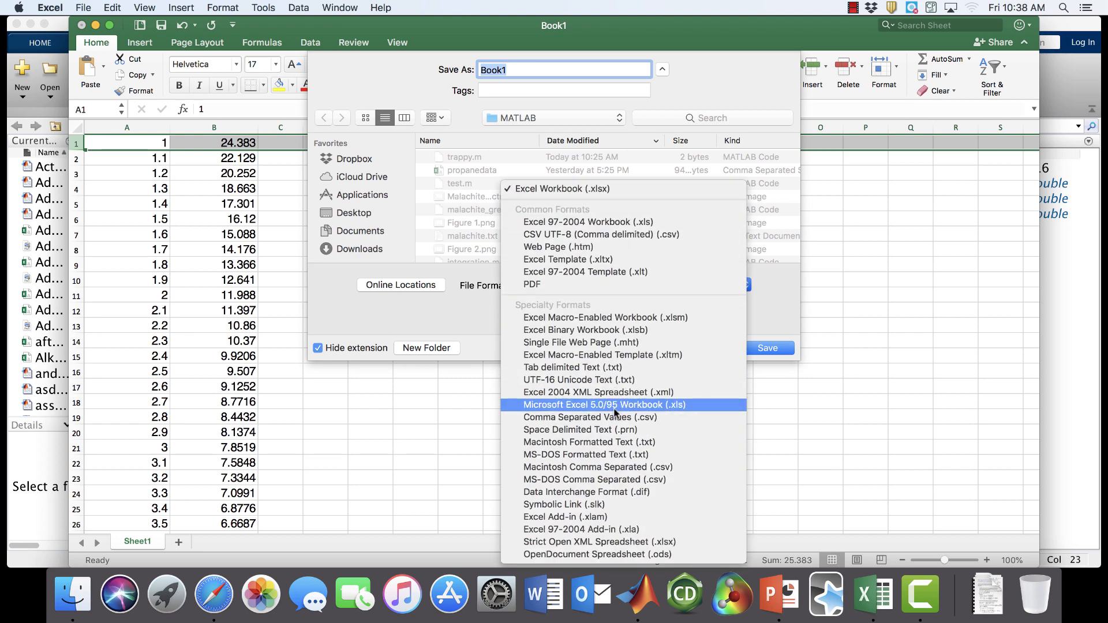
click(581, 416)
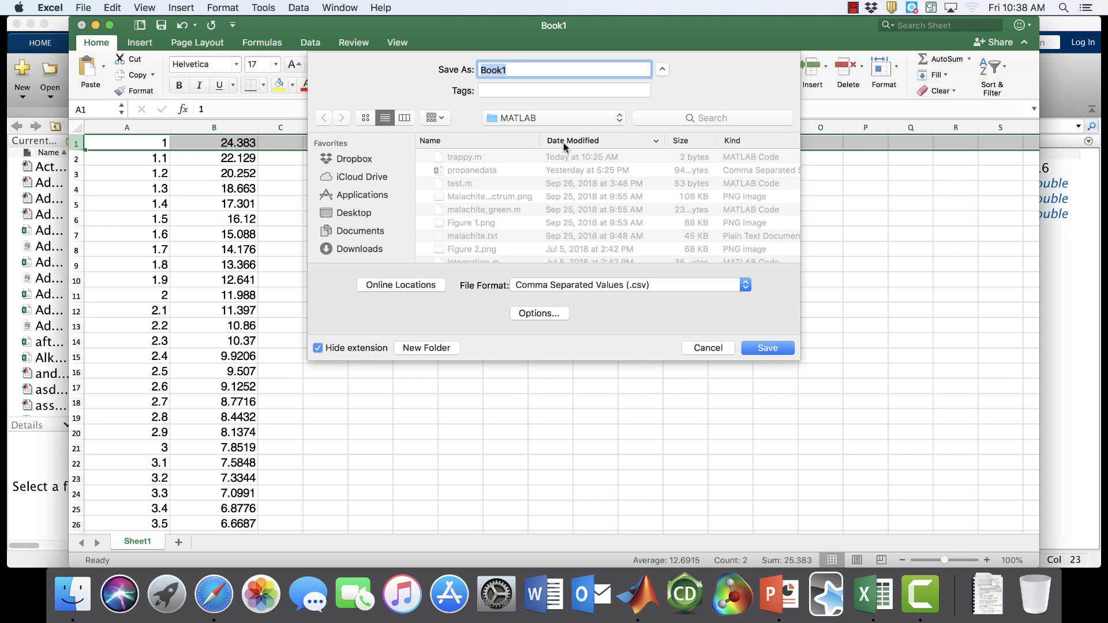
text(propane)
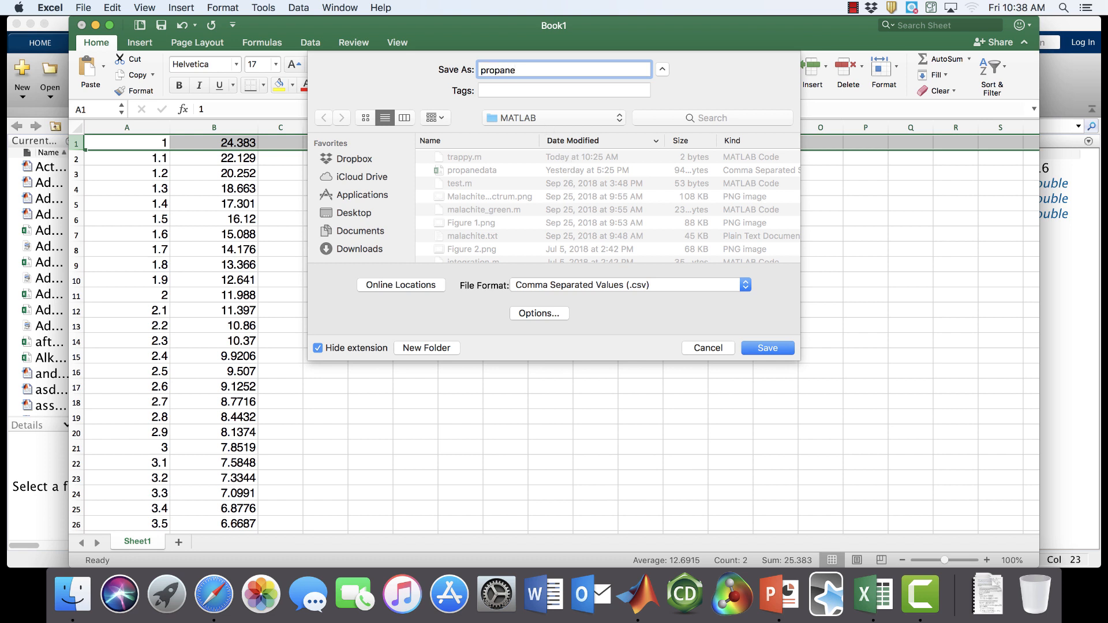
text(_da)
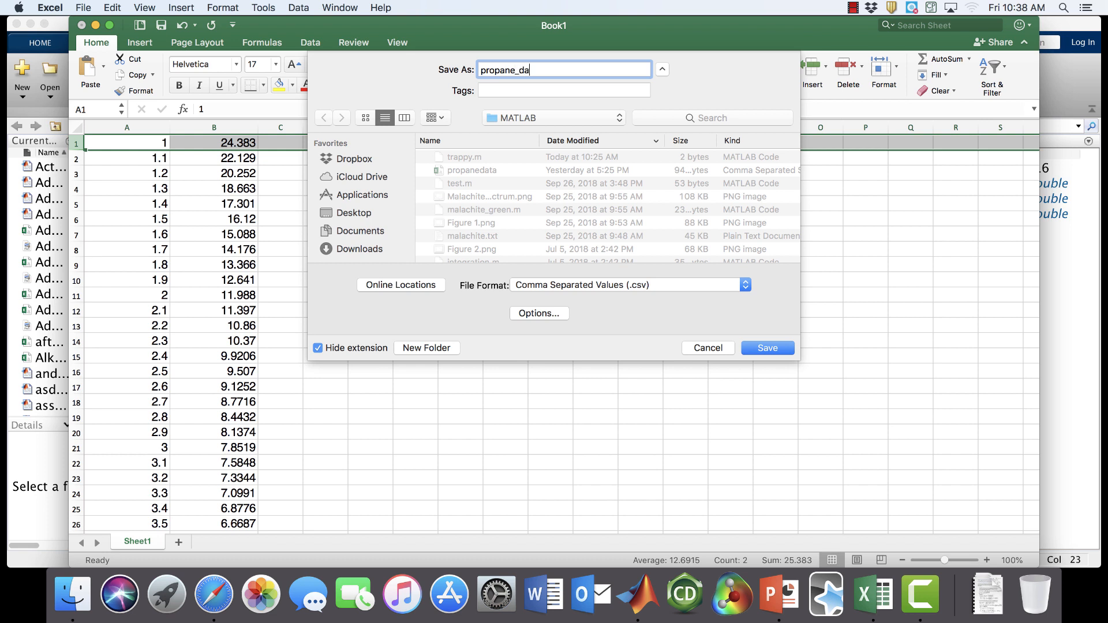
text(ta)
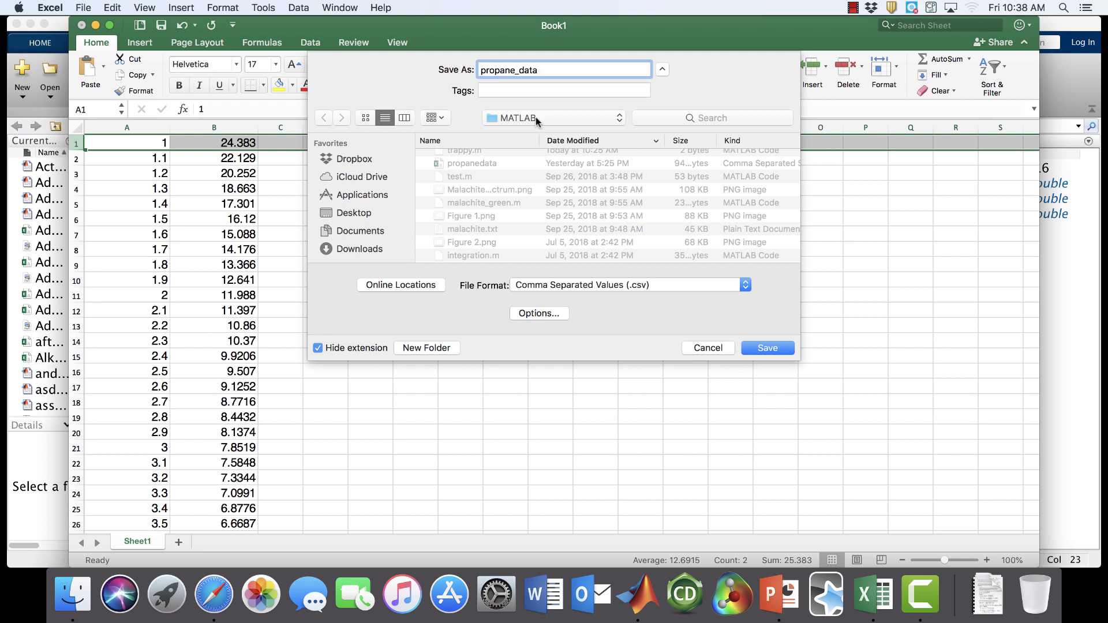
mouse_move(741, 343)
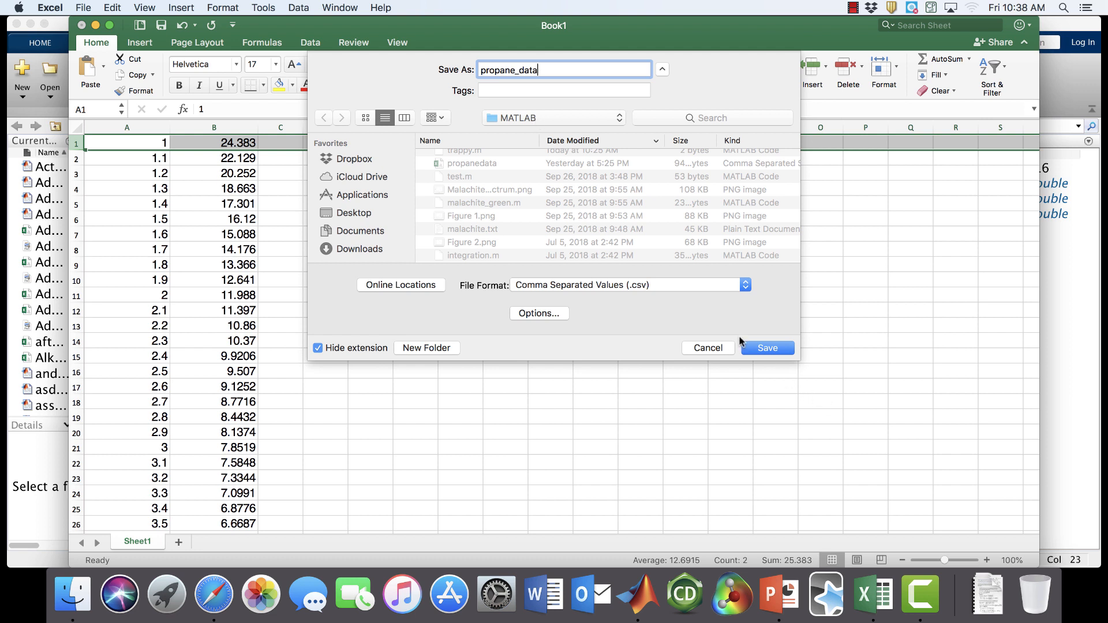
Save propane_data.csv in the MATLAB folder, keeping CSV format, and check the 1–9 bar data
click(660, 70)
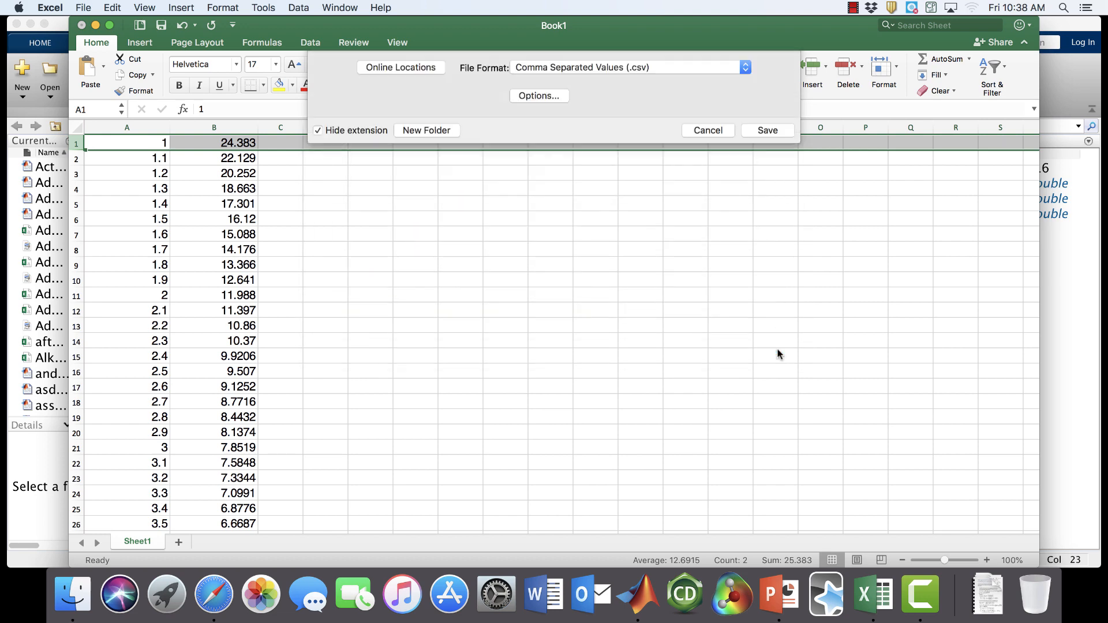
click(766, 130)
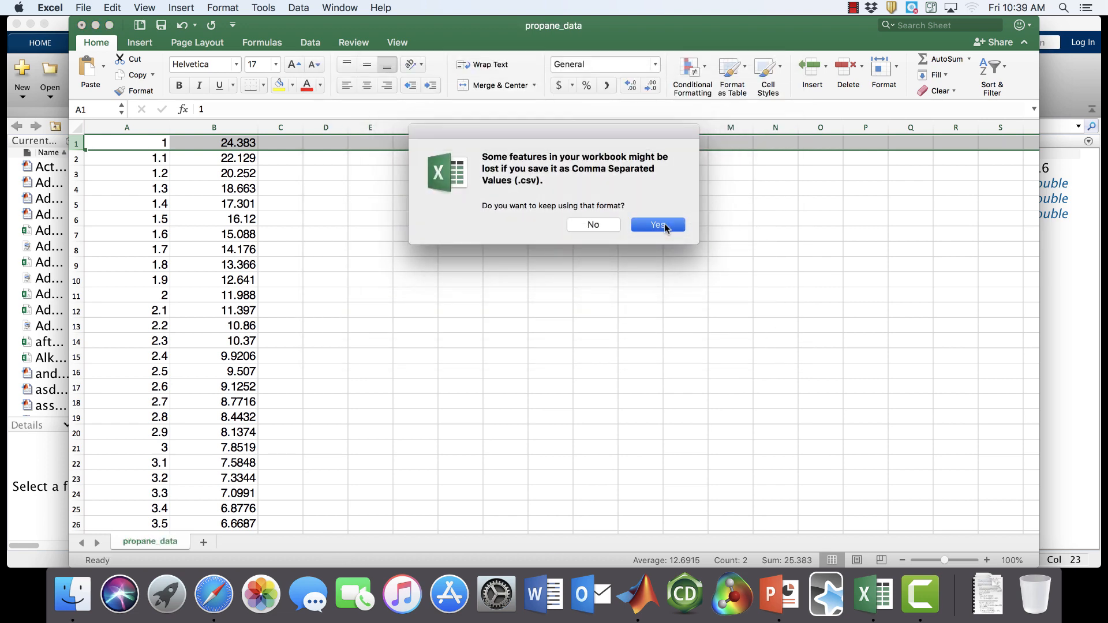
click(656, 225)
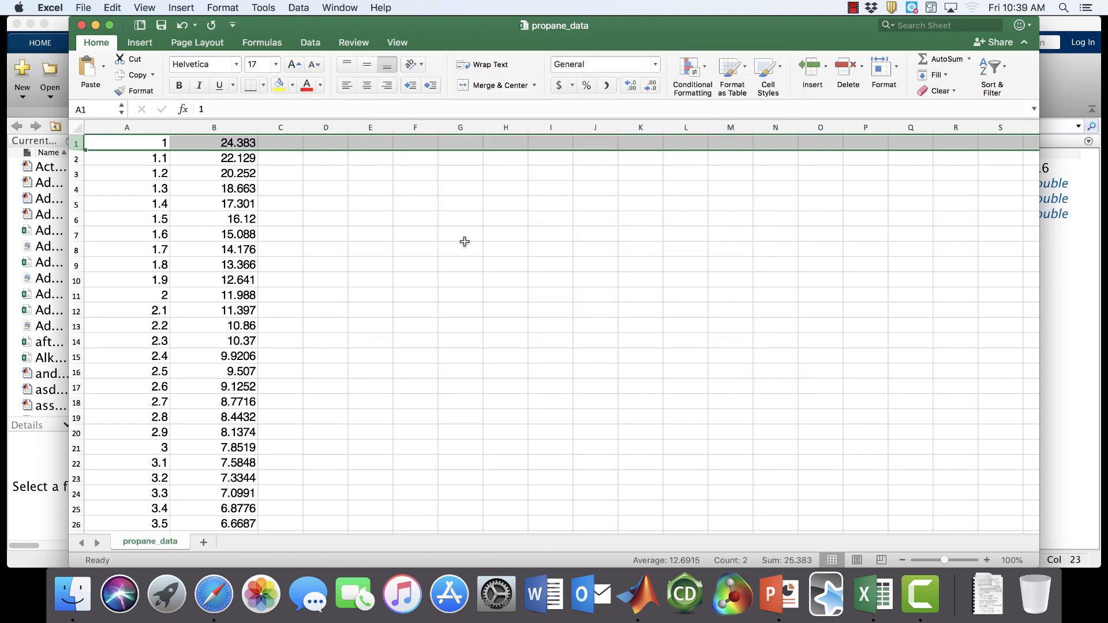
mouse_move(117, 267)
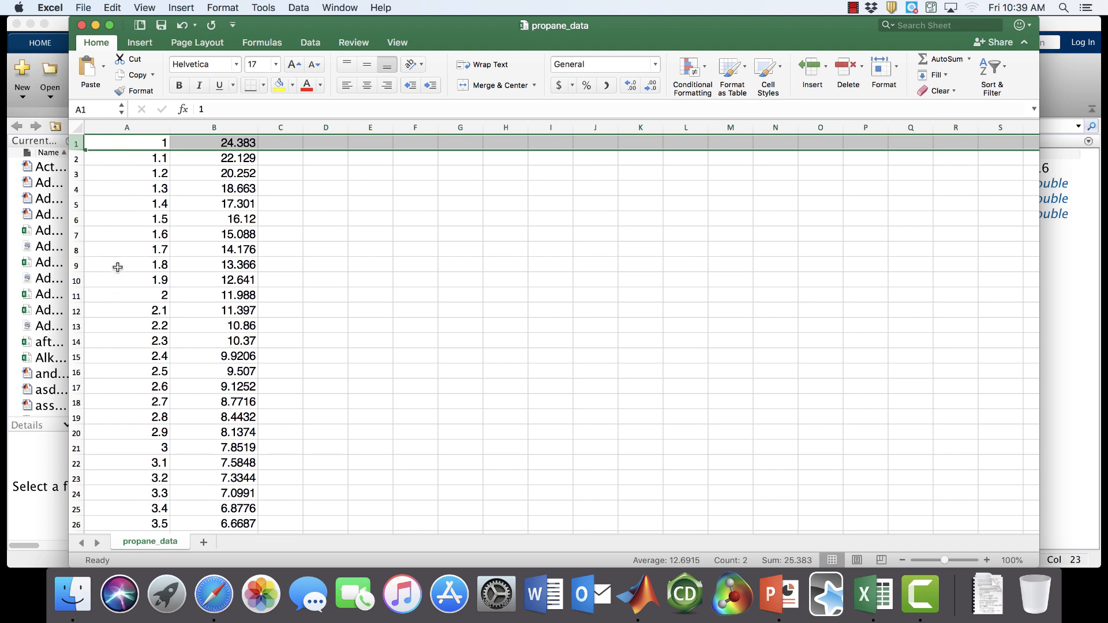
mouse_move(214, 286)
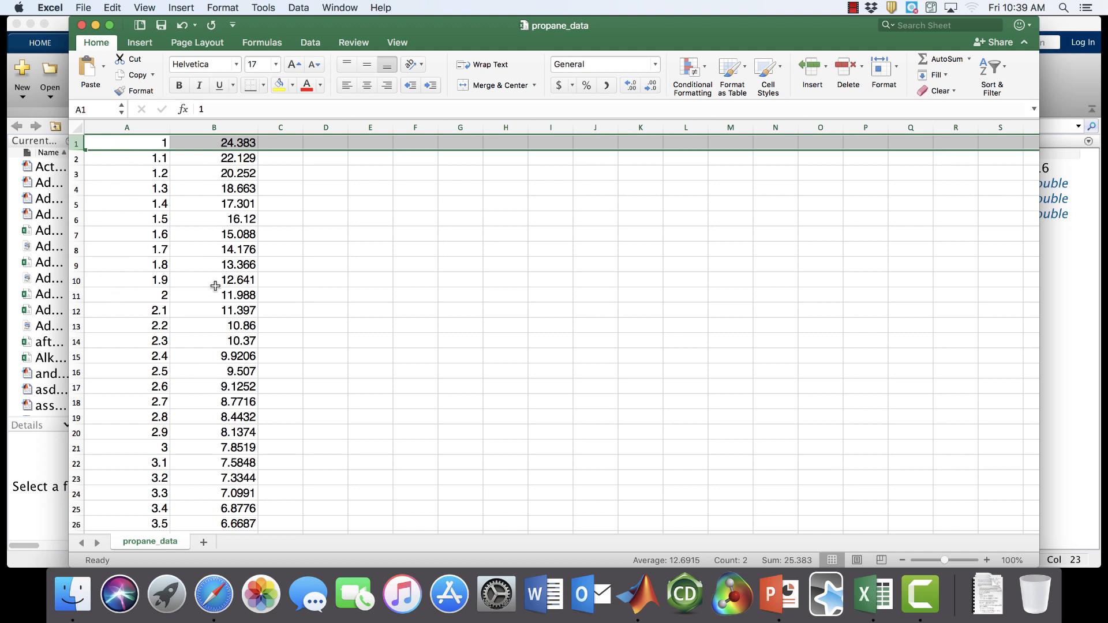
scroll(down, 3)
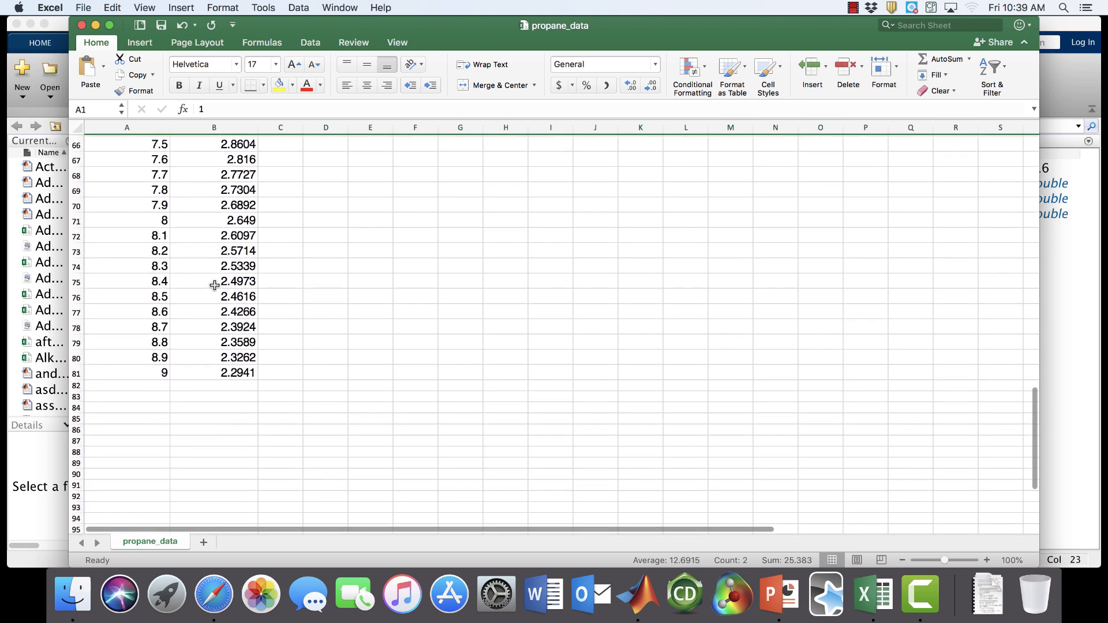
scroll(up, 3)
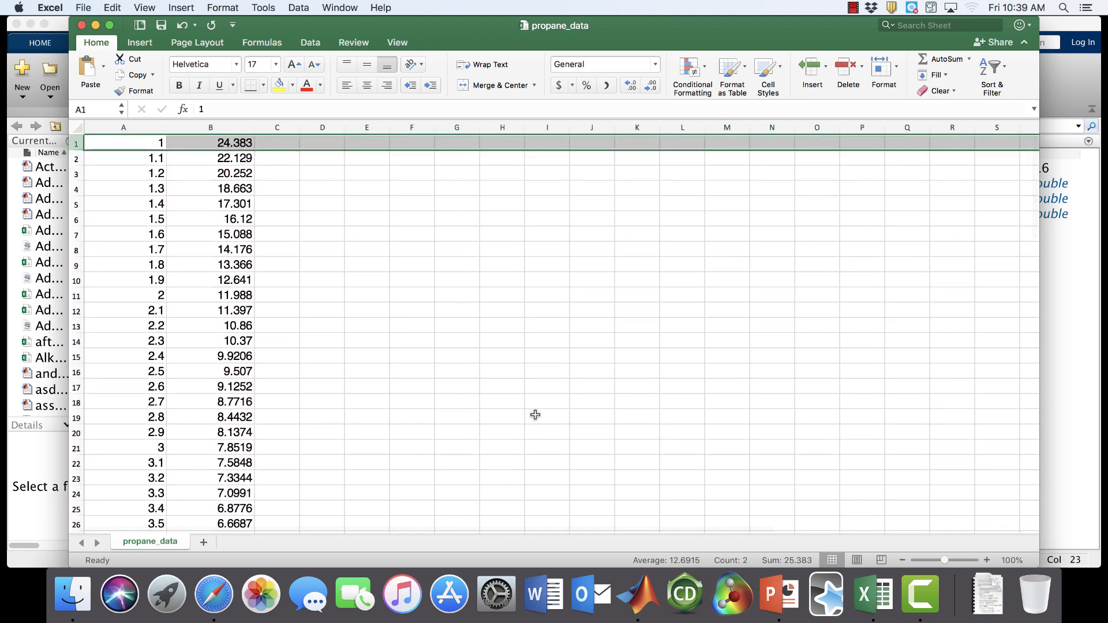
In the MATLAB Editor add the compression-work comment, clc and clear all
click(634, 593)
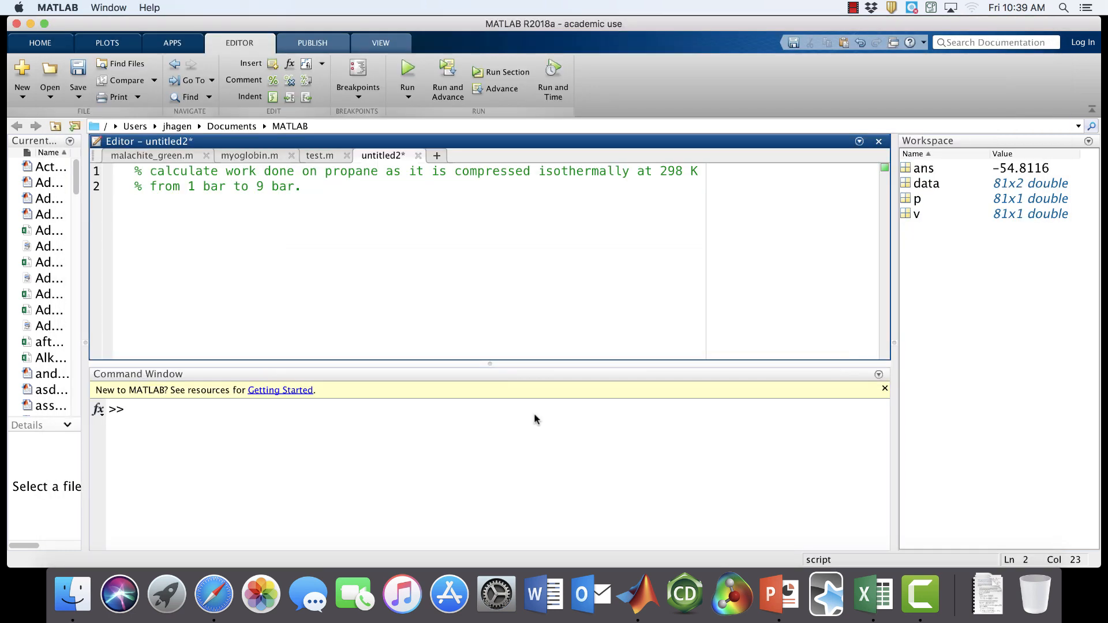
mouse_move(385, 187)
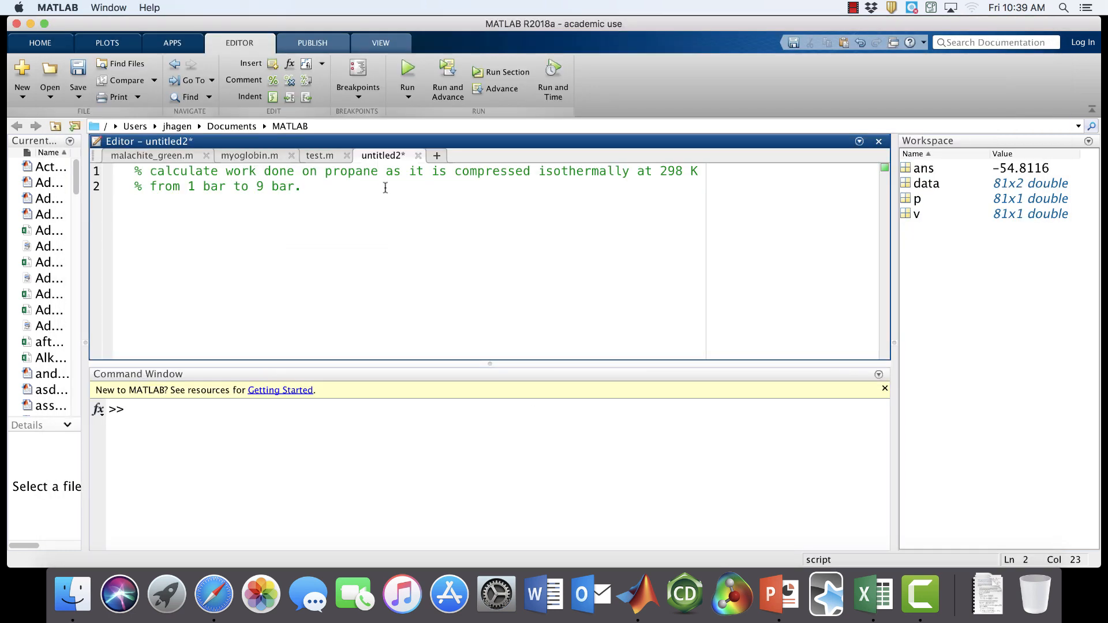
text(clc)
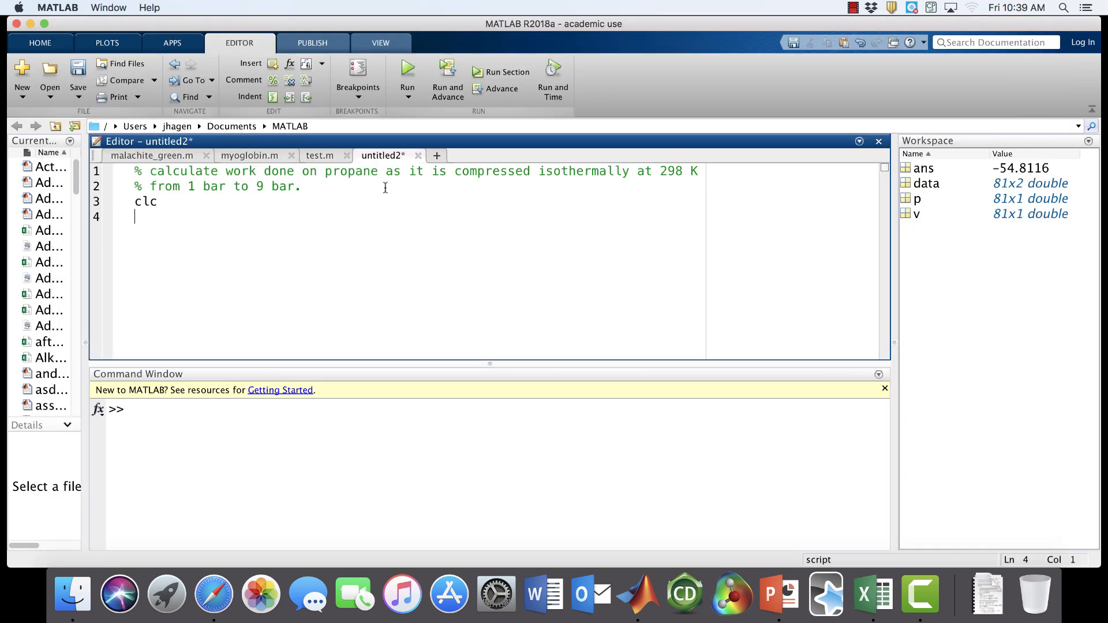
text(clearn)
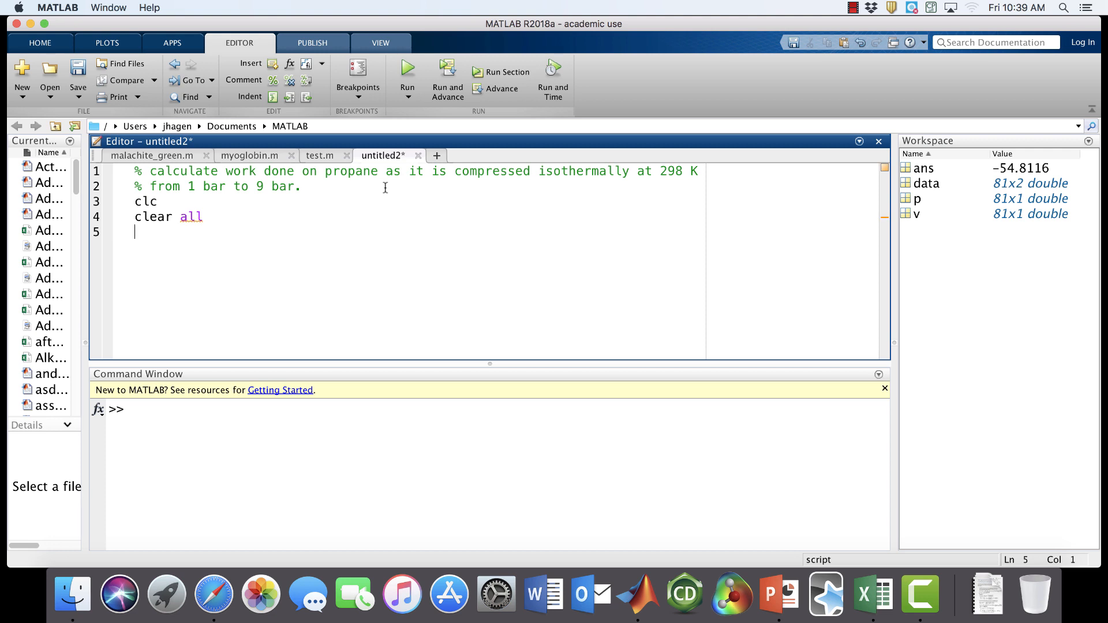
mouse_move(307, 490)
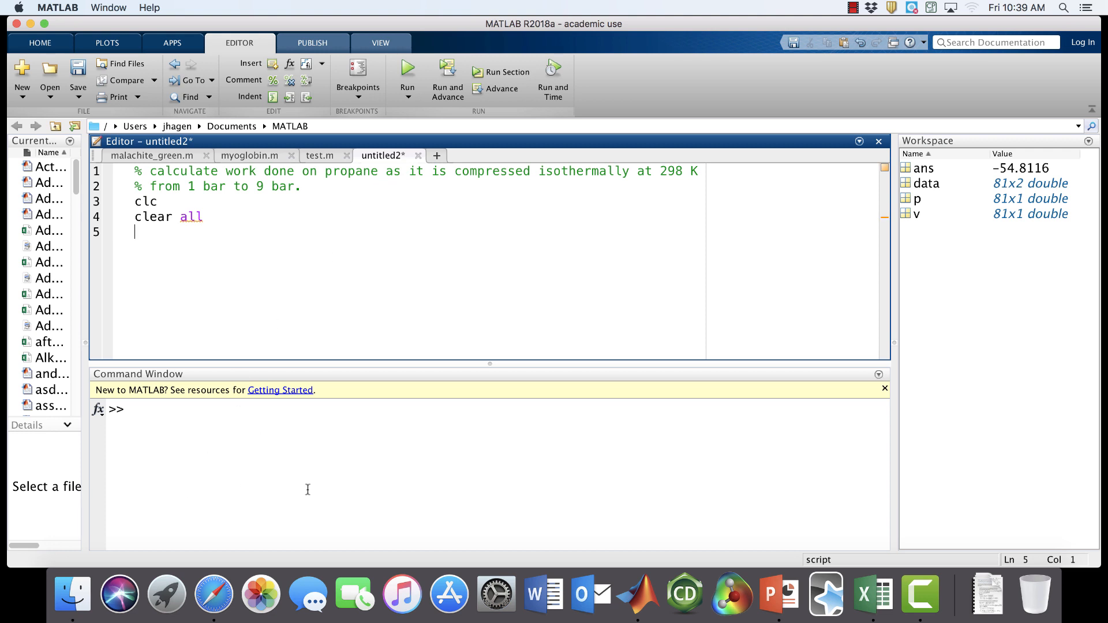
mouse_move(163, 435)
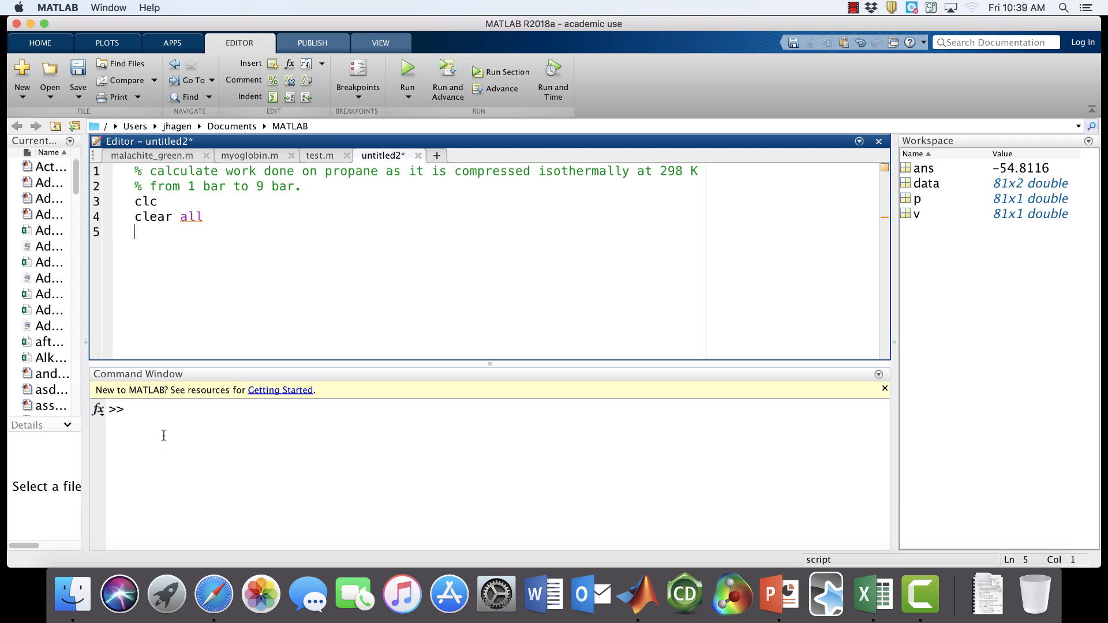
mouse_move(187, 226)
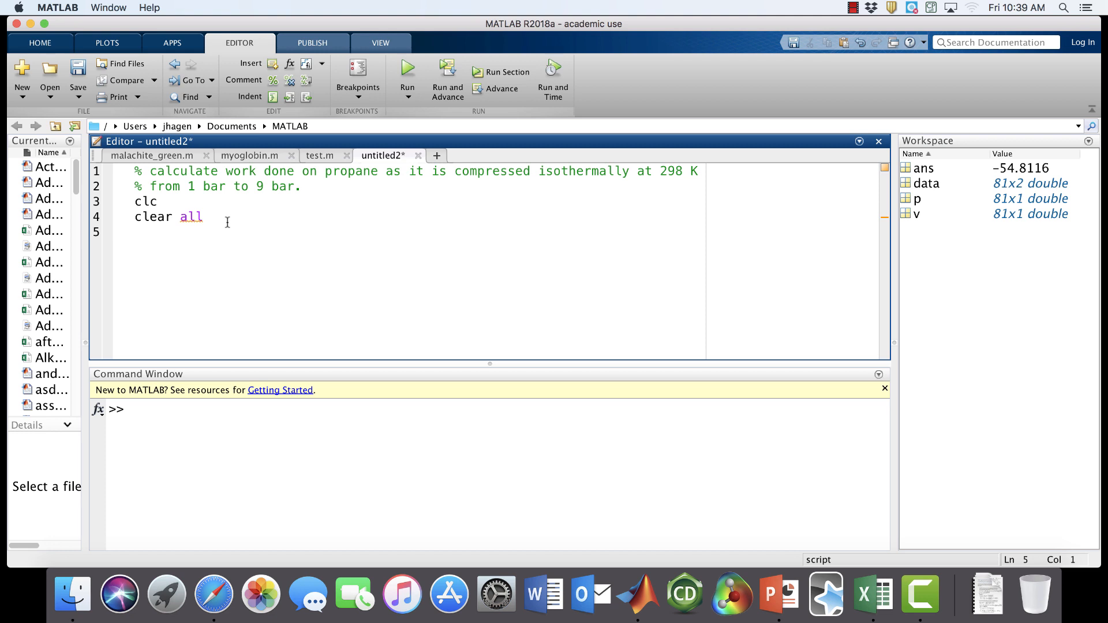
Add a csvread('propane_data') line on line 5 to load the data
text(c)
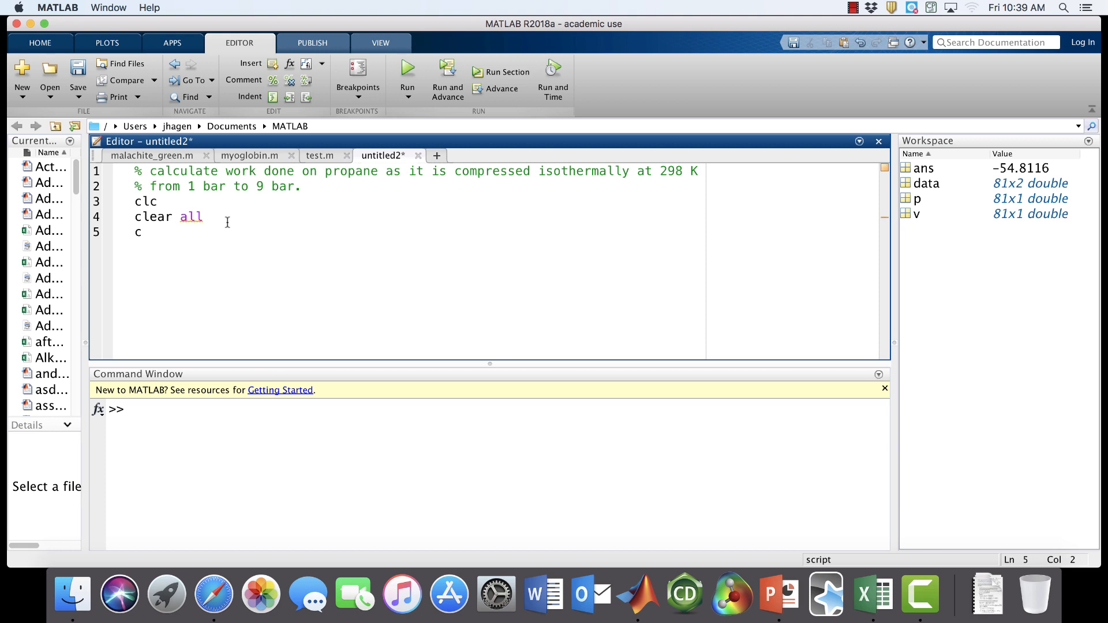
text(svre)
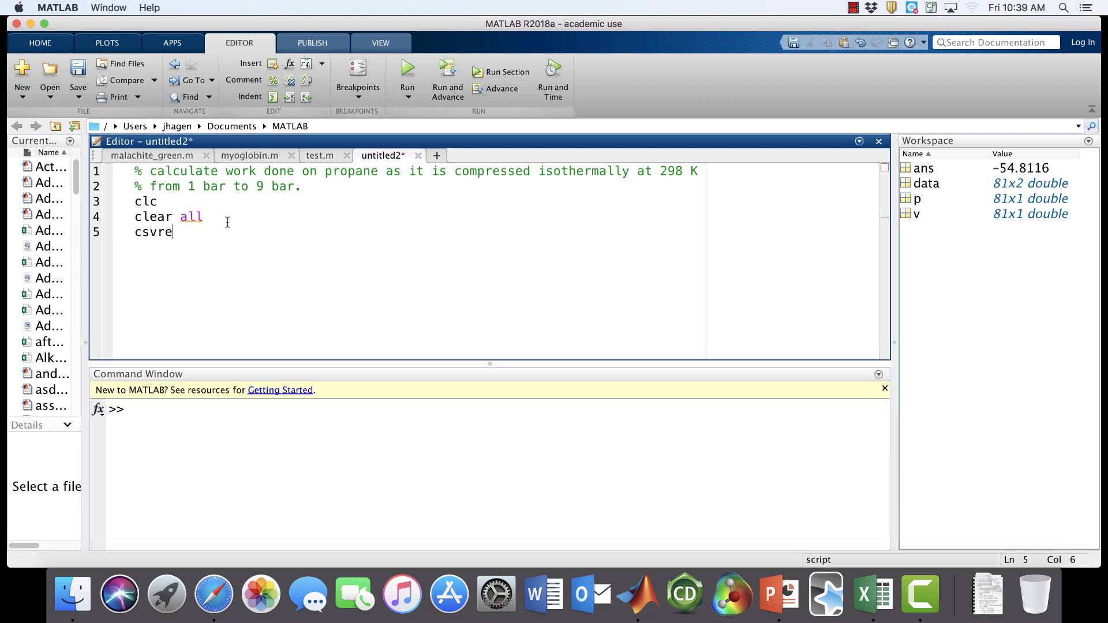
text(ad)
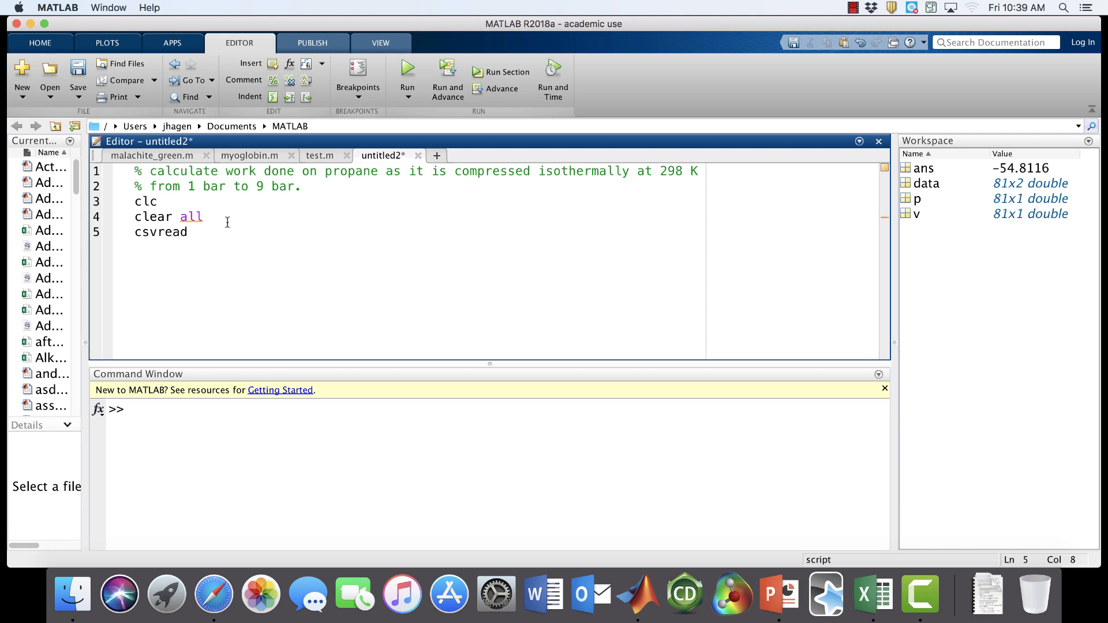
text(()
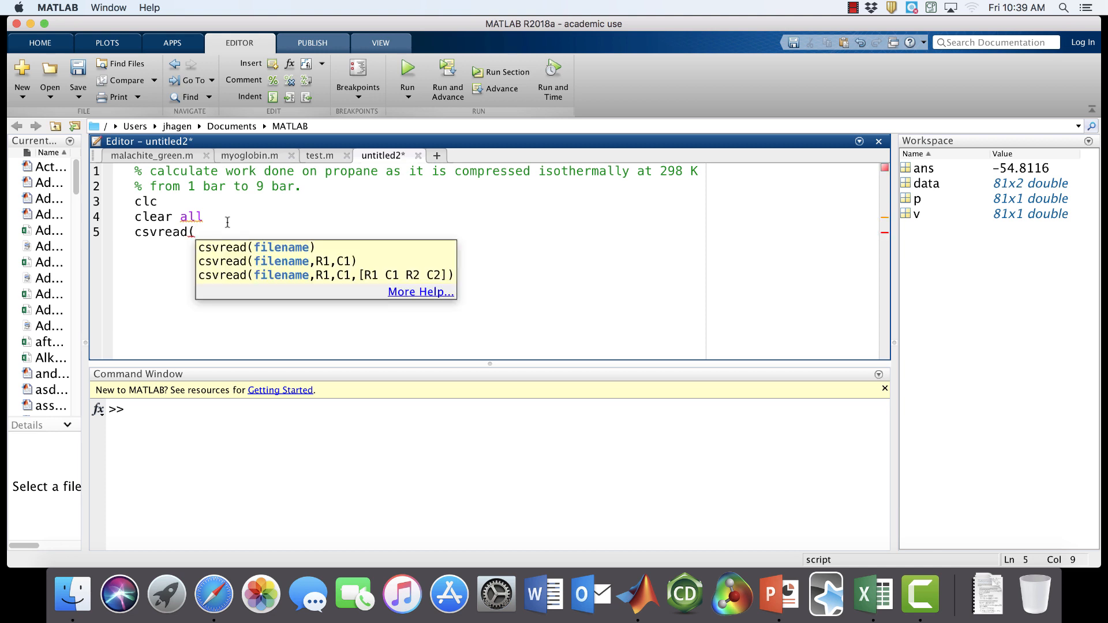
text(')
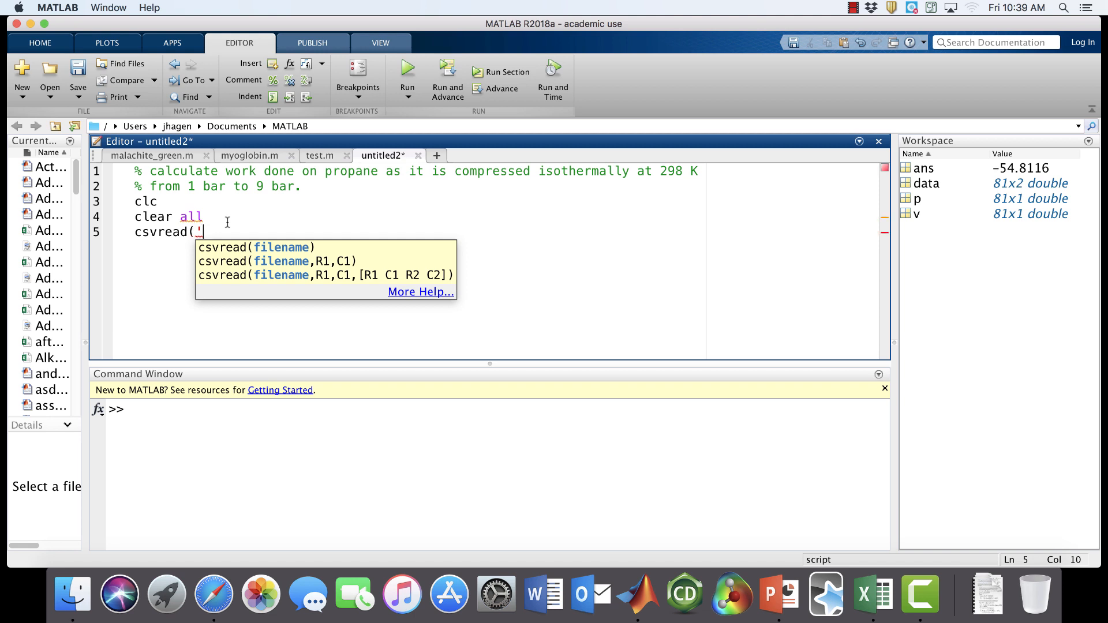
text('prp)
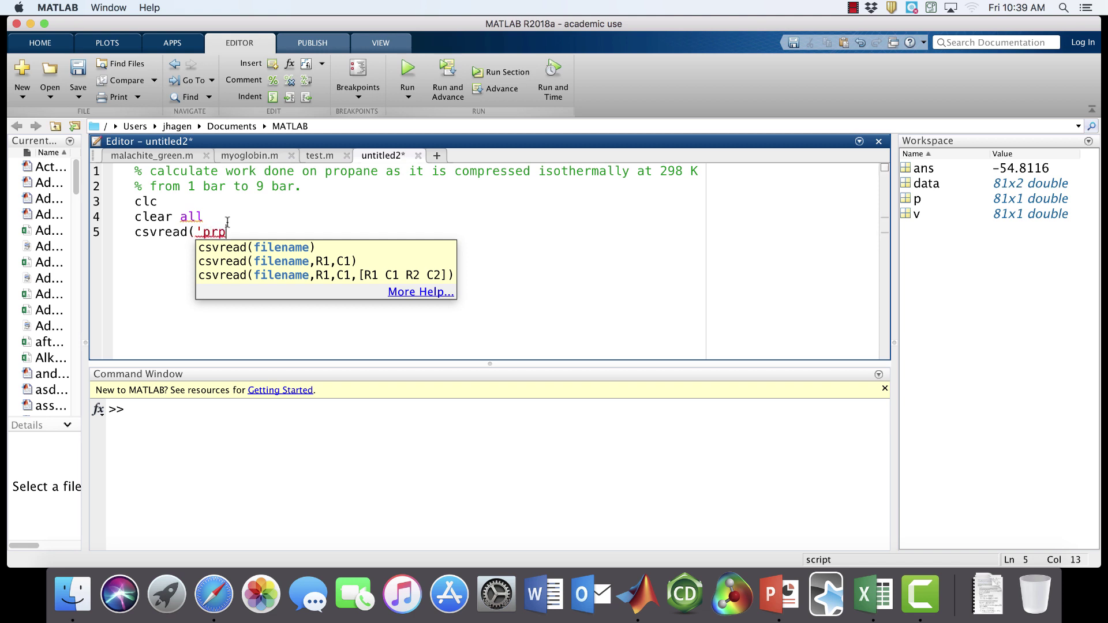
text(ane_dat)
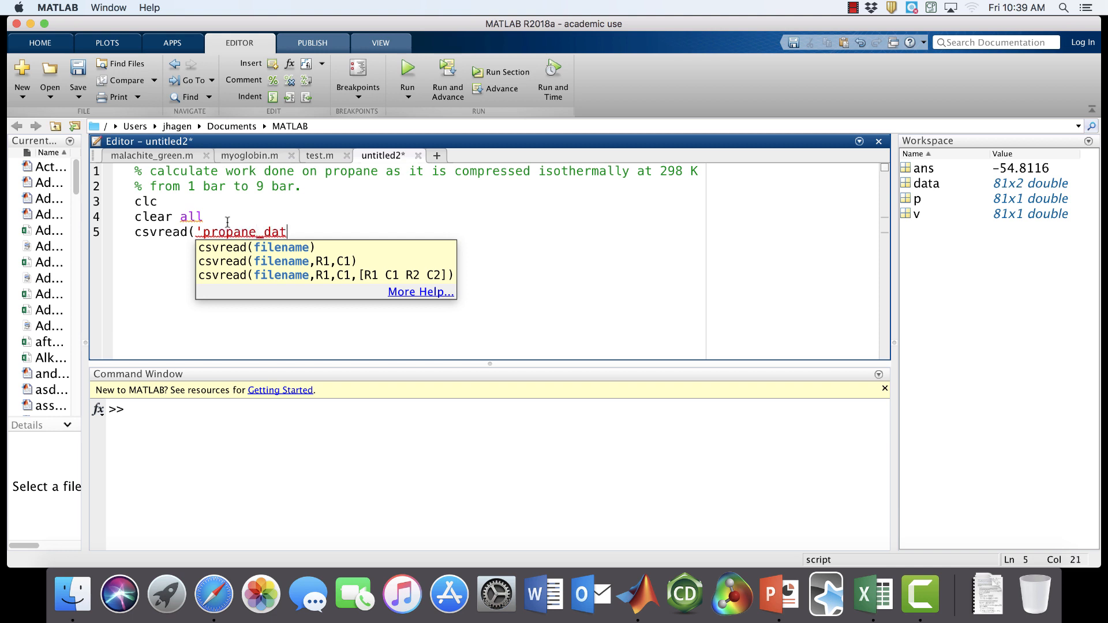
text(a')
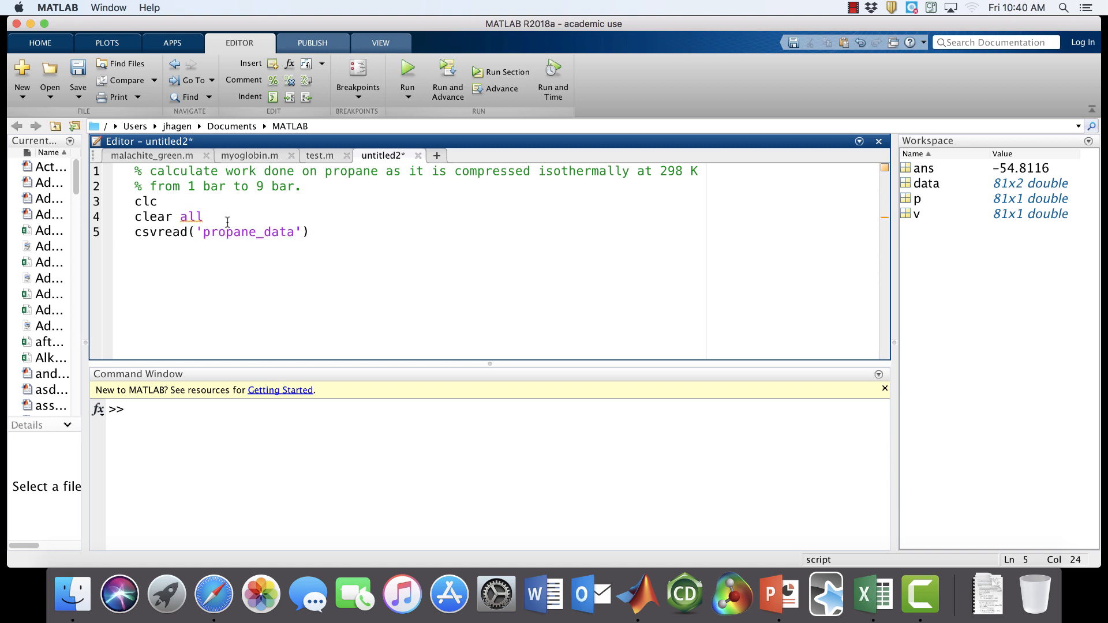
mouse_move(435, 110)
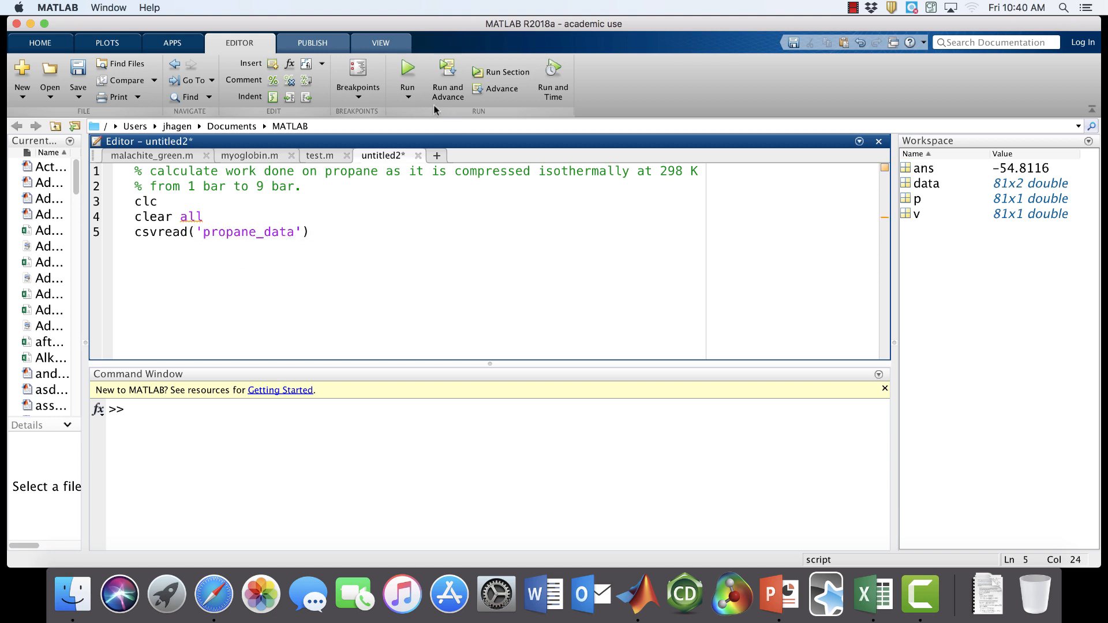
Run the script, saving it as num_int.m; csvread reports 'File not found' at line 5
click(77, 73)
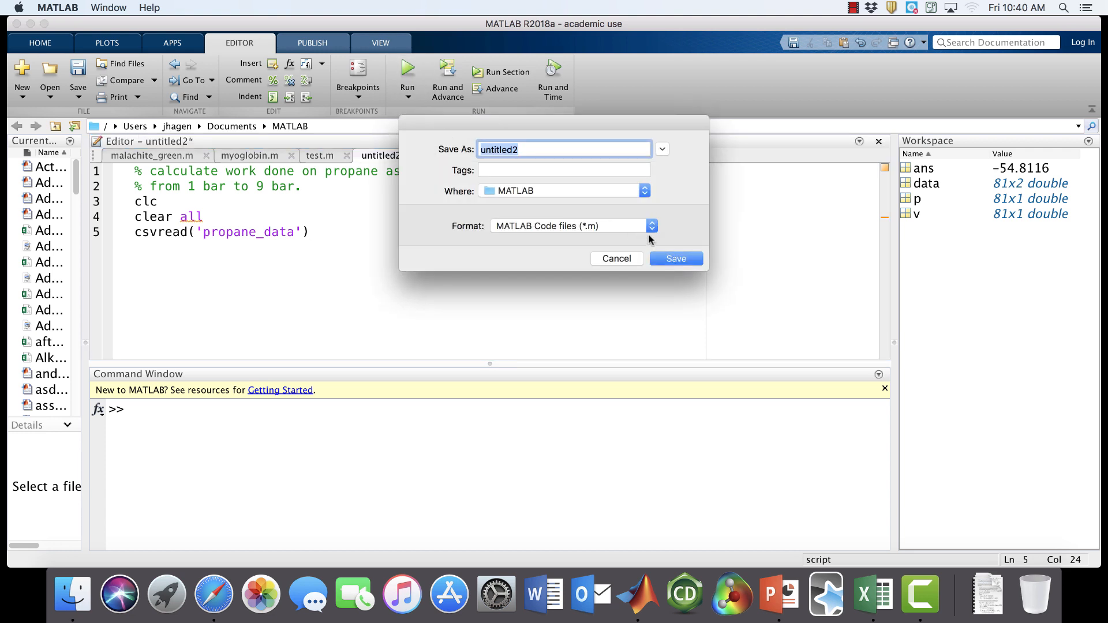
text(t)
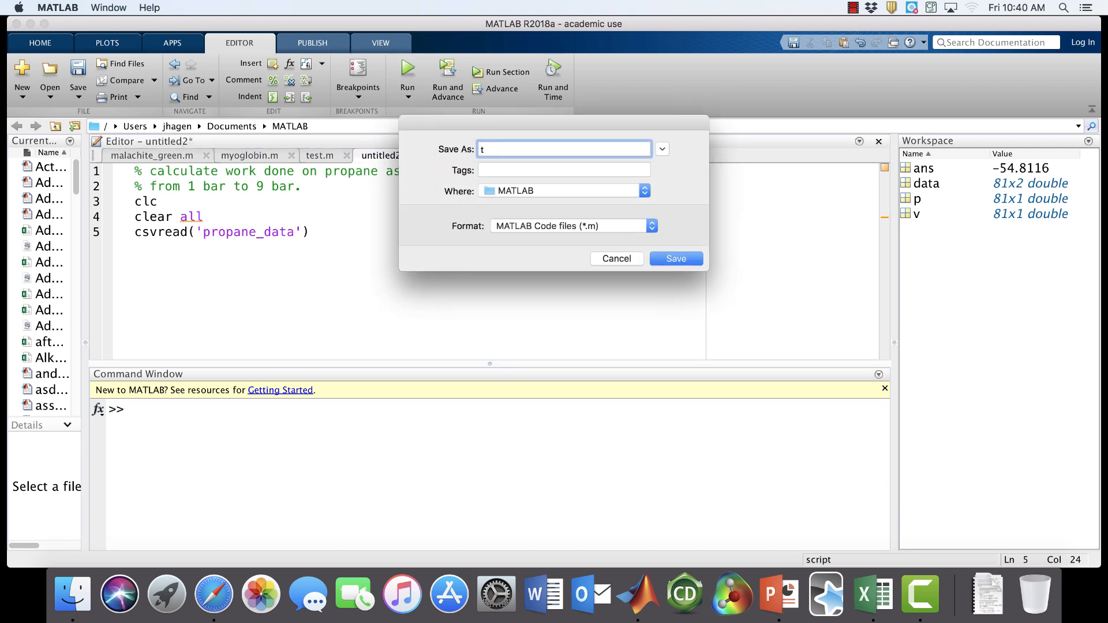
text(n)
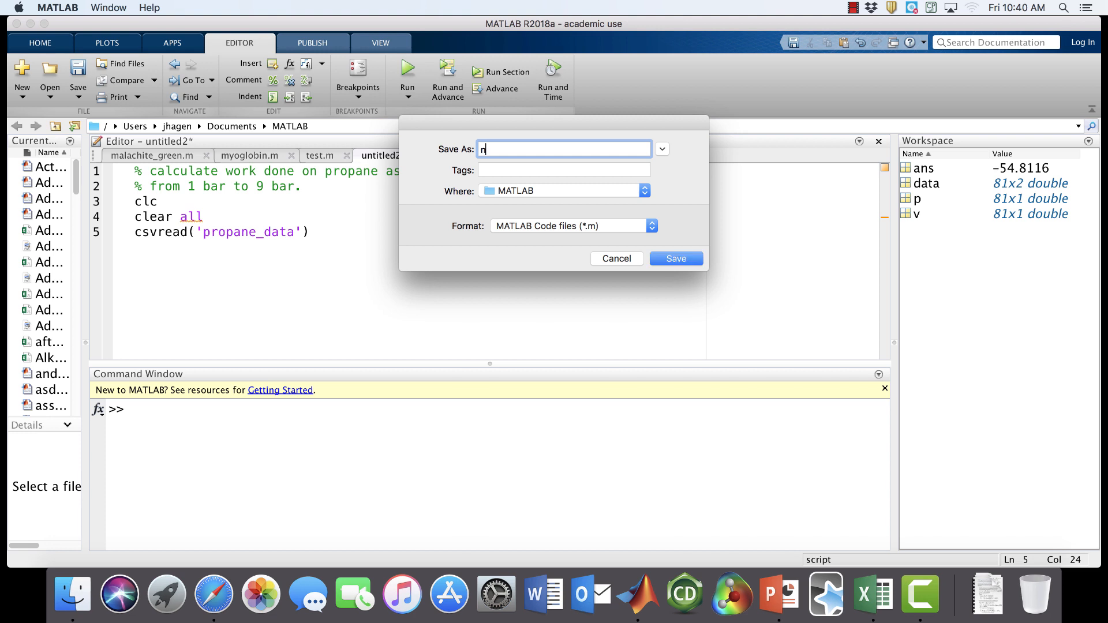
text(um_in)
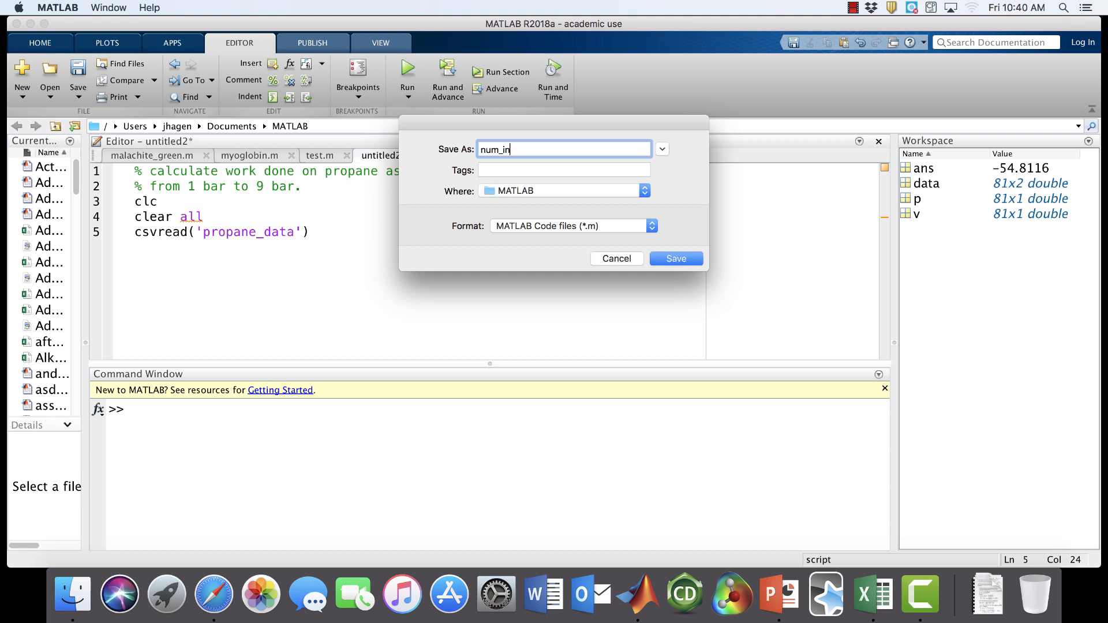
text(t)
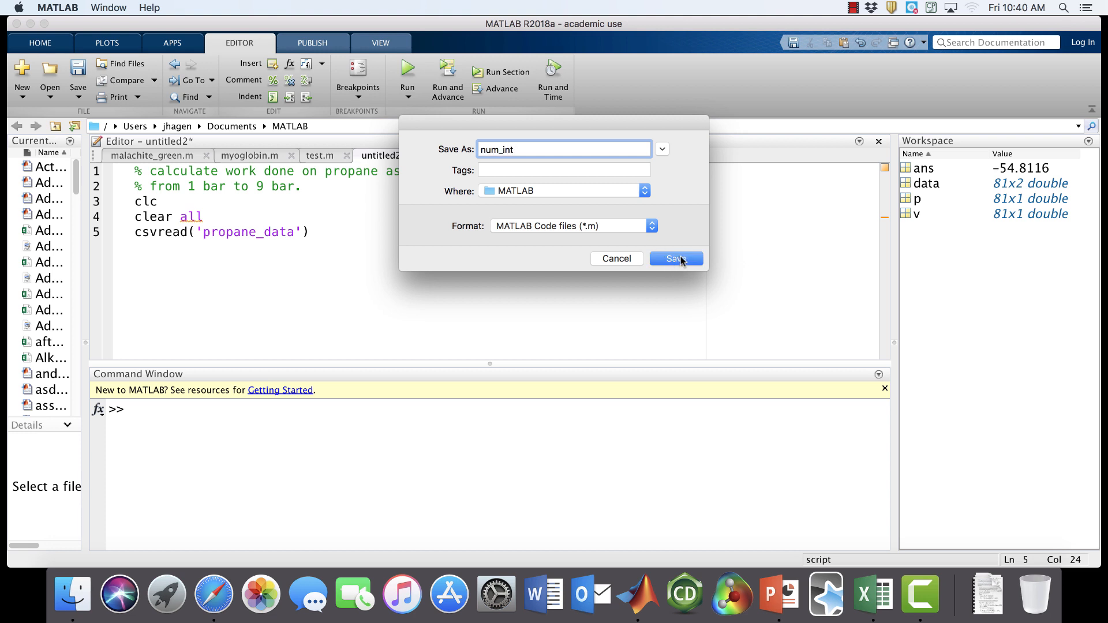
click(674, 258)
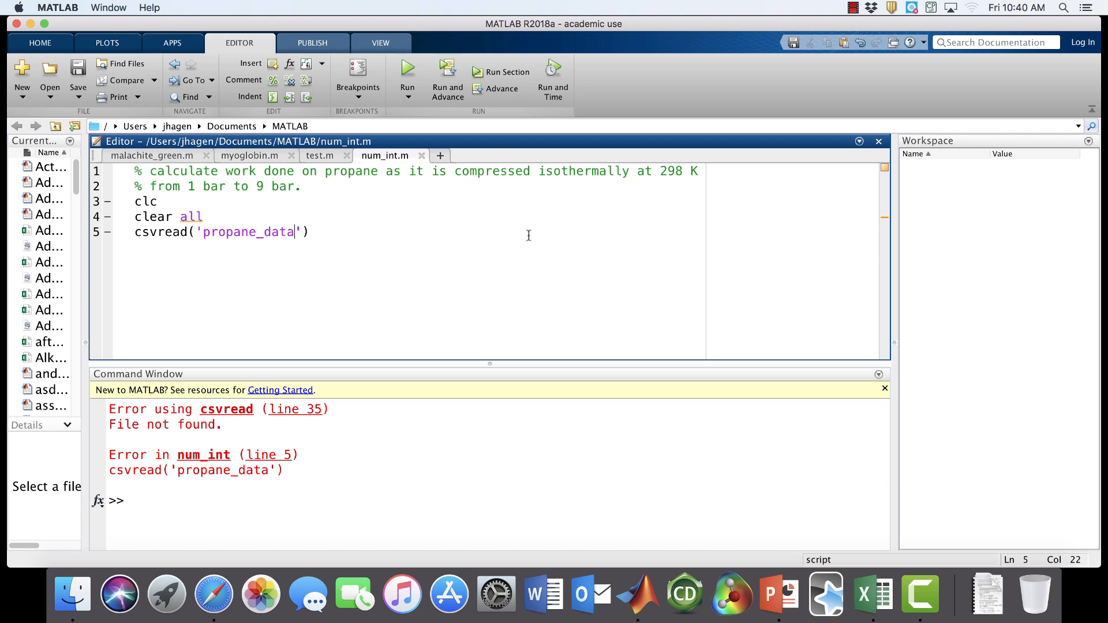
Complete the file name as propane_data.csv in csvread and rerun to print the 81x2 data
text(.)
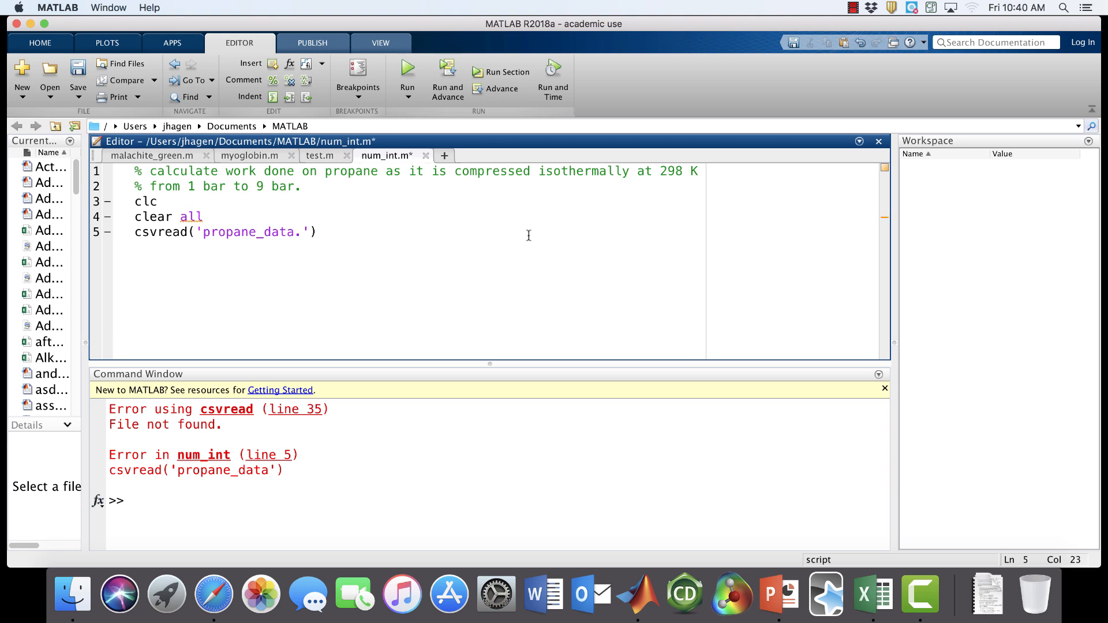
text(cs)
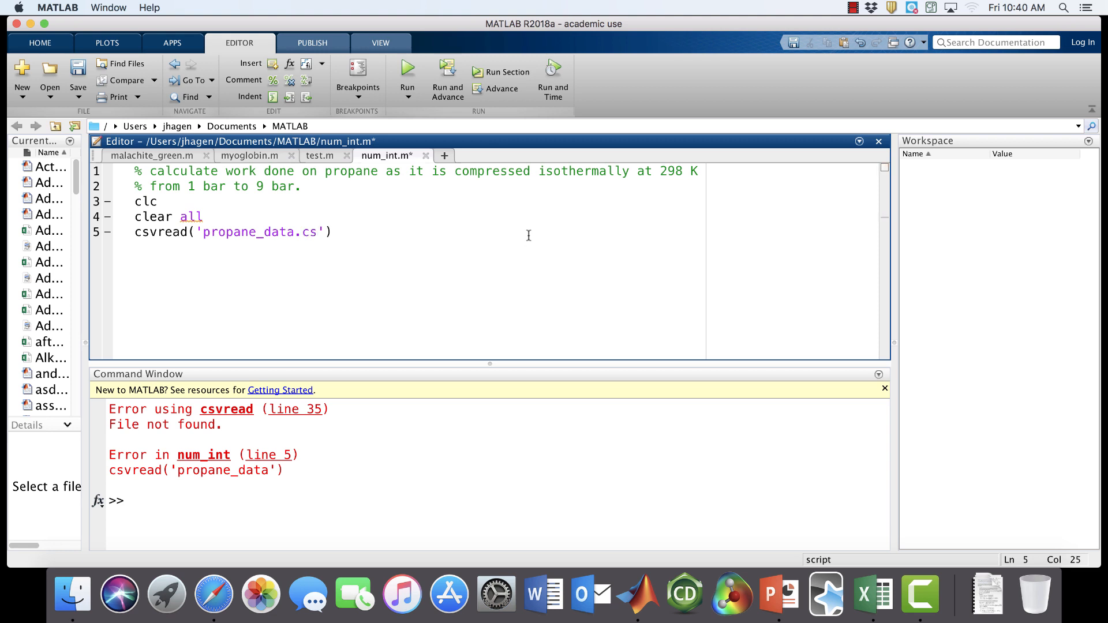
text(v)
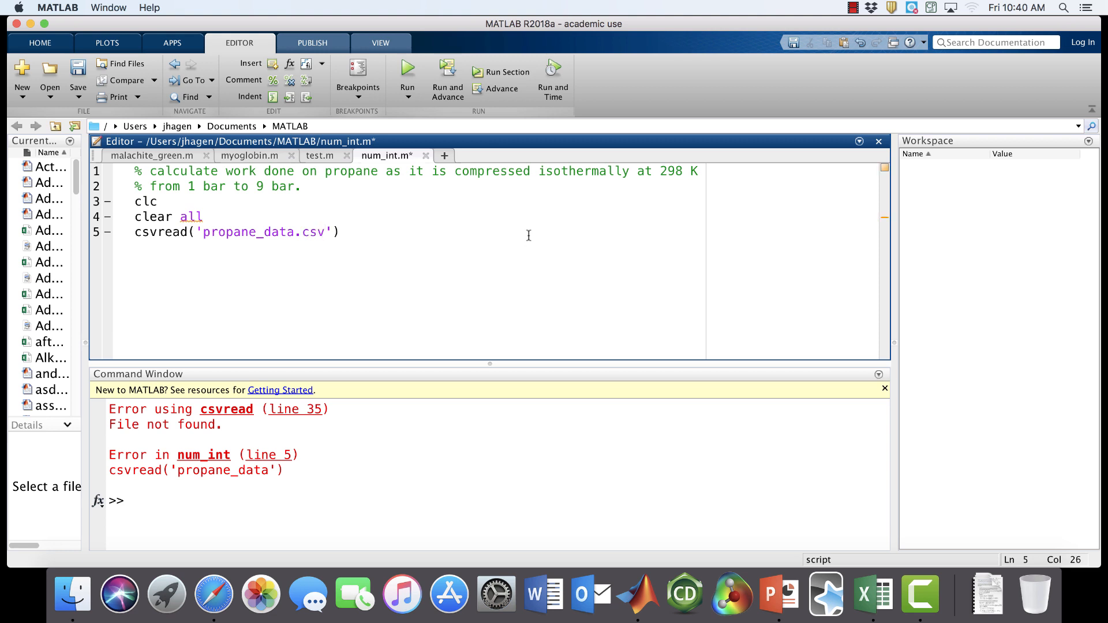
click(408, 78)
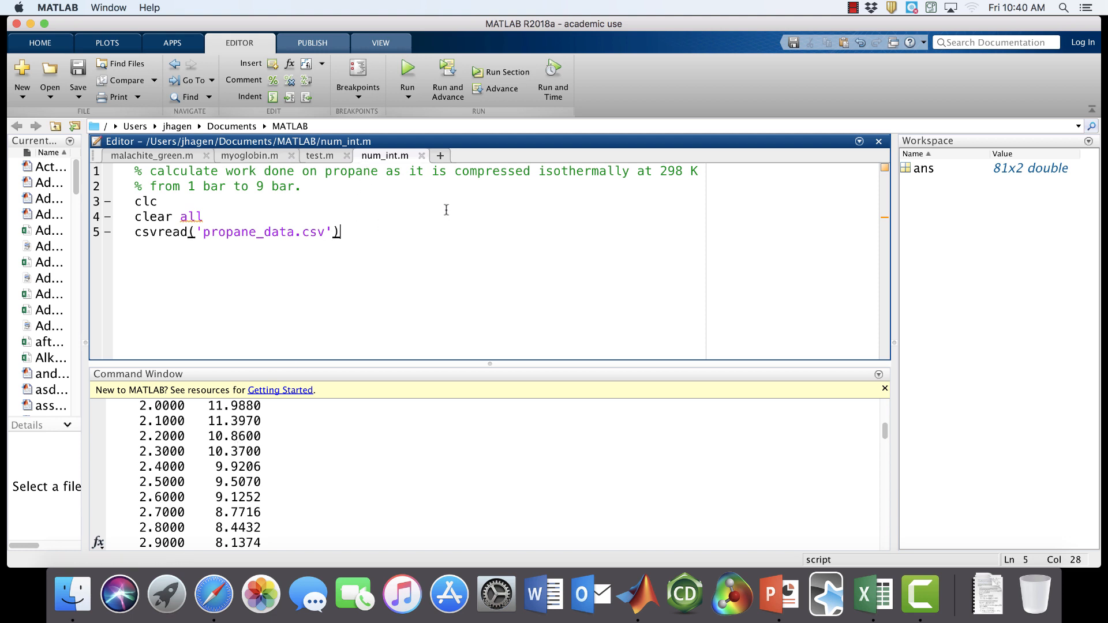
Assign data=csvread('propane_data.csv') and define pressure p=data(:,1) from the first column
text(;)
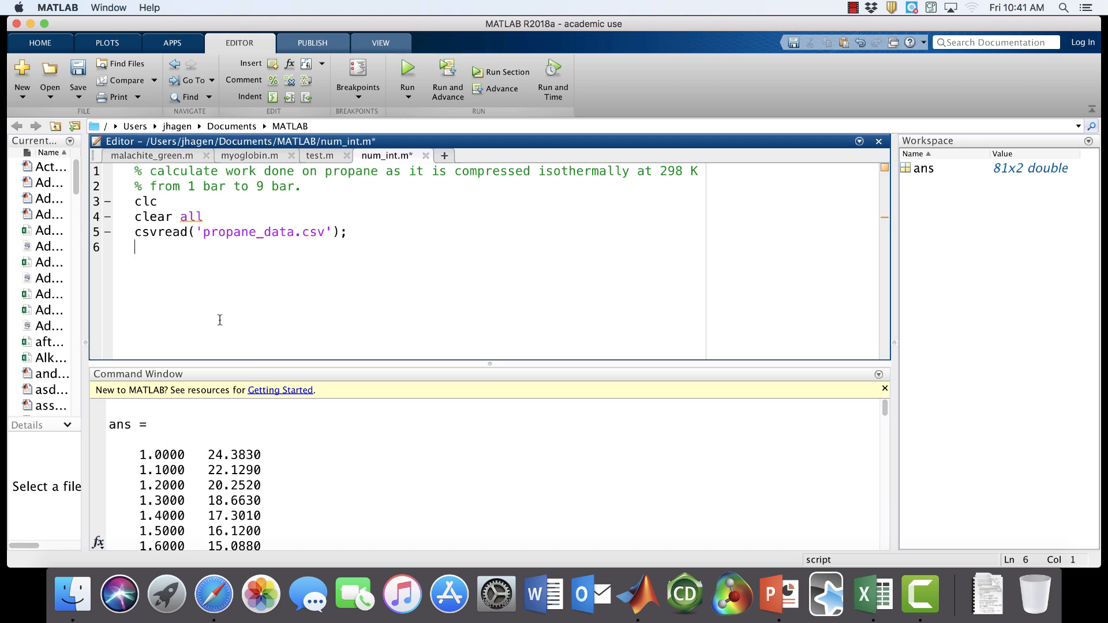
text(p)
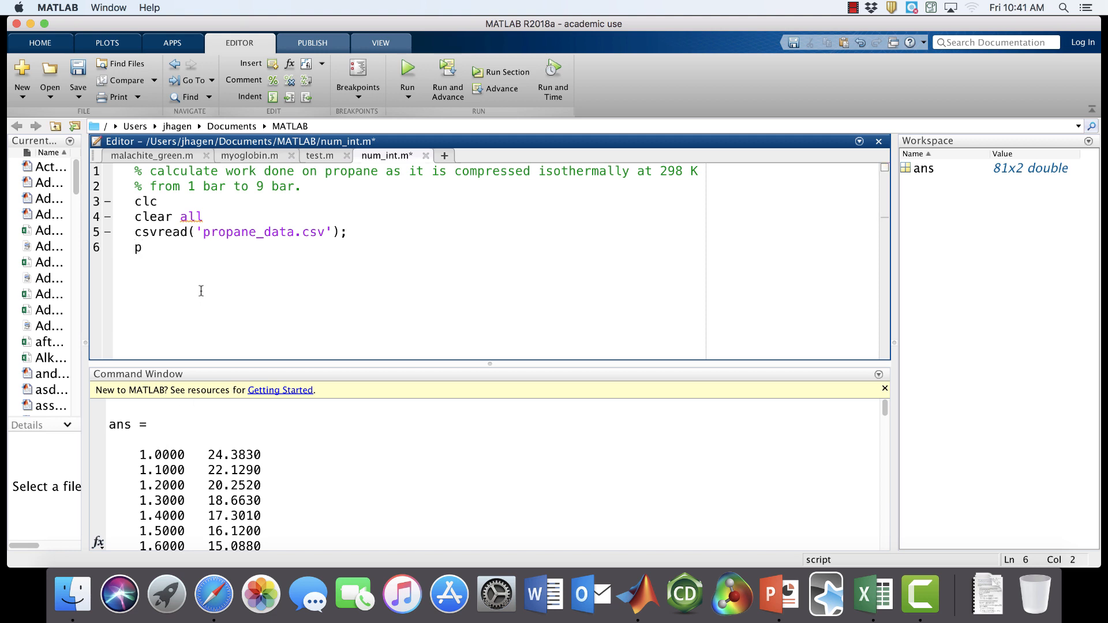
text(=)
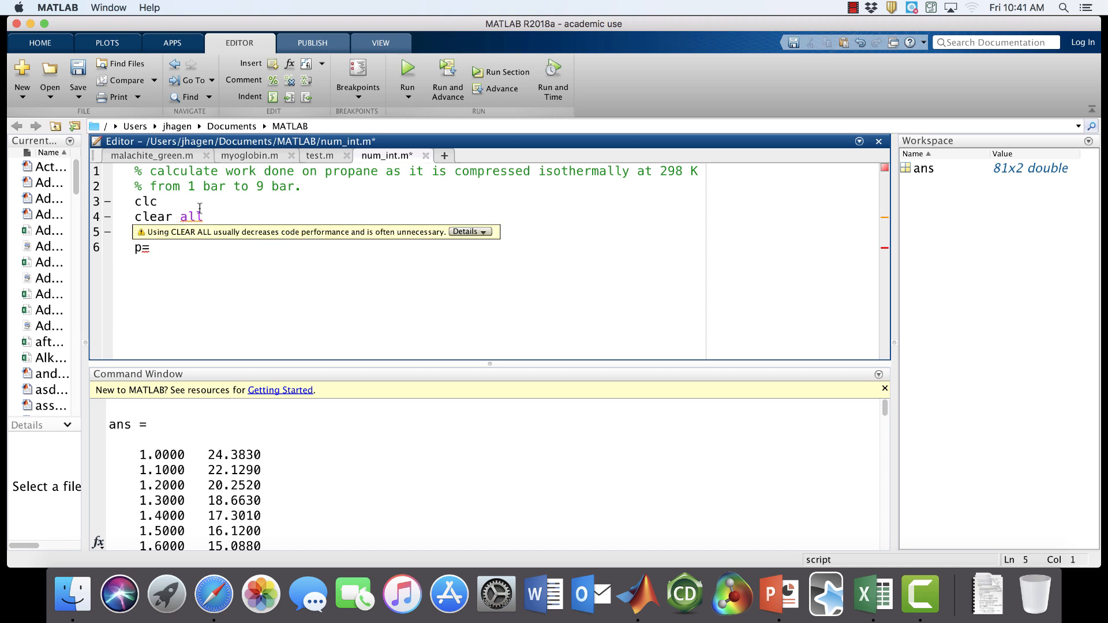
text(csvread('propane_data.csv');)
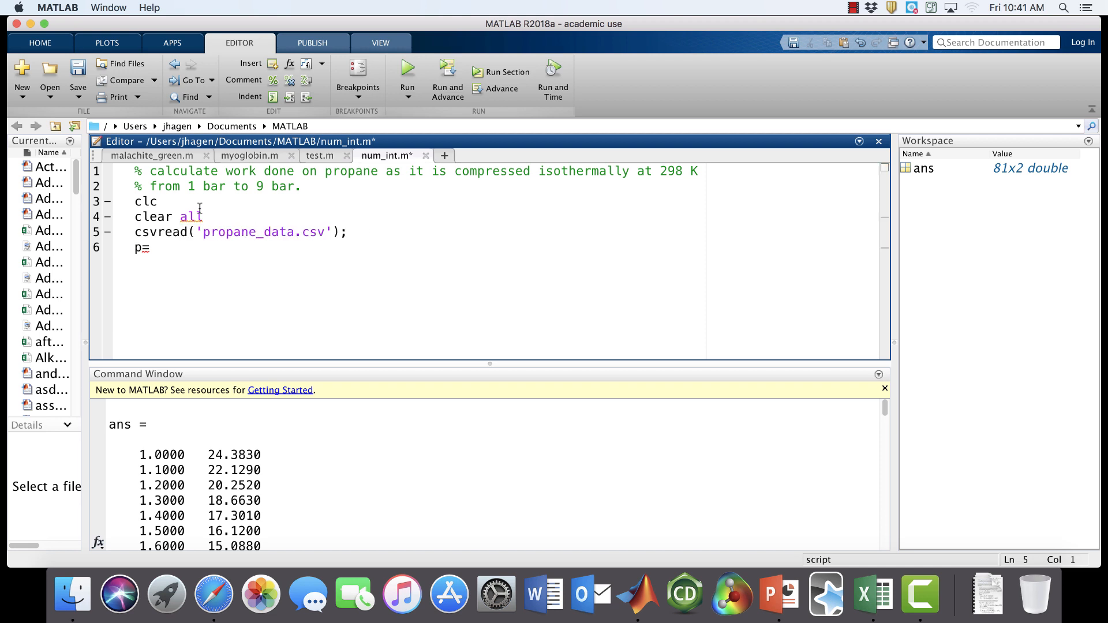
text(dadta=)
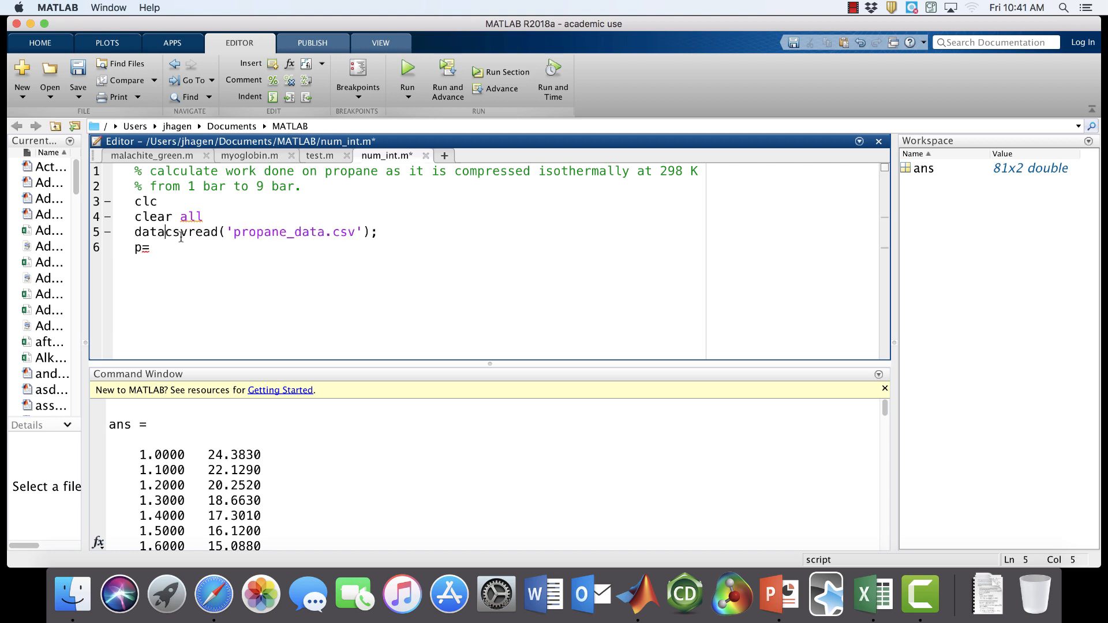
text(=)
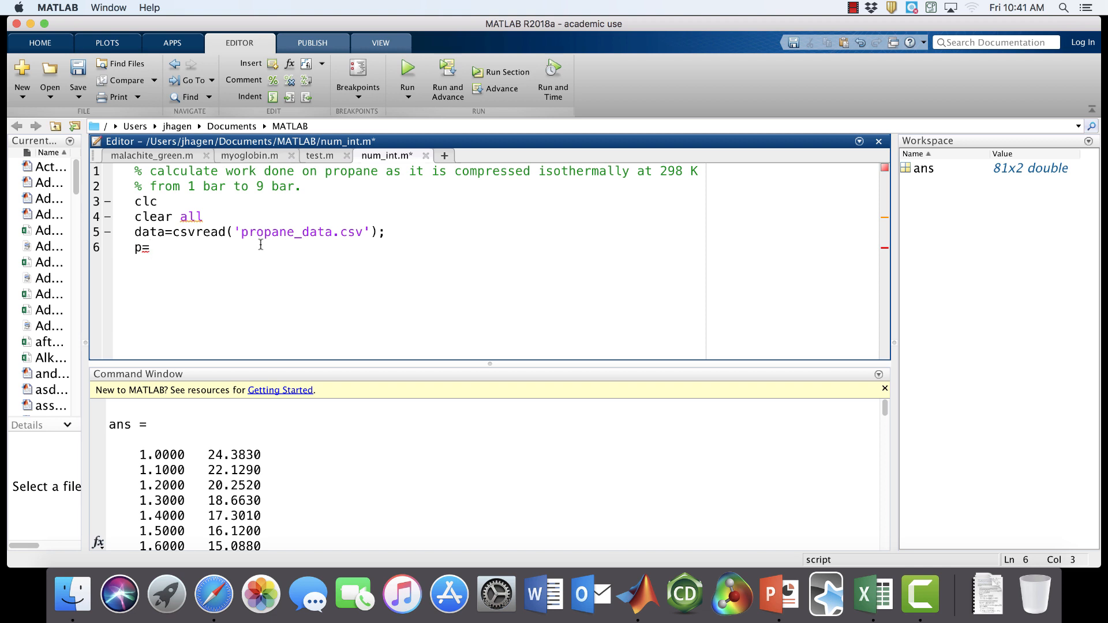
text(data)
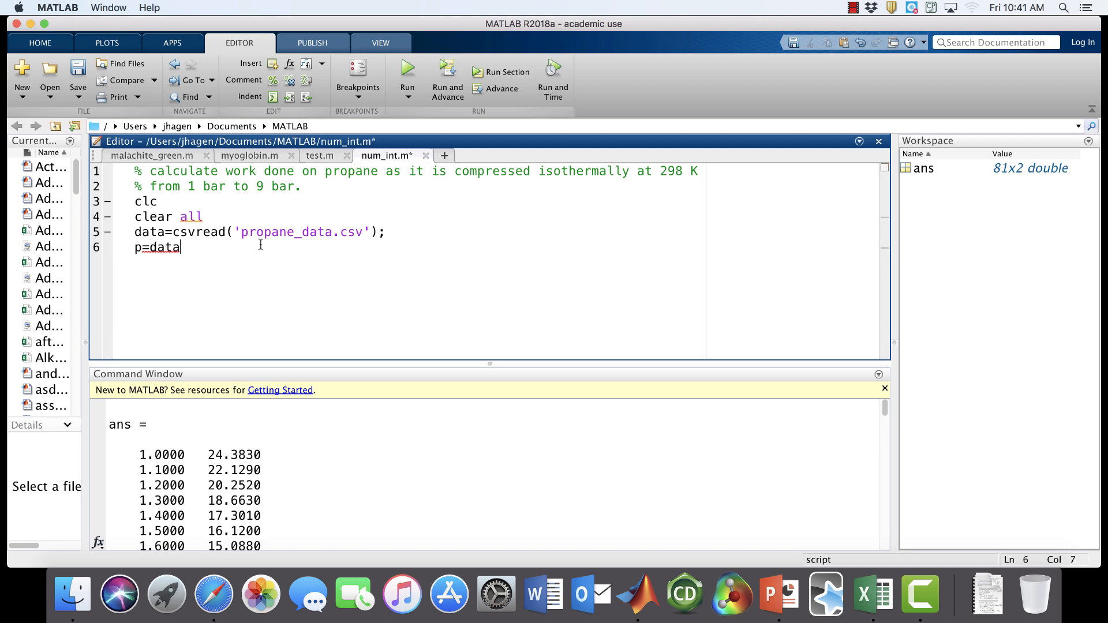
text(()
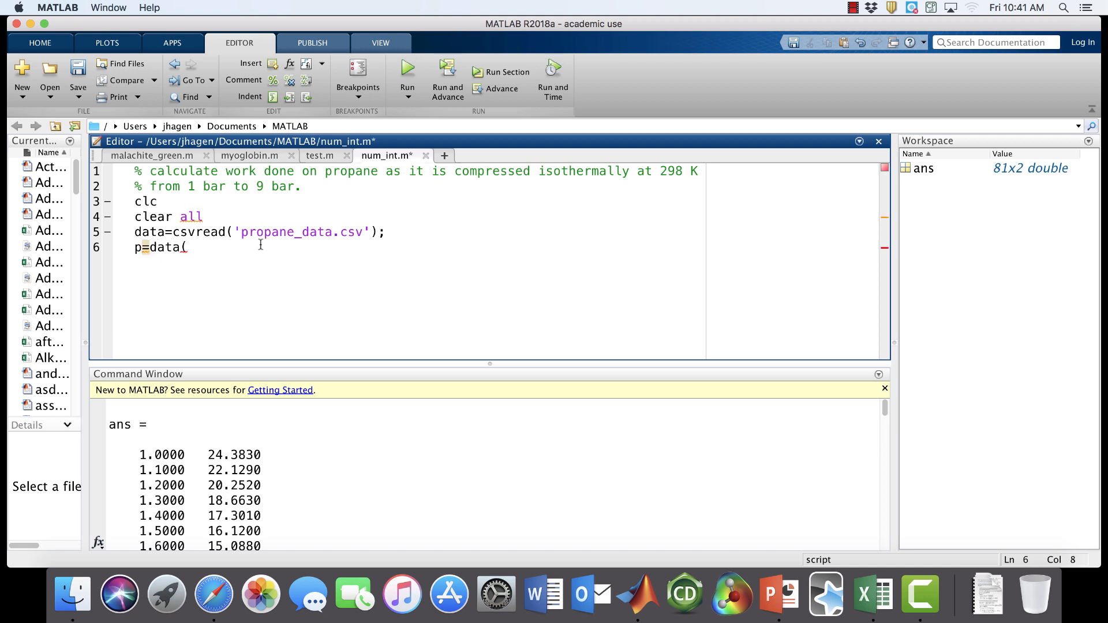
text(:,1)
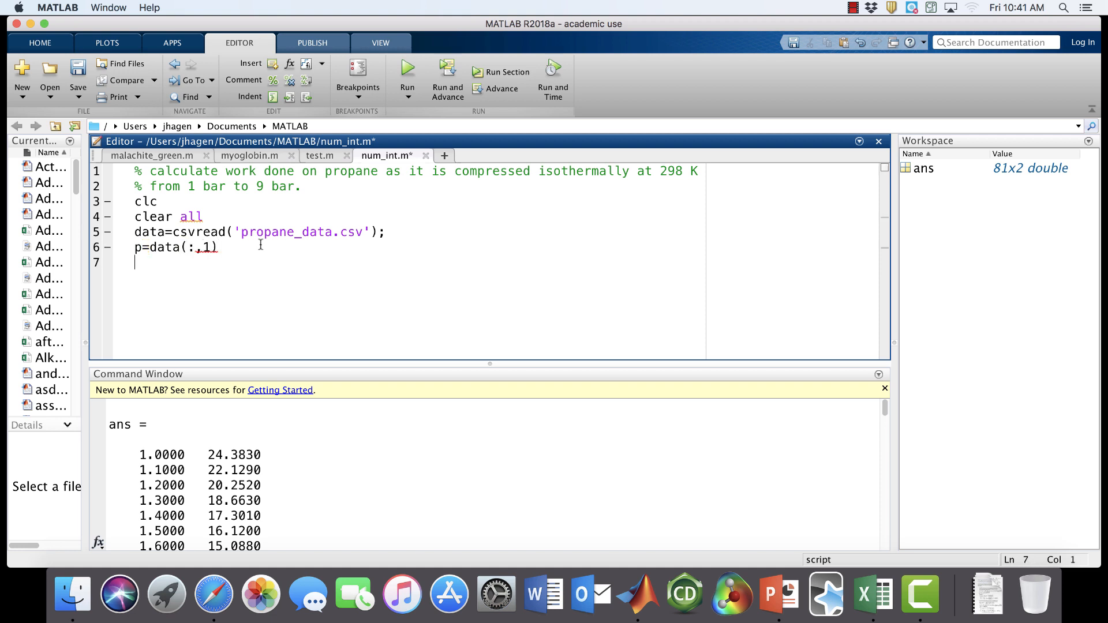
Define volume v=data(:,2), run the script and review the 81x1 p and v vectors
text(v)
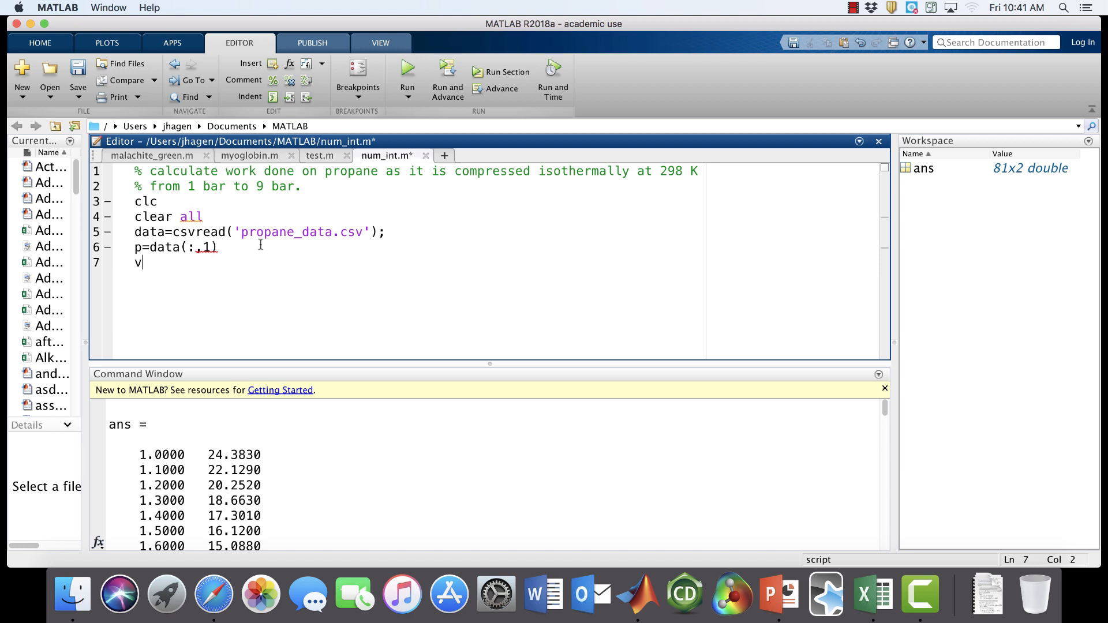
text(=data)
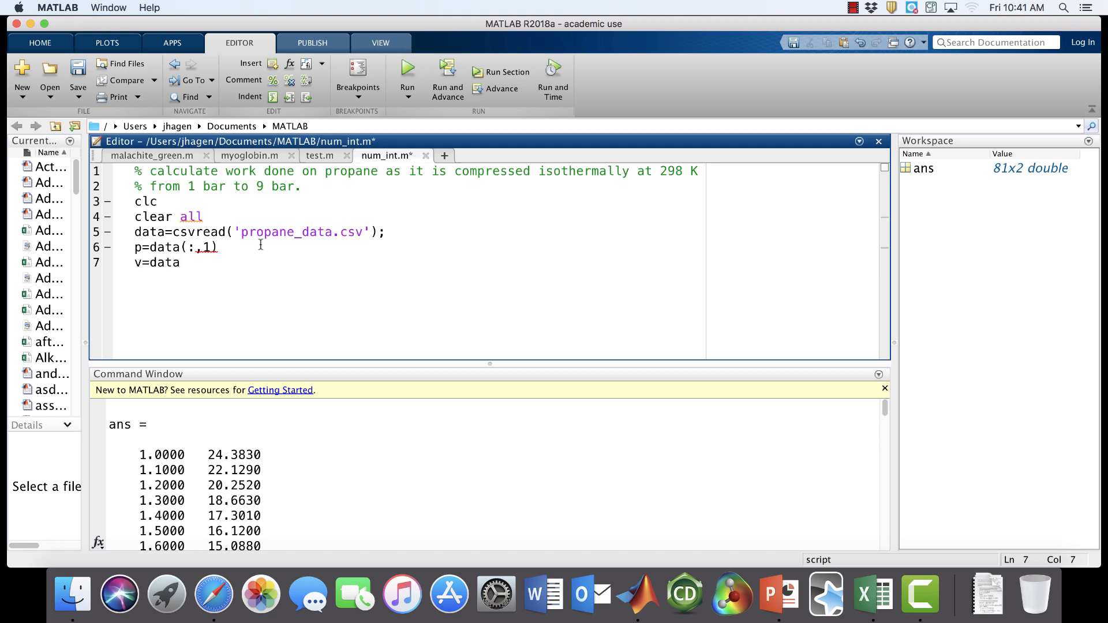
text((:)
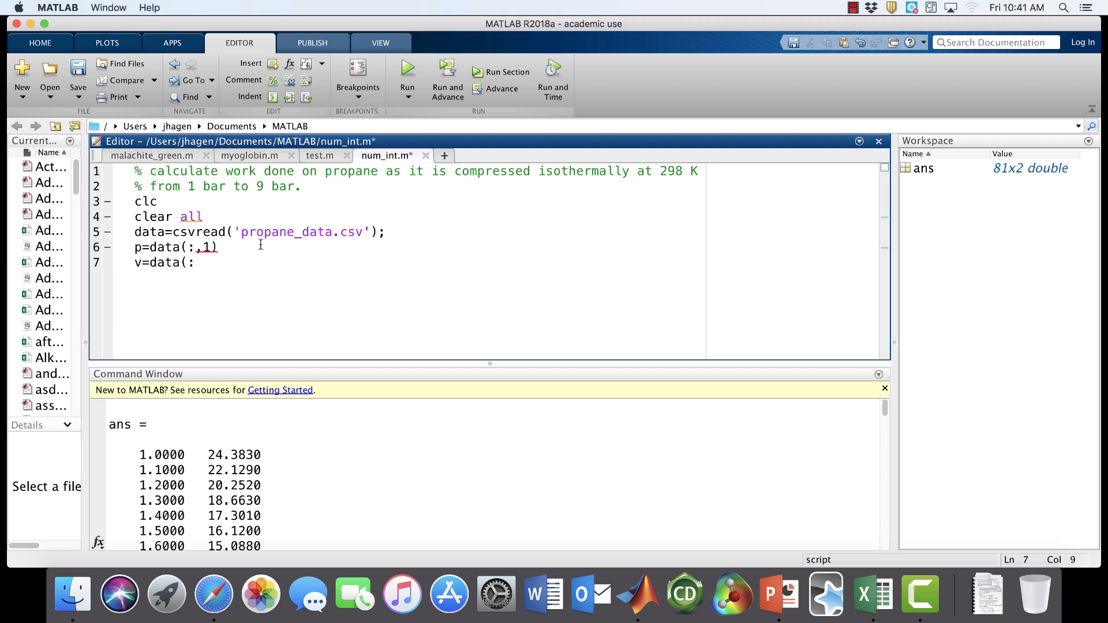
text(:,2))
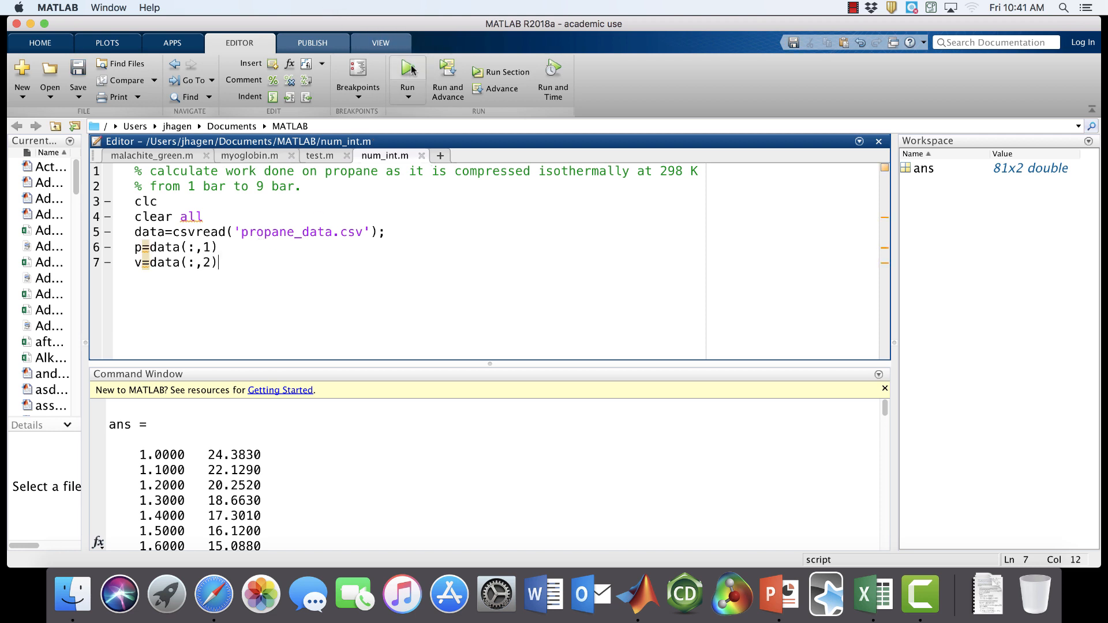
click(406, 67)
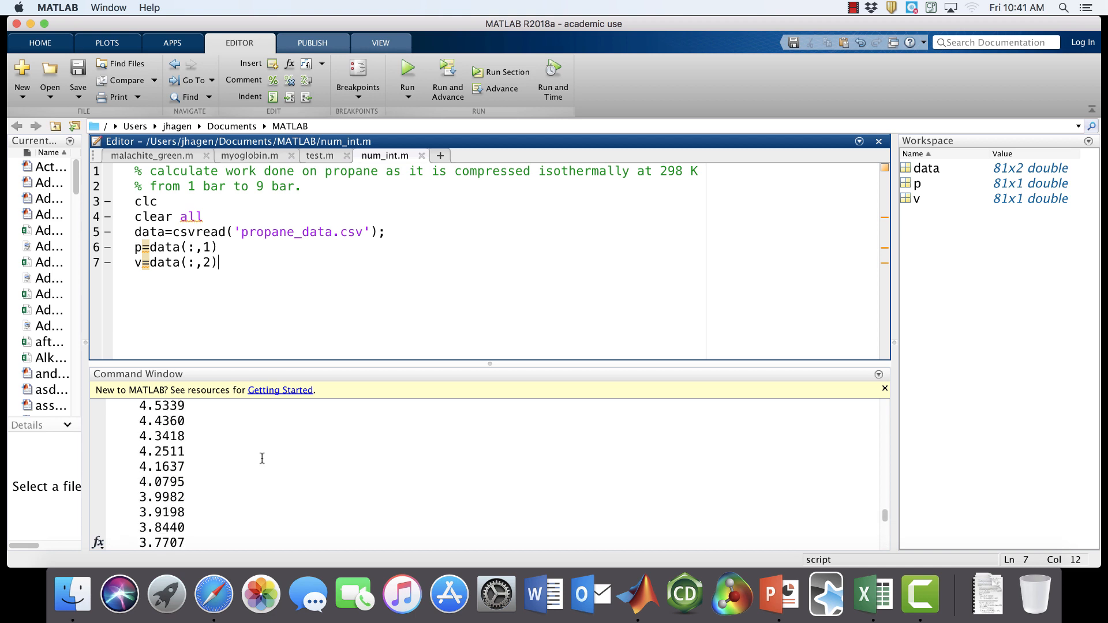
scroll(down, 3)
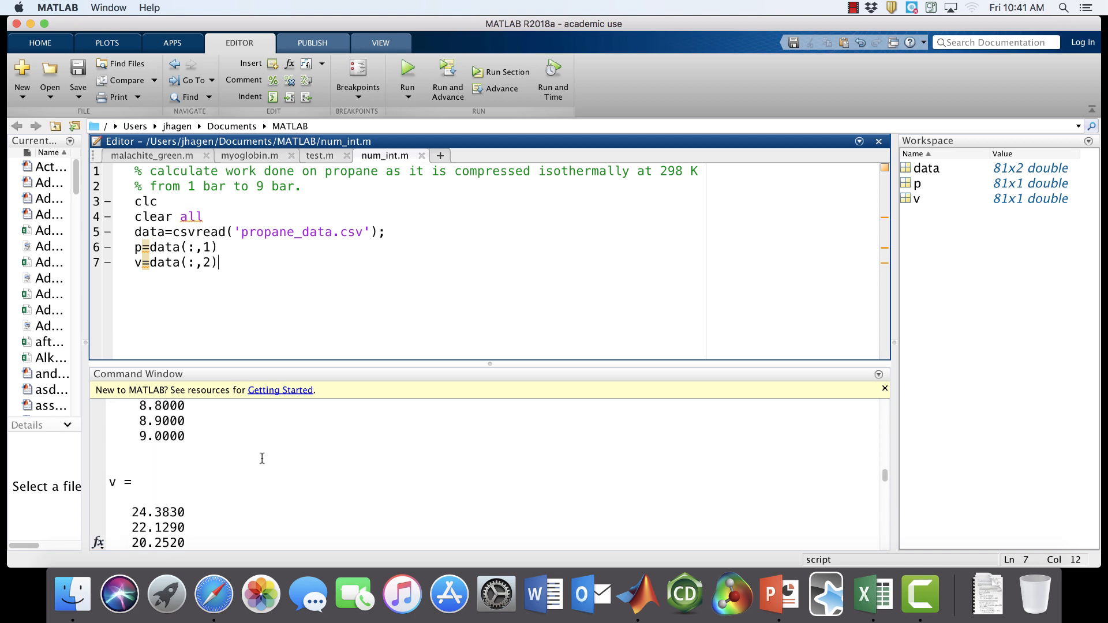
scroll(down, 3)
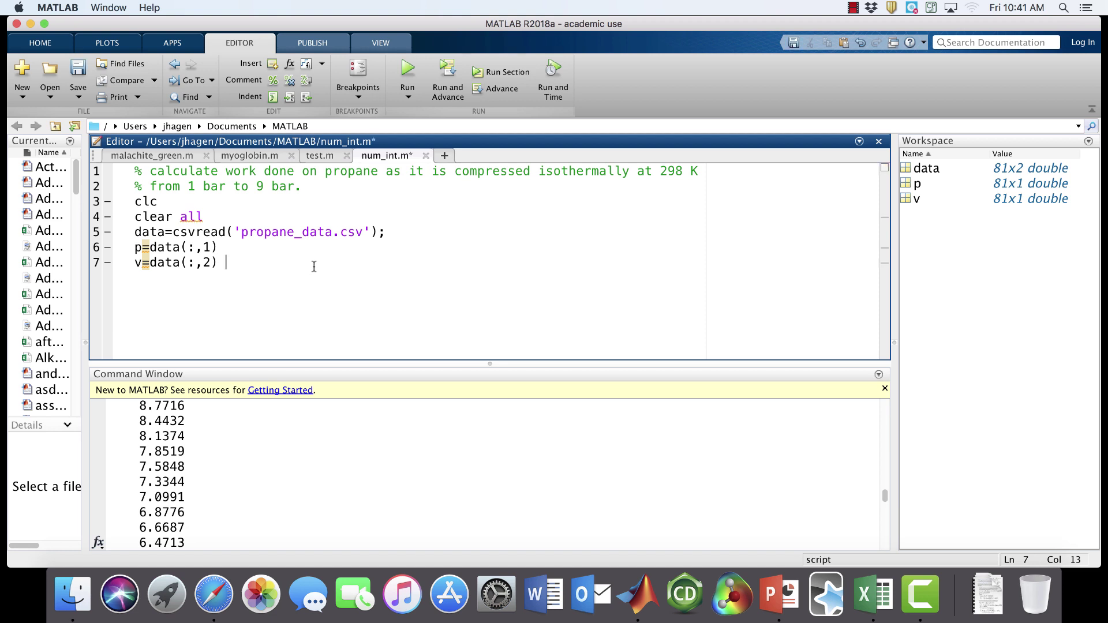
Comment the v line with '% this is in L/mol'
click(329, 263)
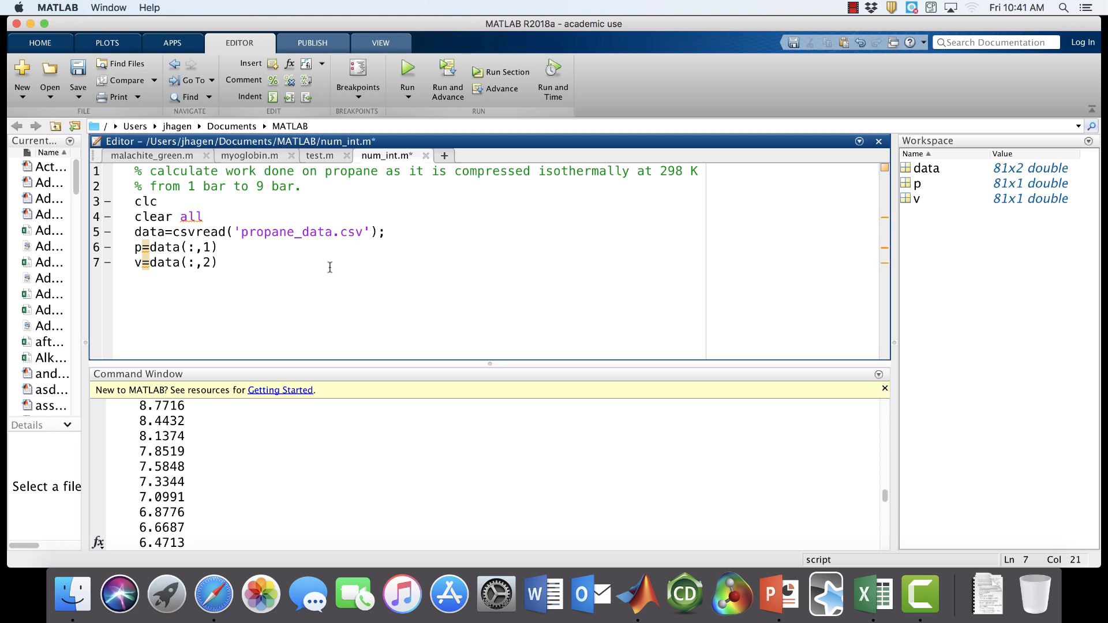
text(%)
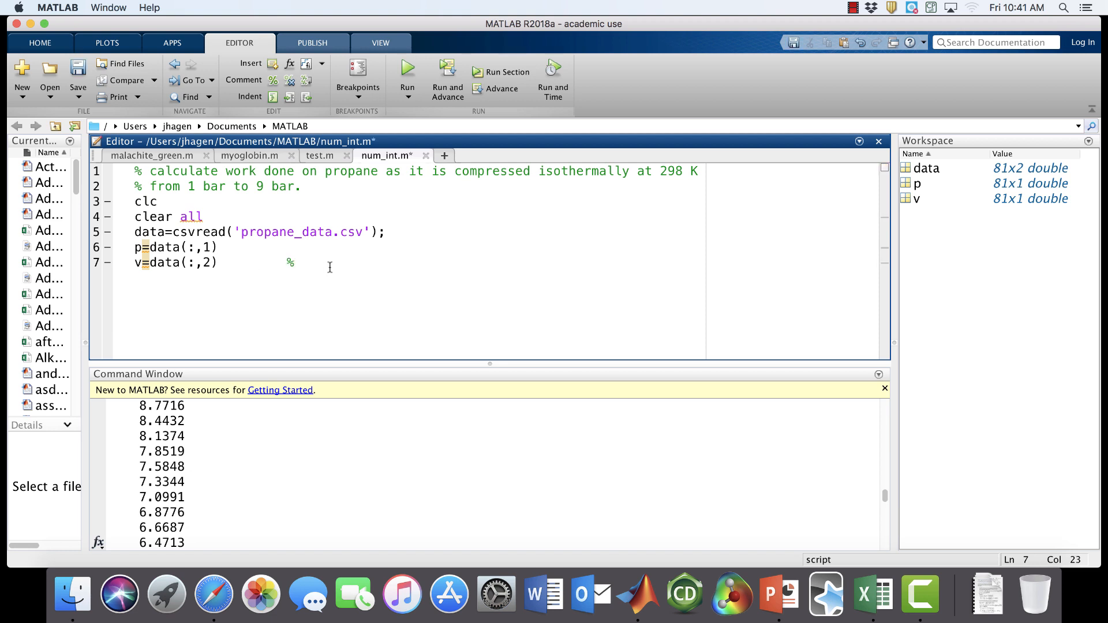
text(this is in)
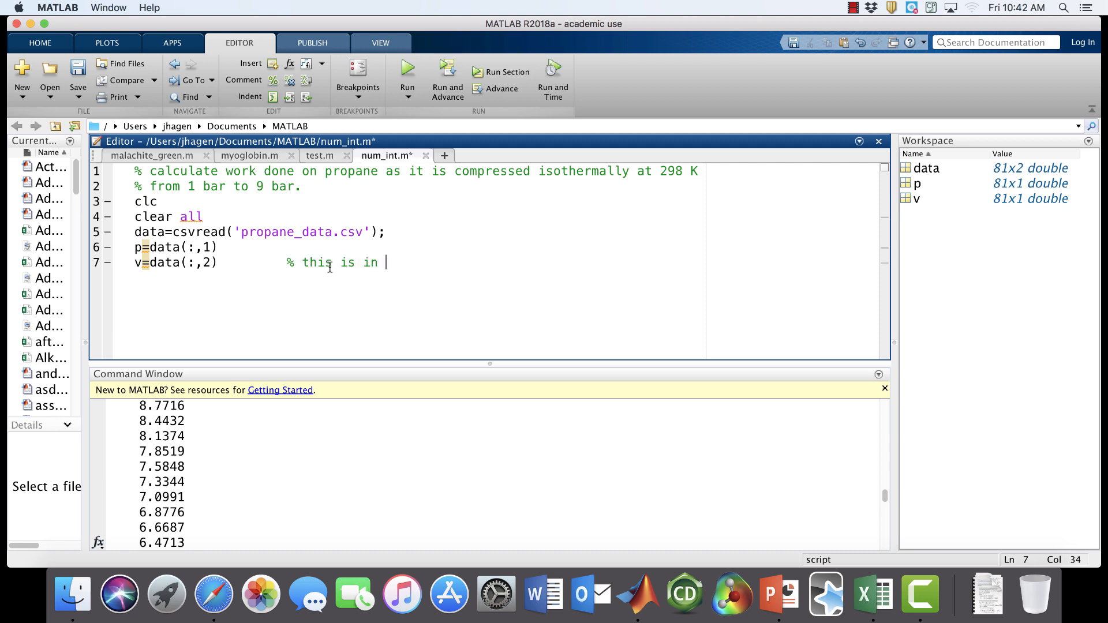
text(l)
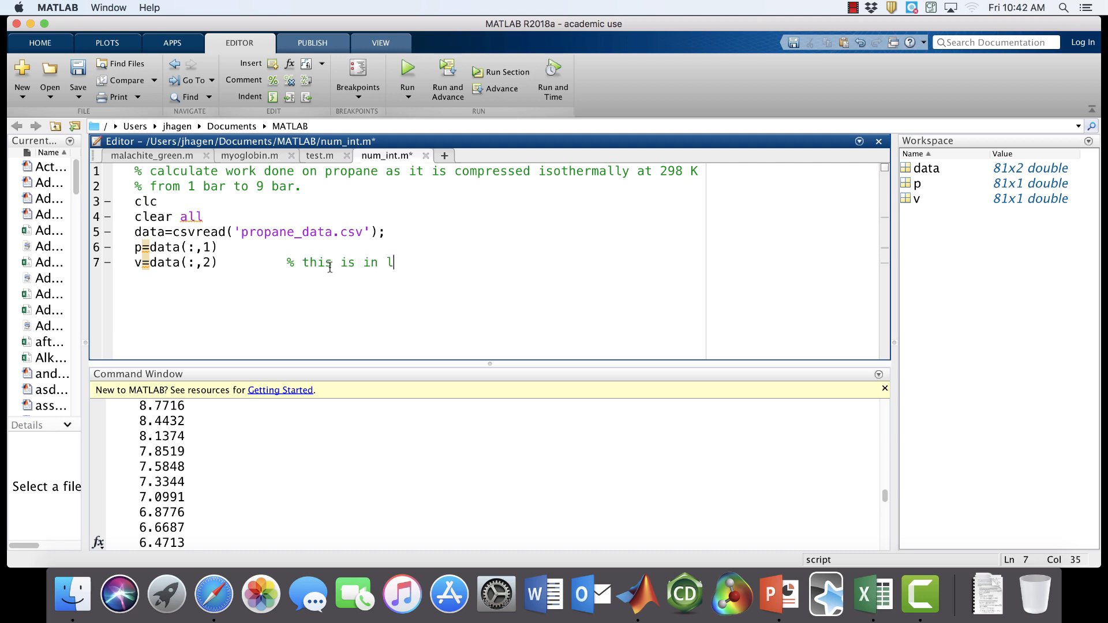
text(/mo)
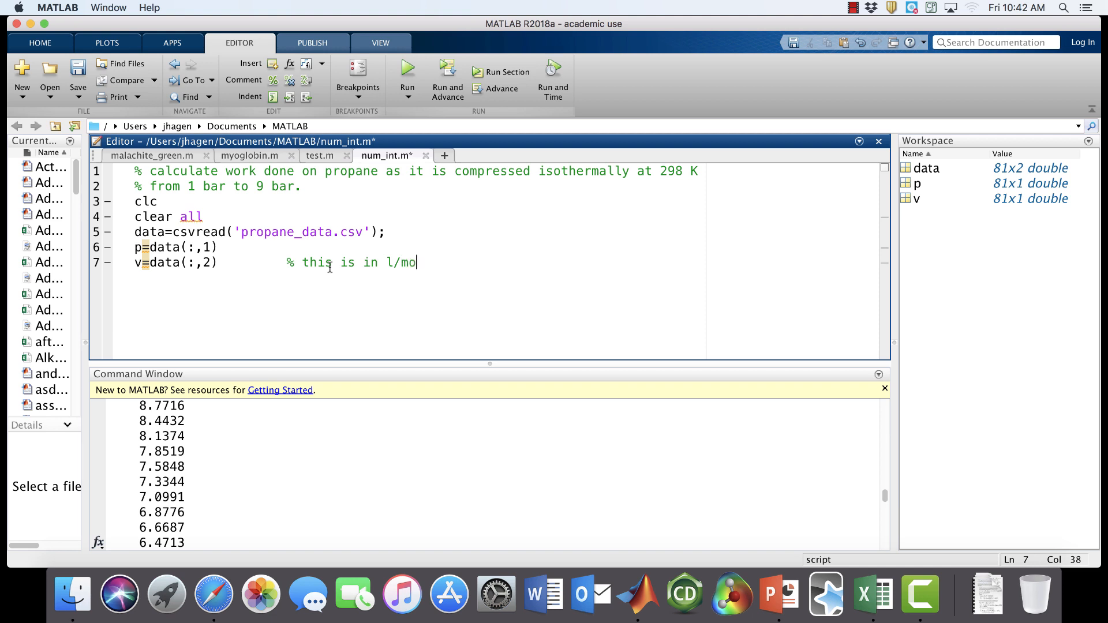
text(l)
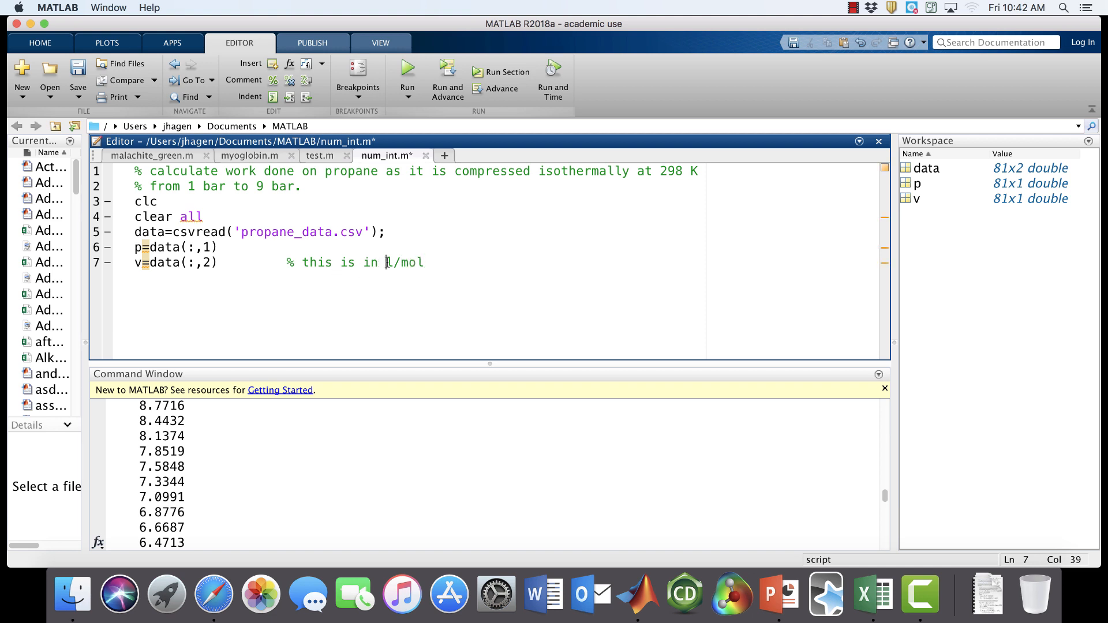
Comment the p line with '% this is in bar' and return to the end of line 7
click(290, 260)
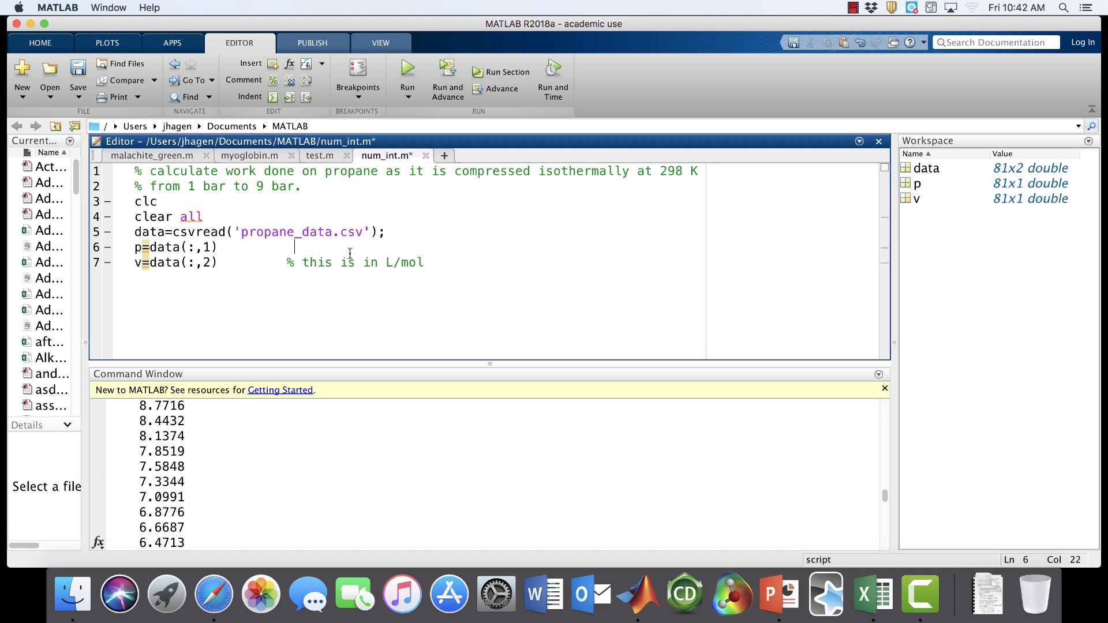
text(% this is)
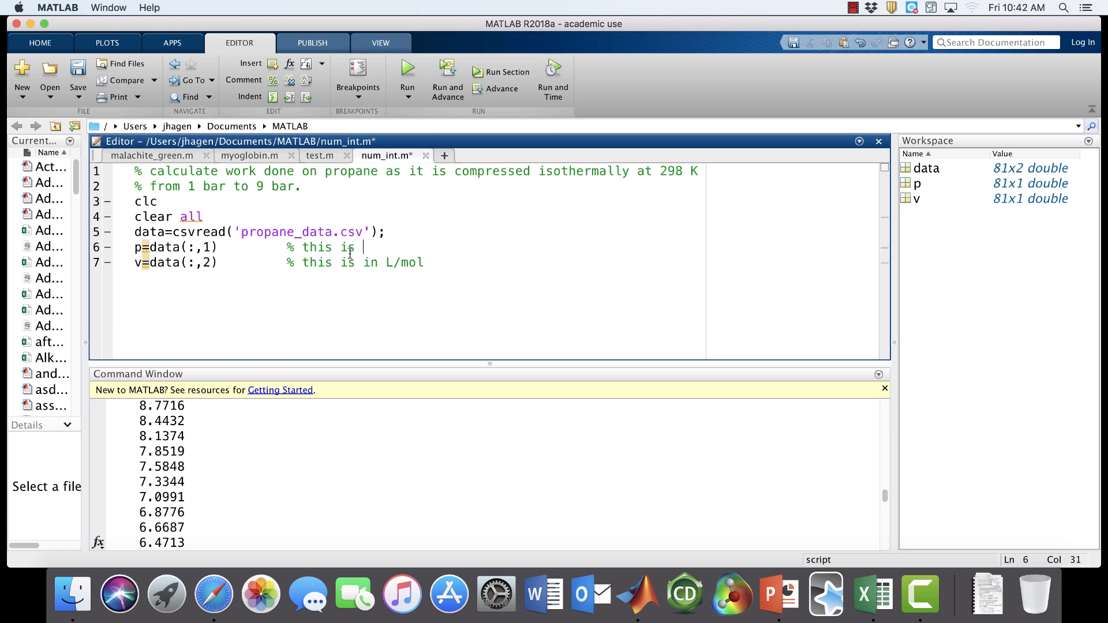
text(in bar)
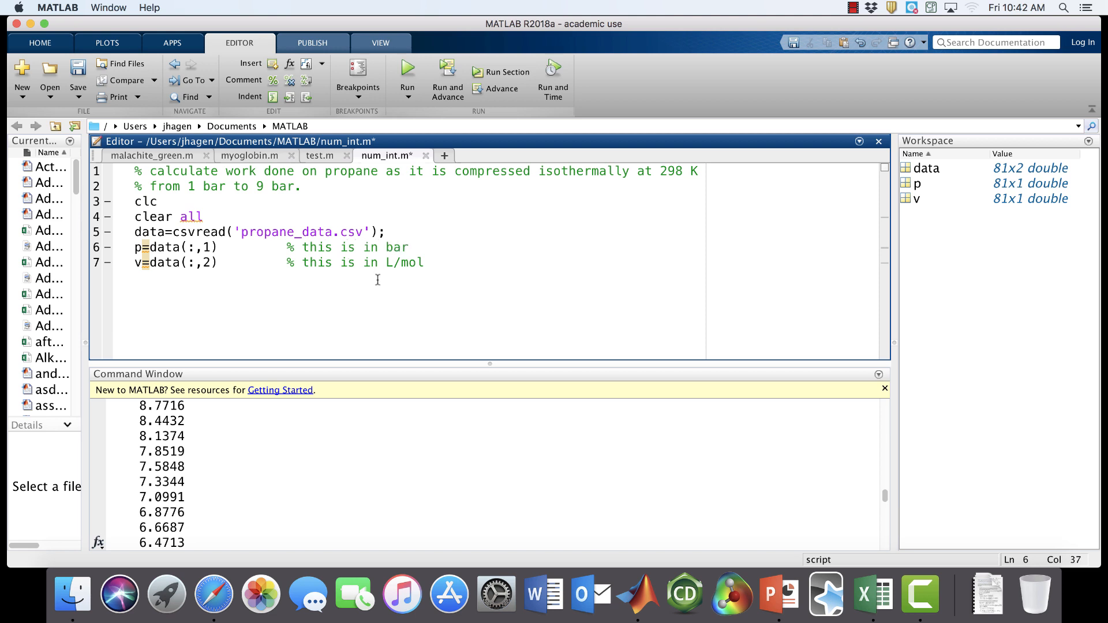
mouse_move(242, 295)
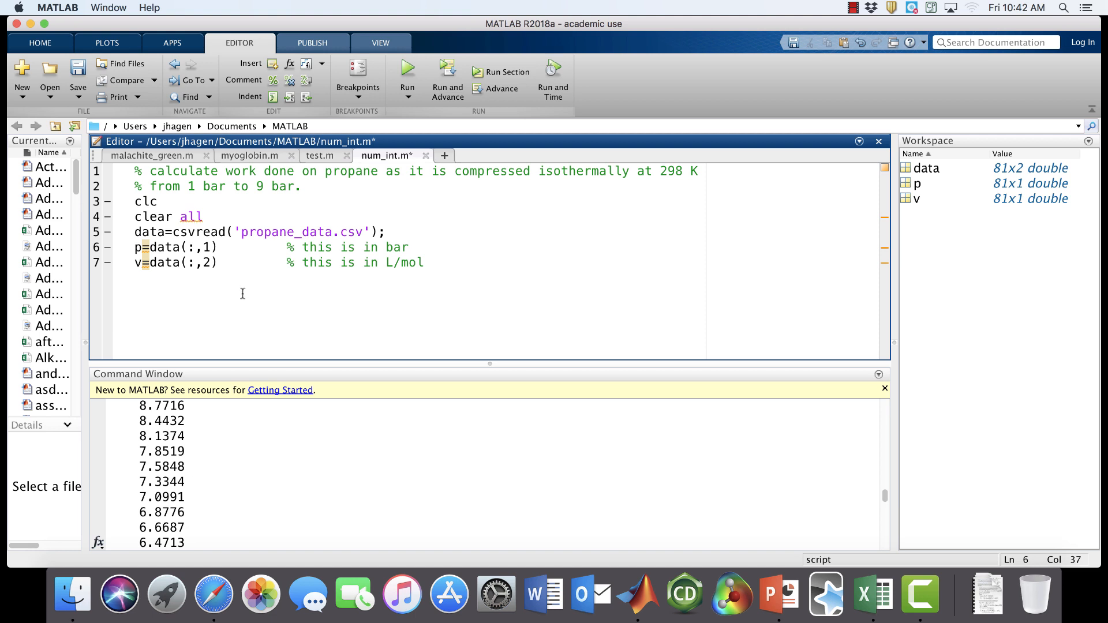
click(425, 262)
text(trta)
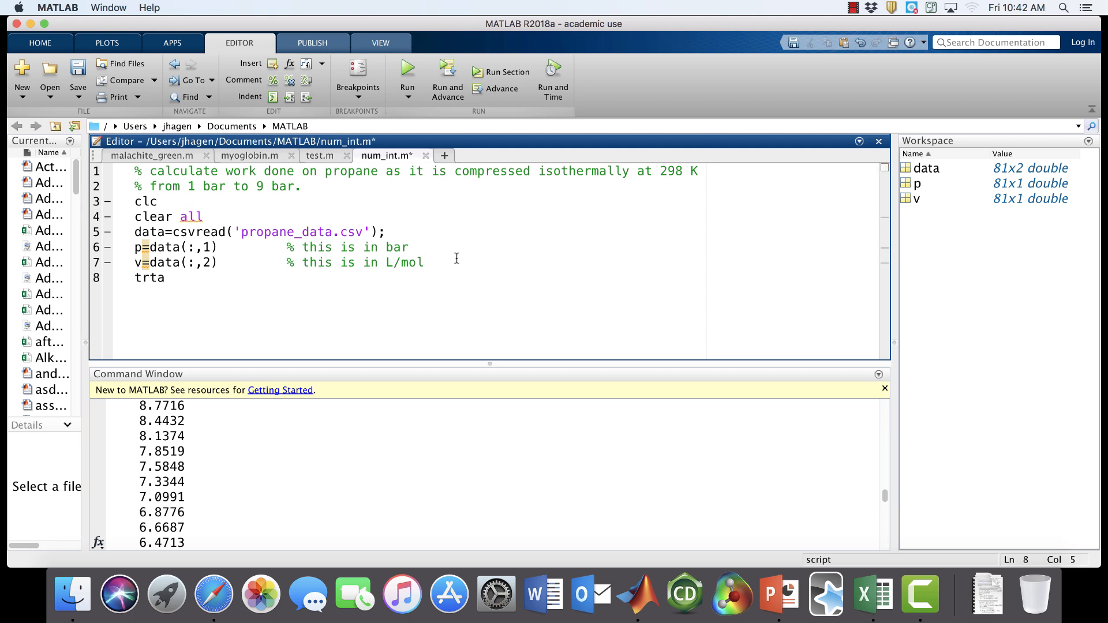
Write trapz(v,p) on line 8 to integrate p with respect to v
key(Backspace)
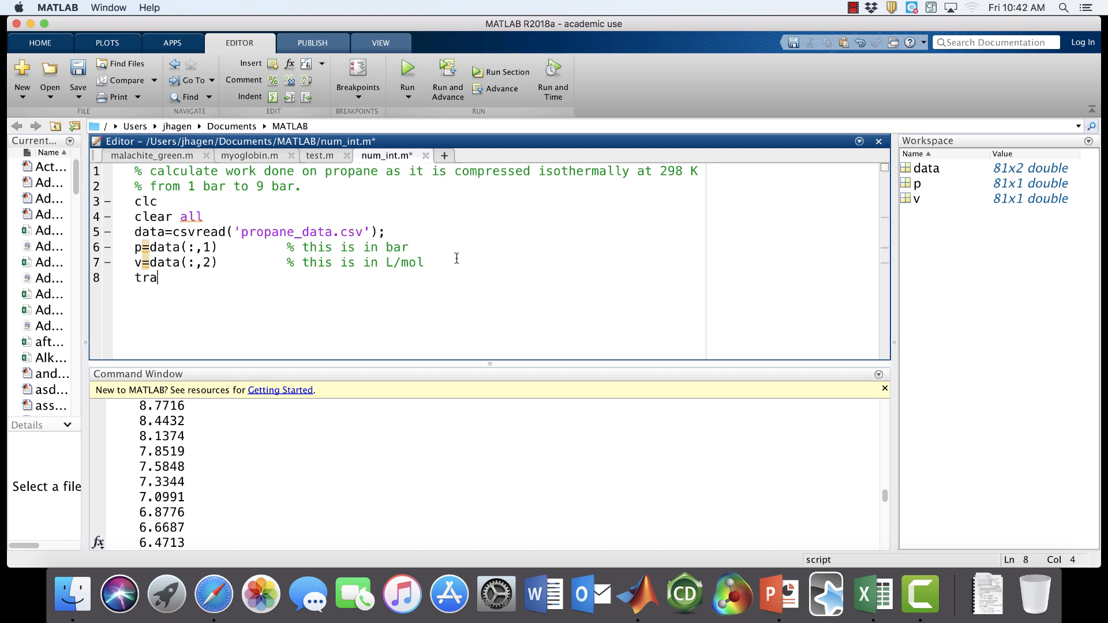
text(pz()
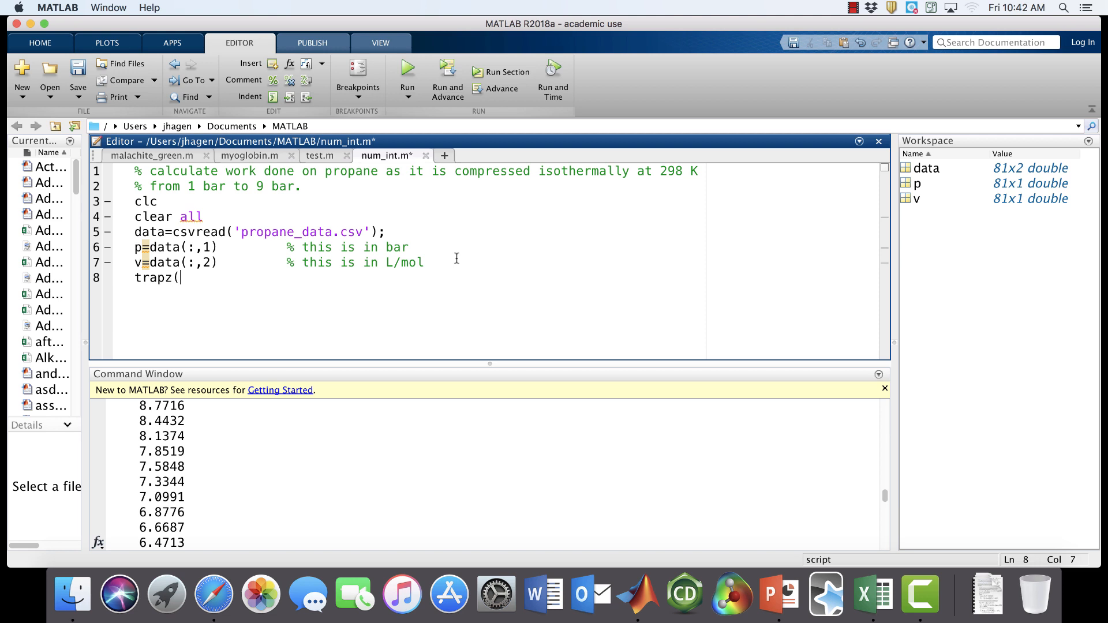
text(()
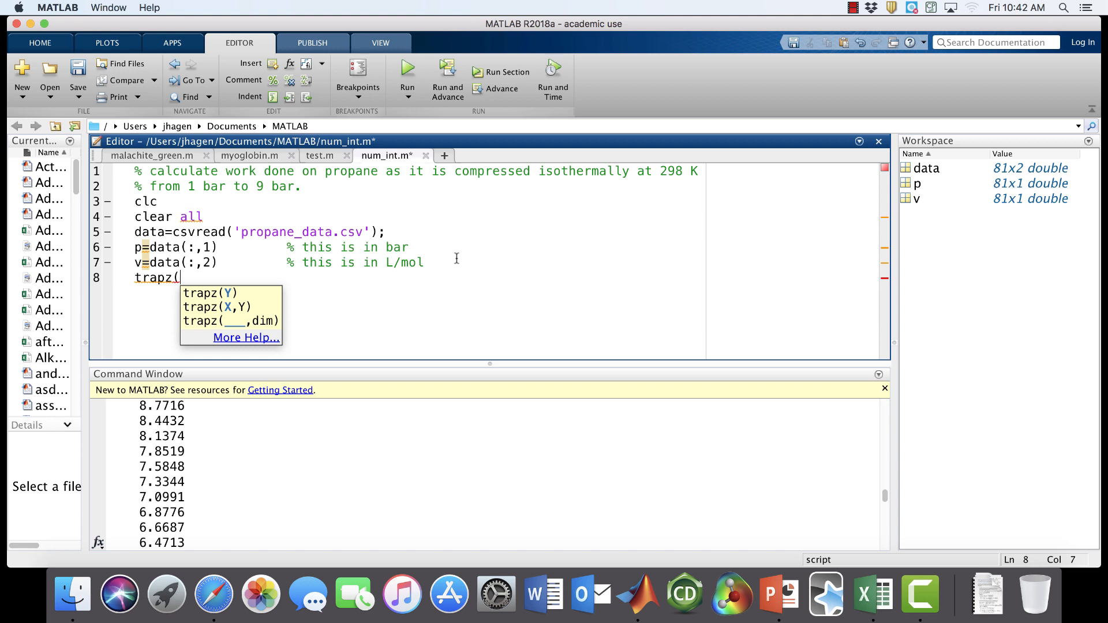
mouse_move(227, 307)
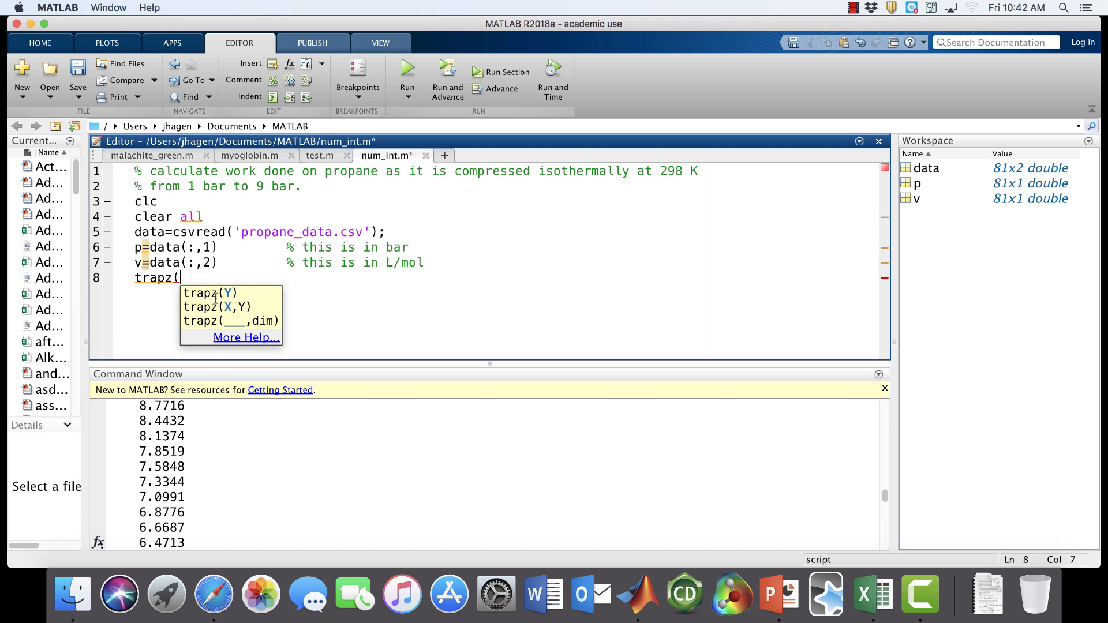
text(v,)
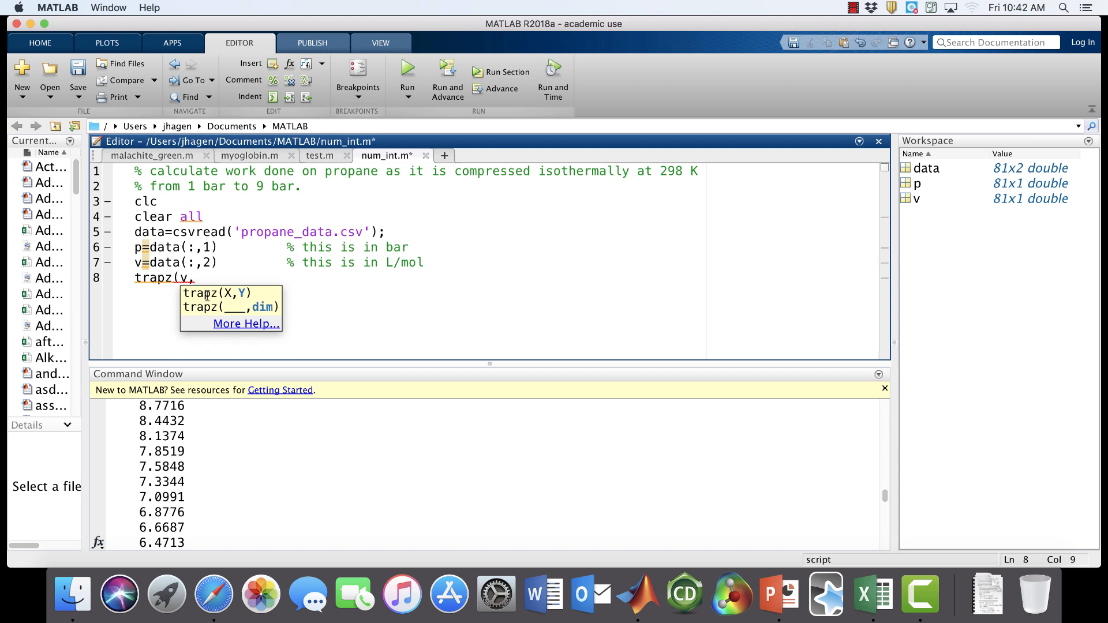
text(p)
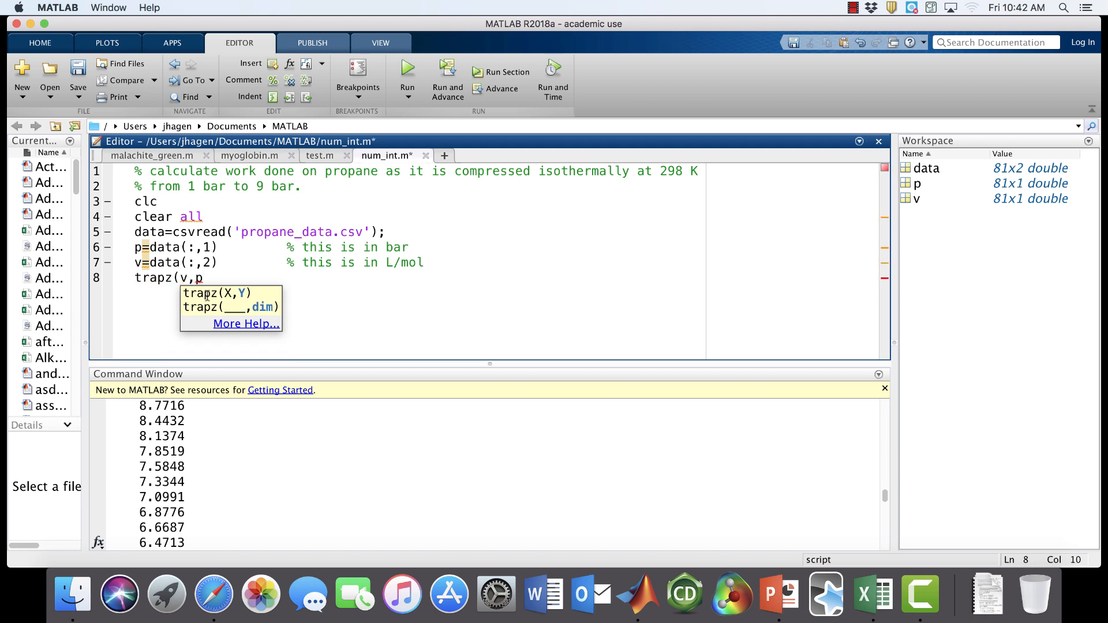
text())
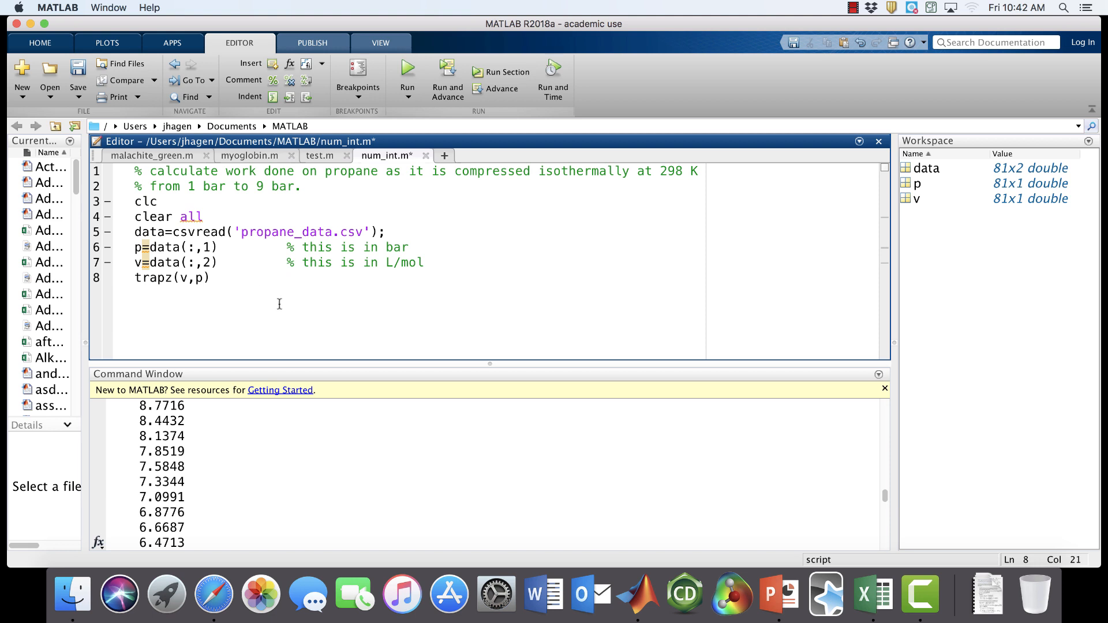
Add the comment '% this takes the integral of p with respect to v'
text(%)
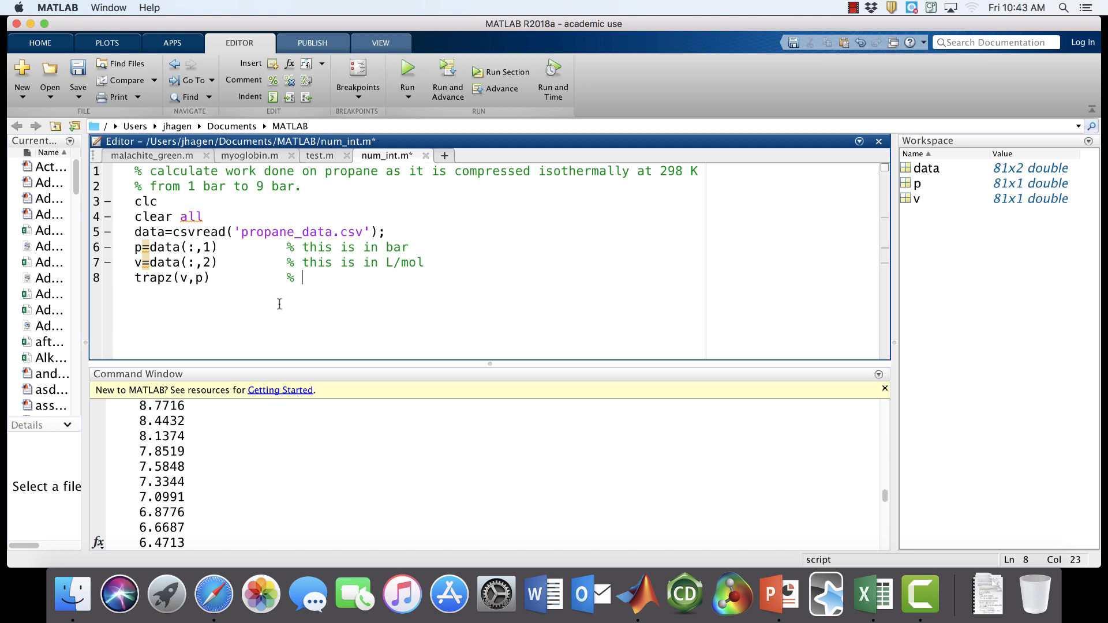
text(this takesd)
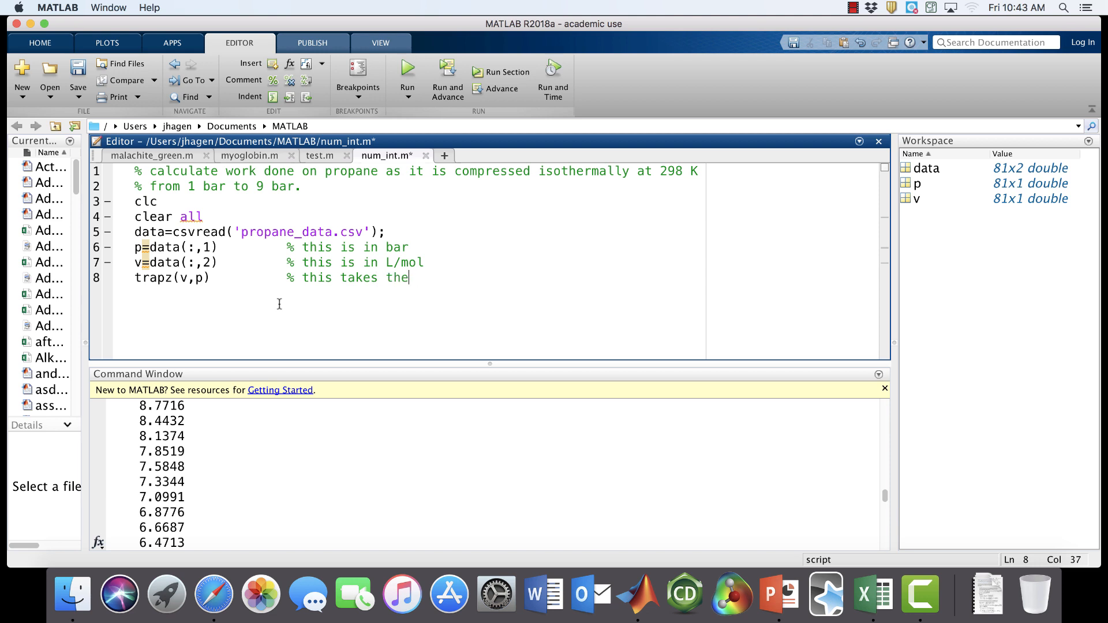
text(integral)
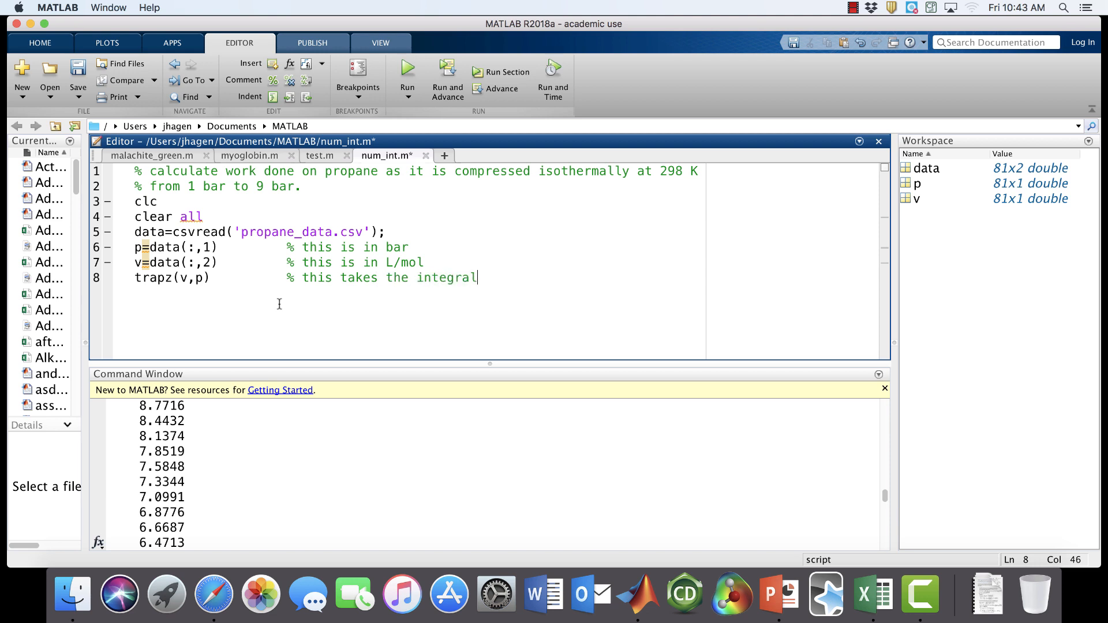
text(of p)
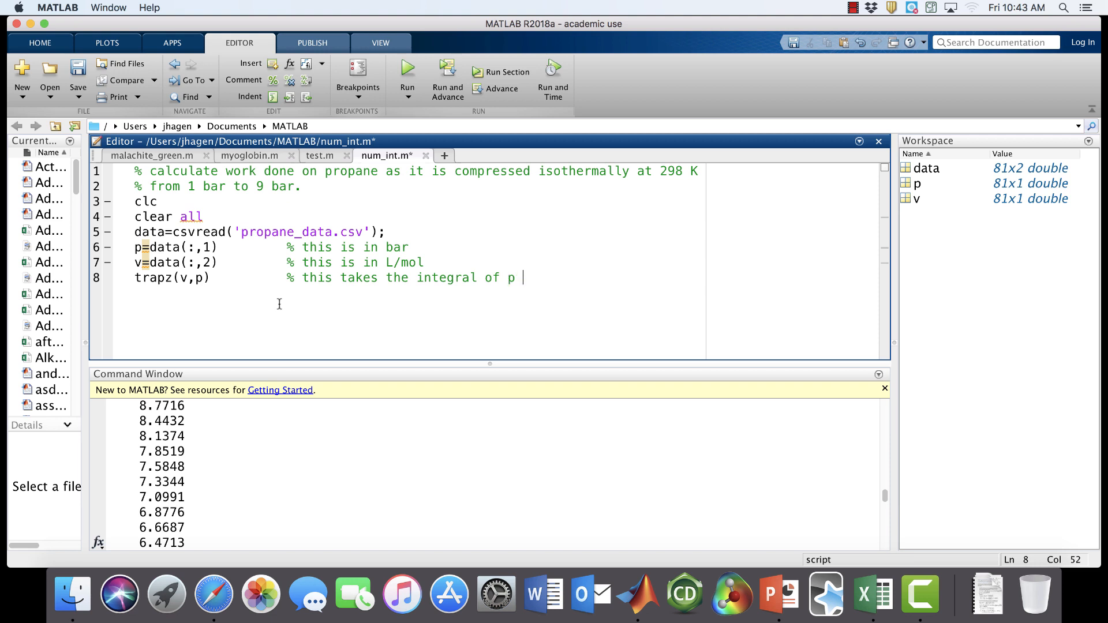
text(with re)
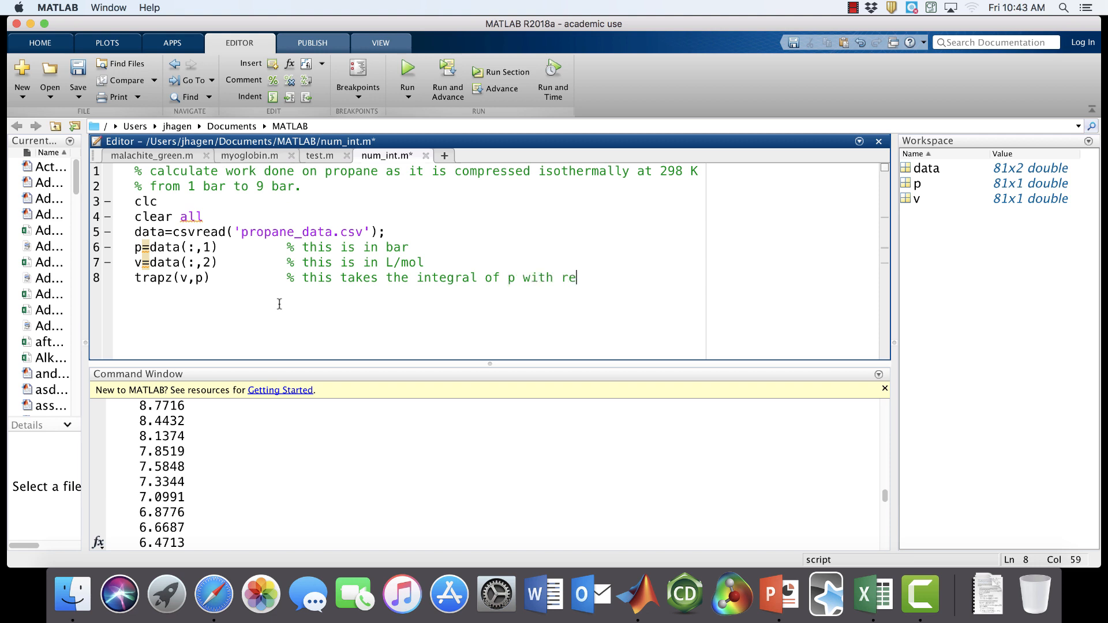
text(spect to)
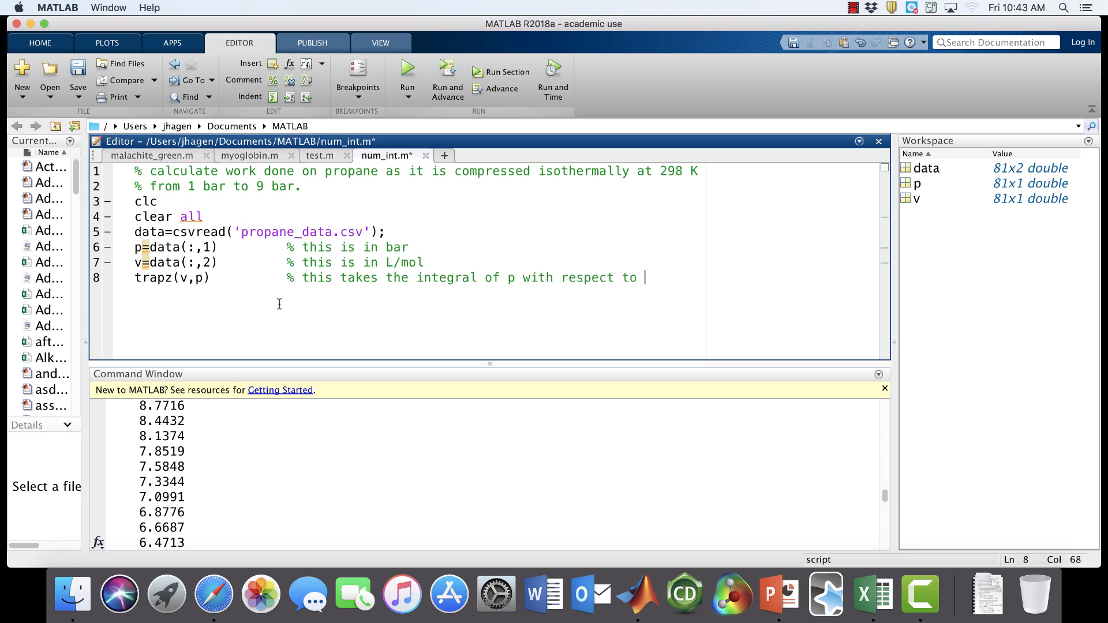
text(v)
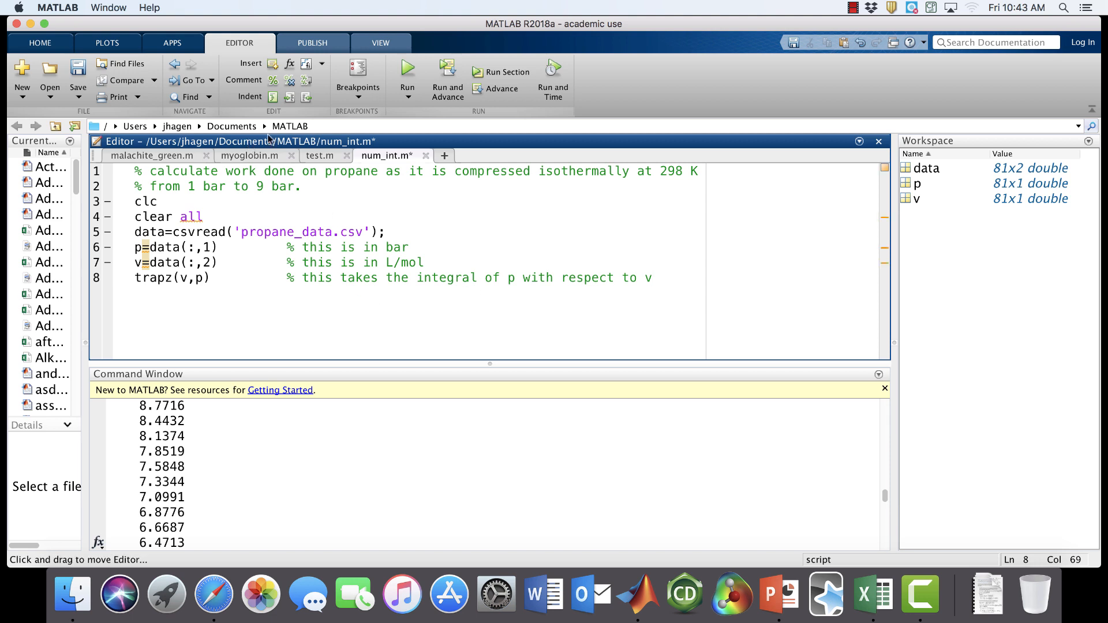
Run to get ans = -54.8116 and reword the header as compressed reversibly and isothermally
click(408, 68)
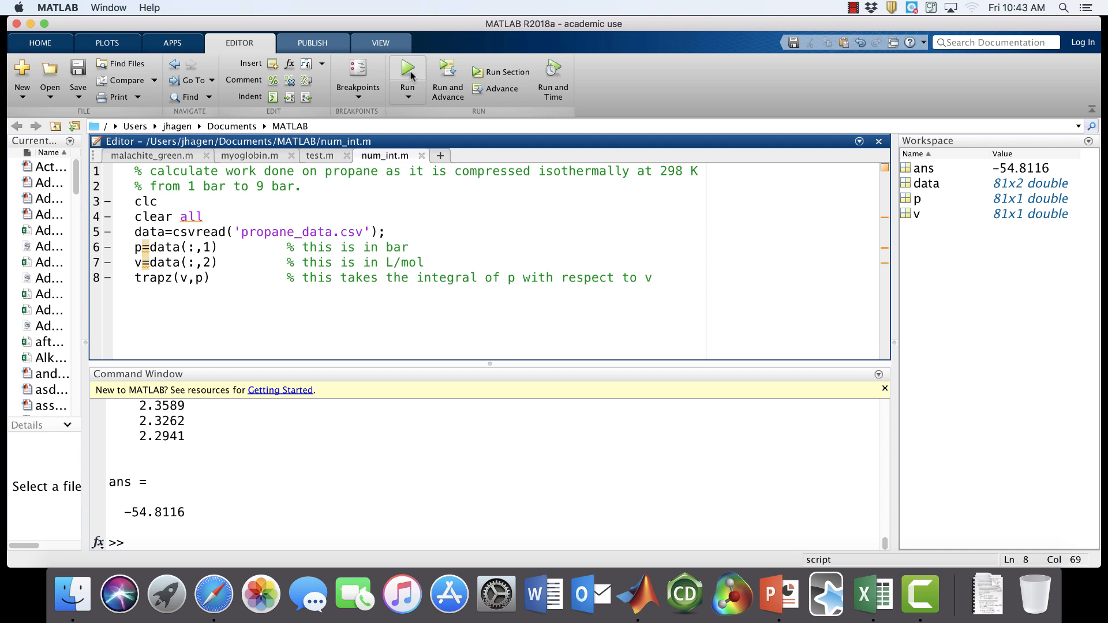
mouse_move(530, 157)
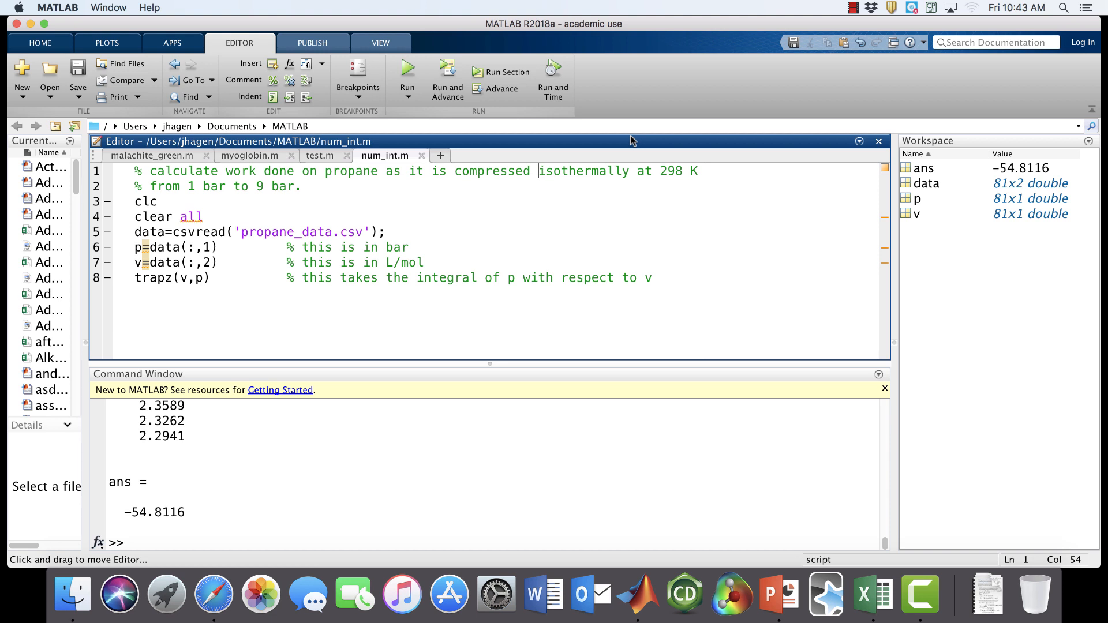
text(reversibly)
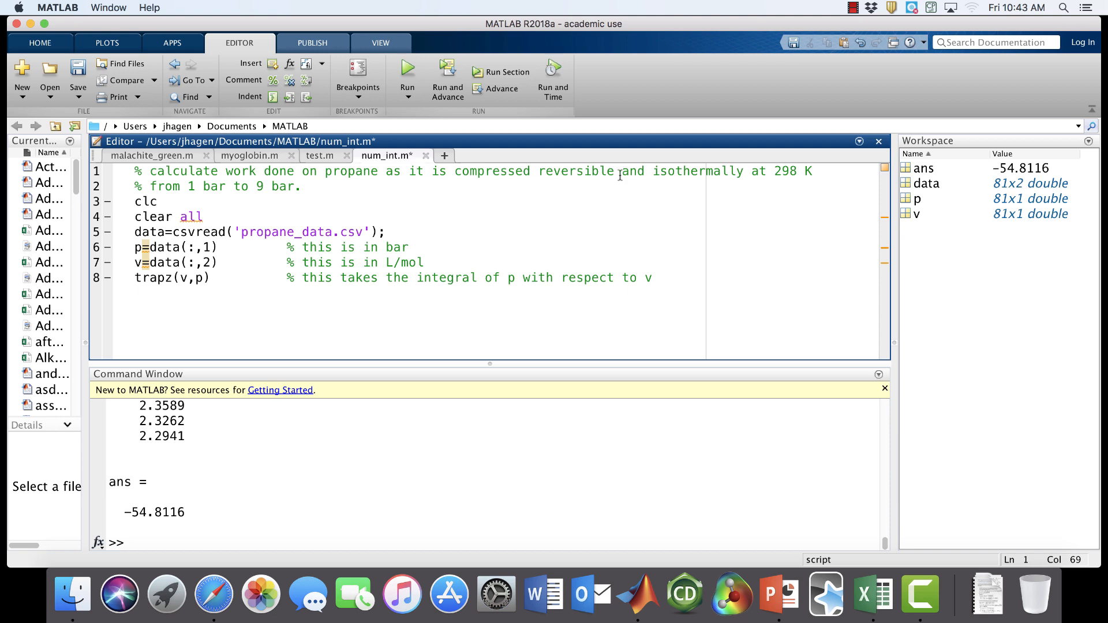
key(Return)
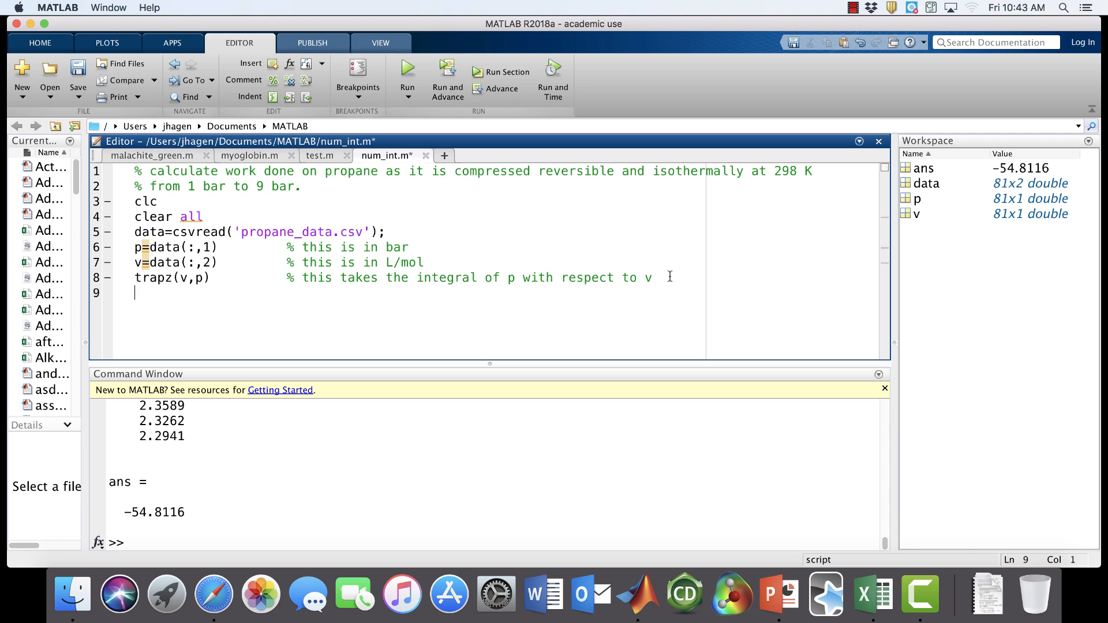